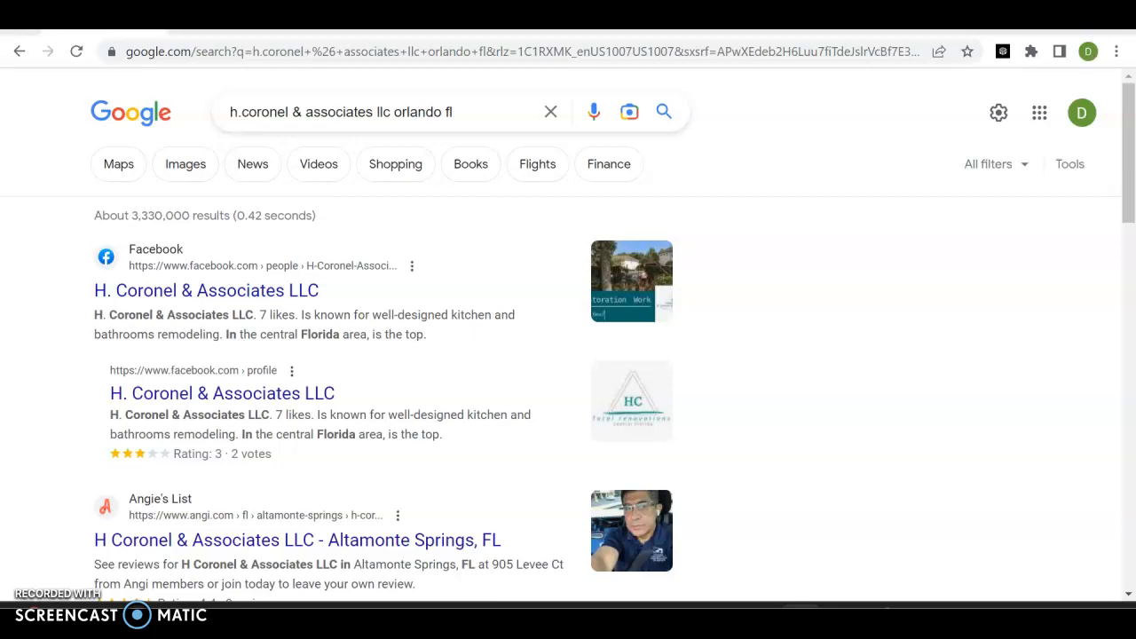
mouse_move(138, 256)
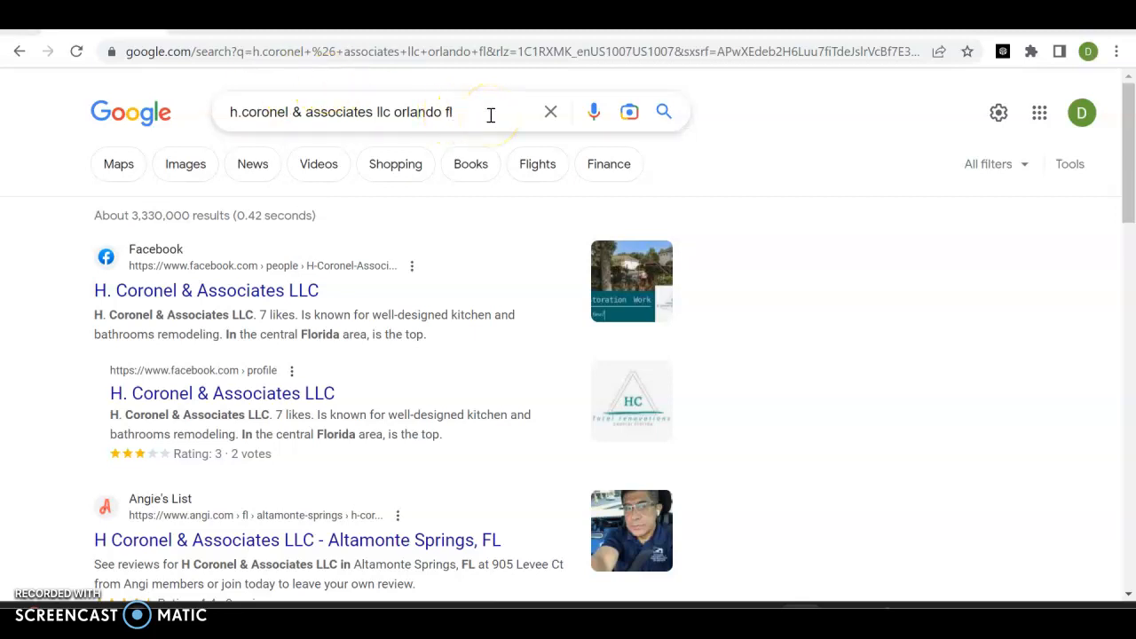
mouse_move(275, 267)
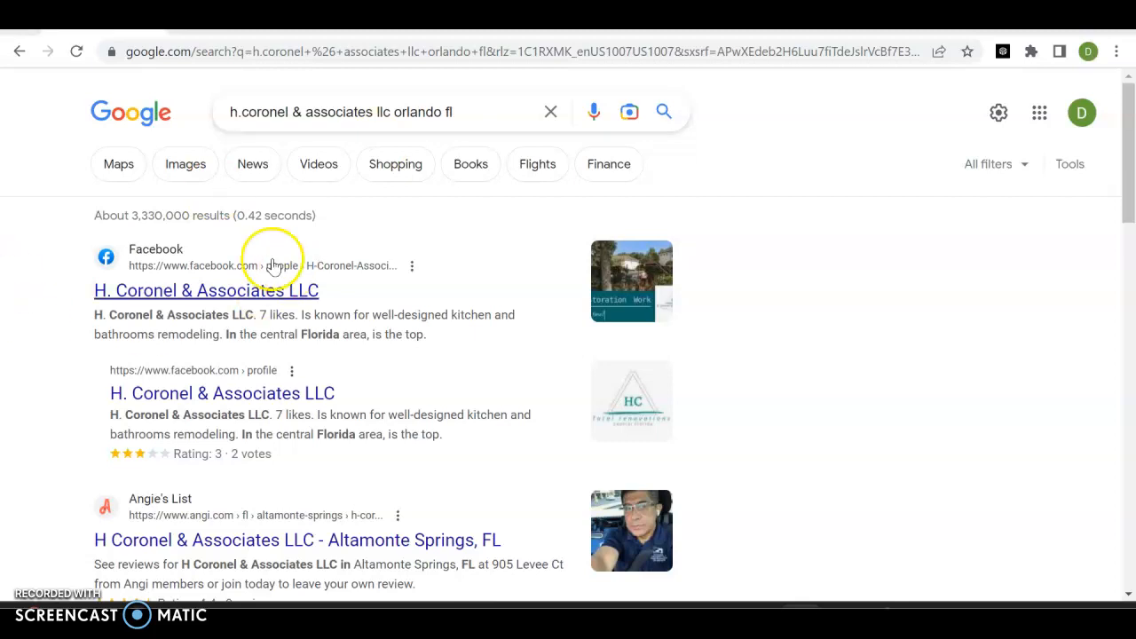
mouse_move(115, 308)
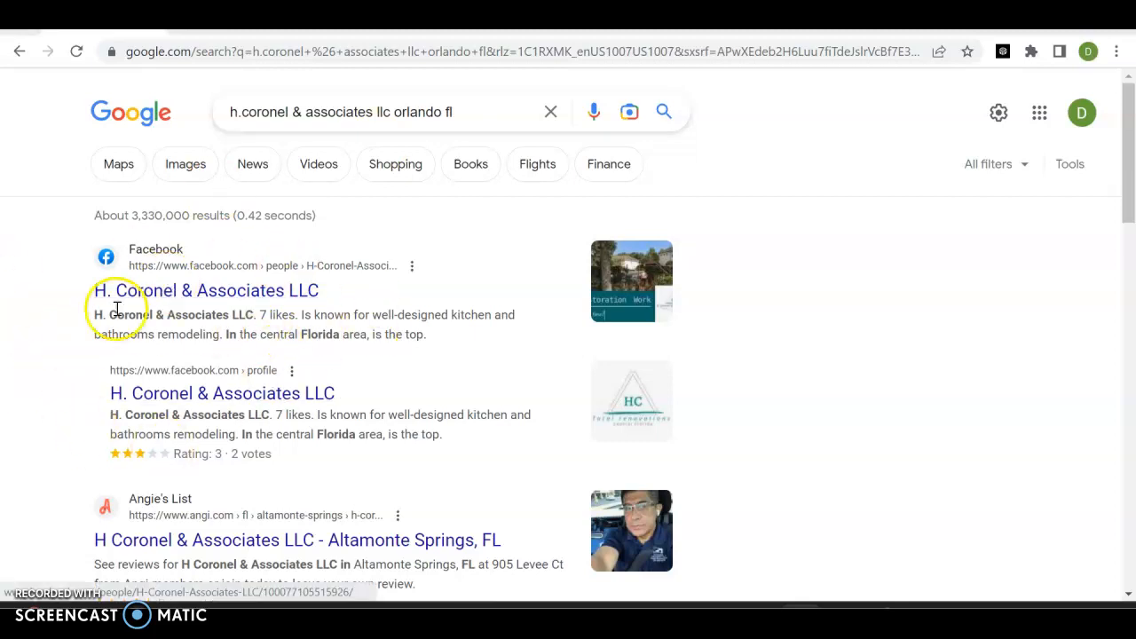
mouse_move(346, 368)
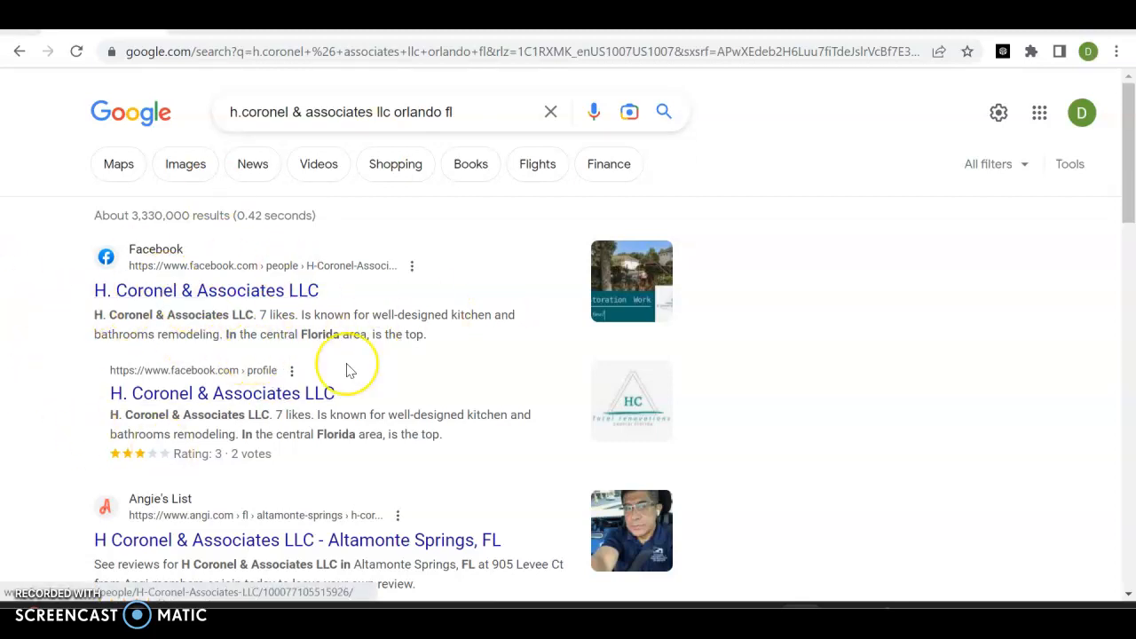
Step: Scroll down through the H. Coronel & Associates results and back up to the top
scroll(down, 3)
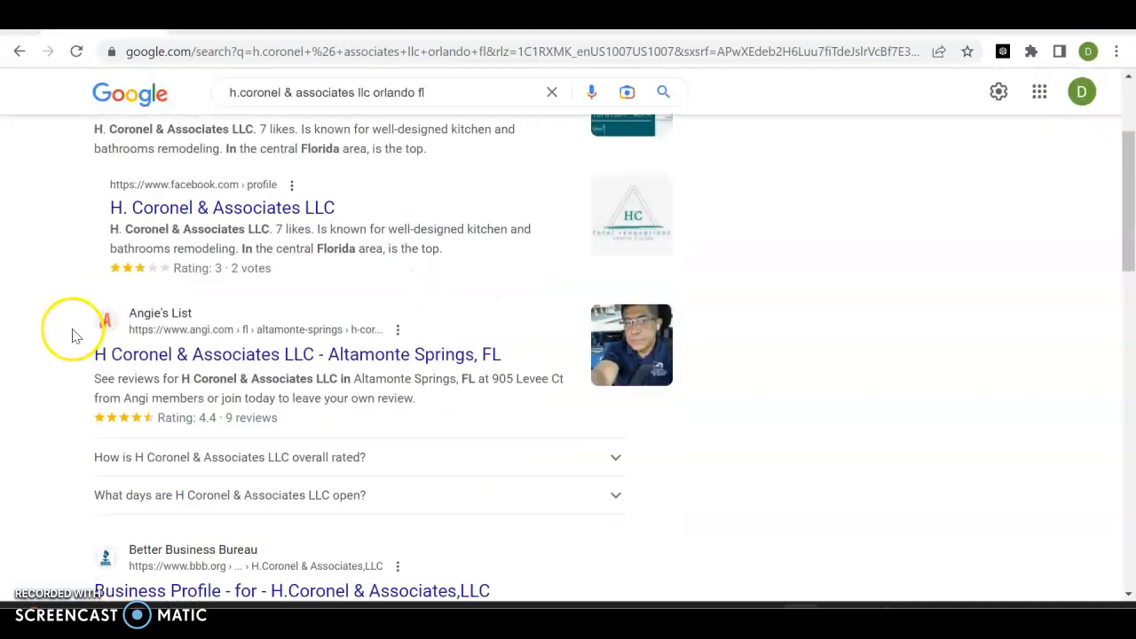
scroll(down, 3)
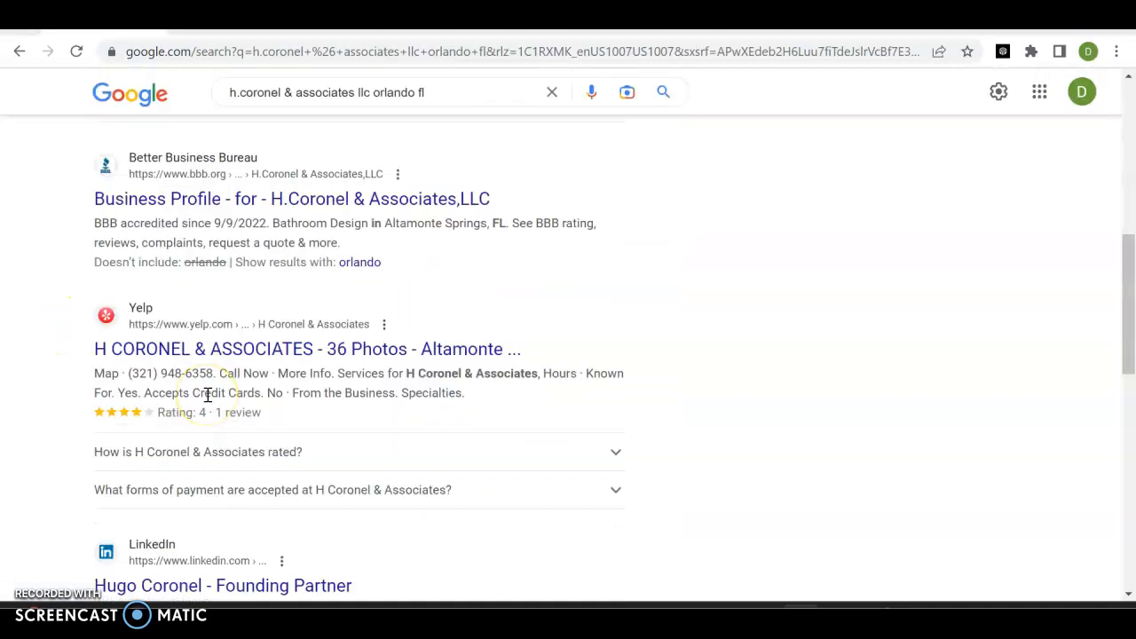
scroll(down, 3)
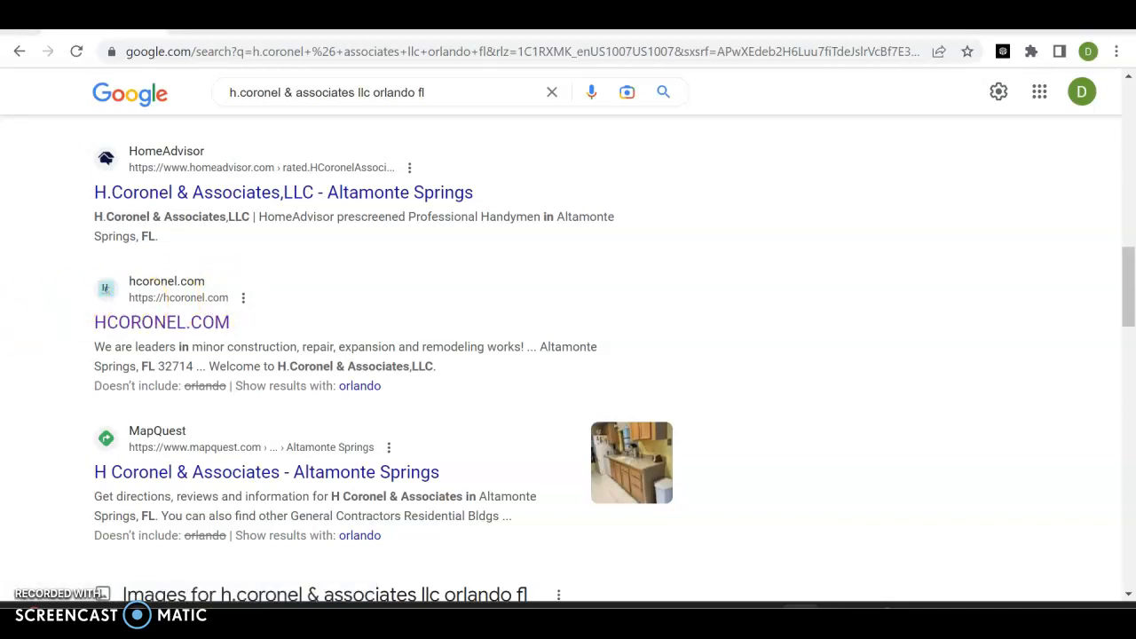
mouse_move(234, 408)
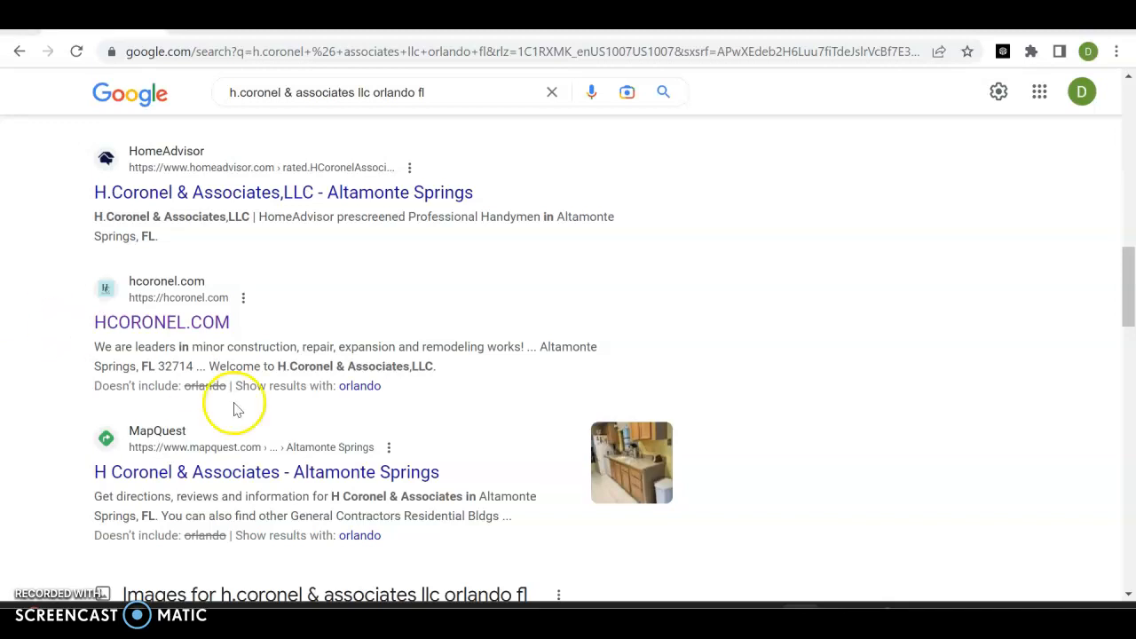
scroll(up, 3)
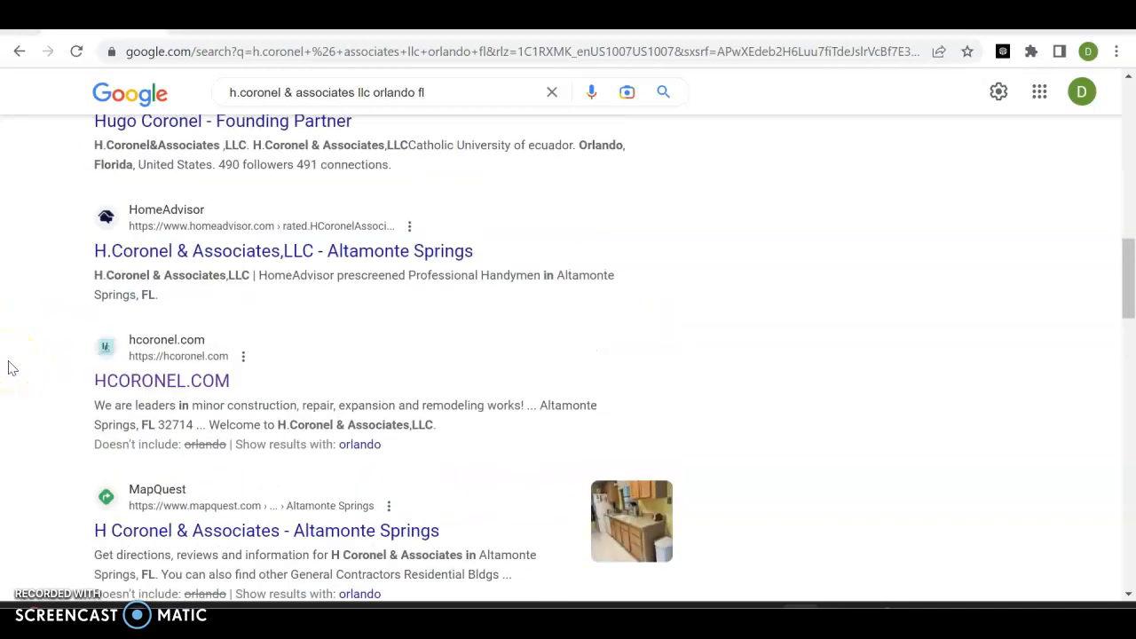
scroll(up, 3)
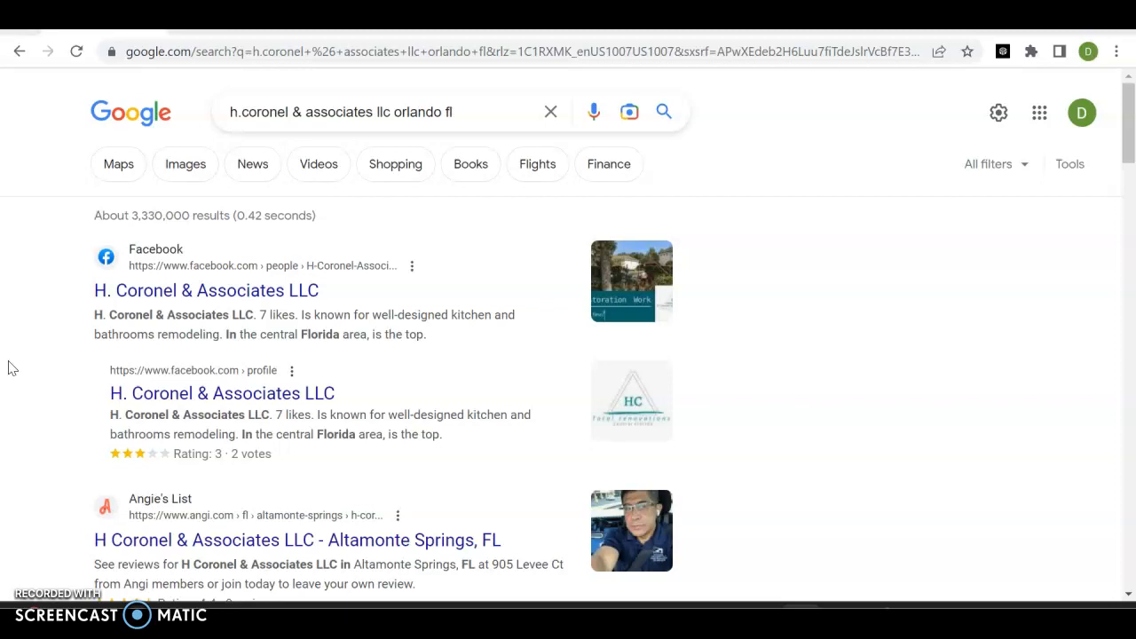
mouse_move(454, 213)
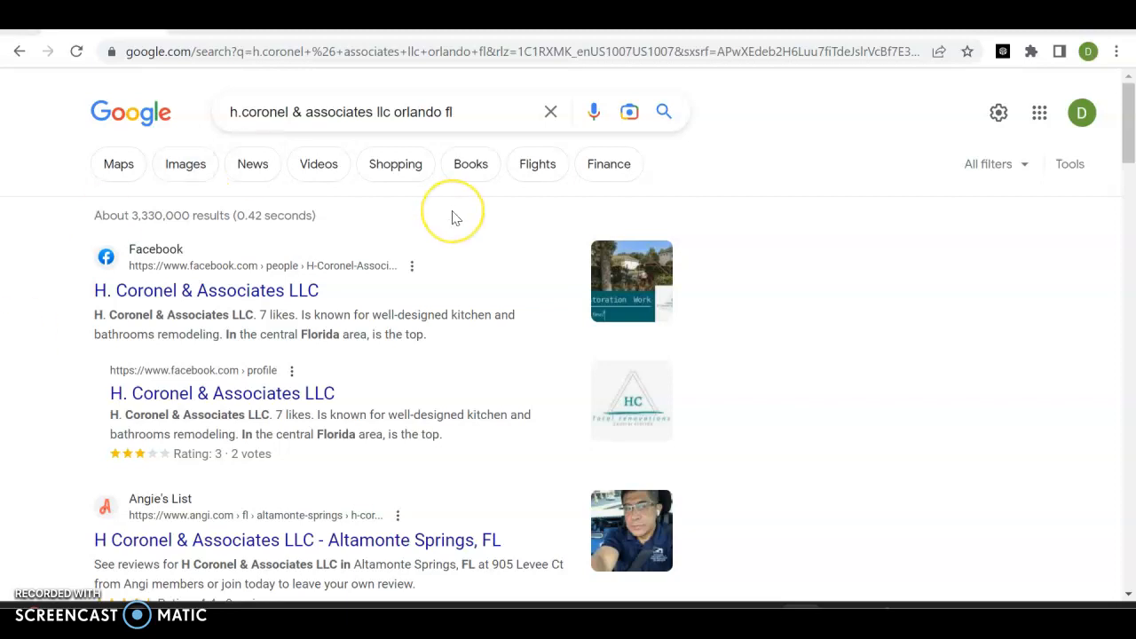
mouse_move(454, 216)
text(grindstone renovations ga)
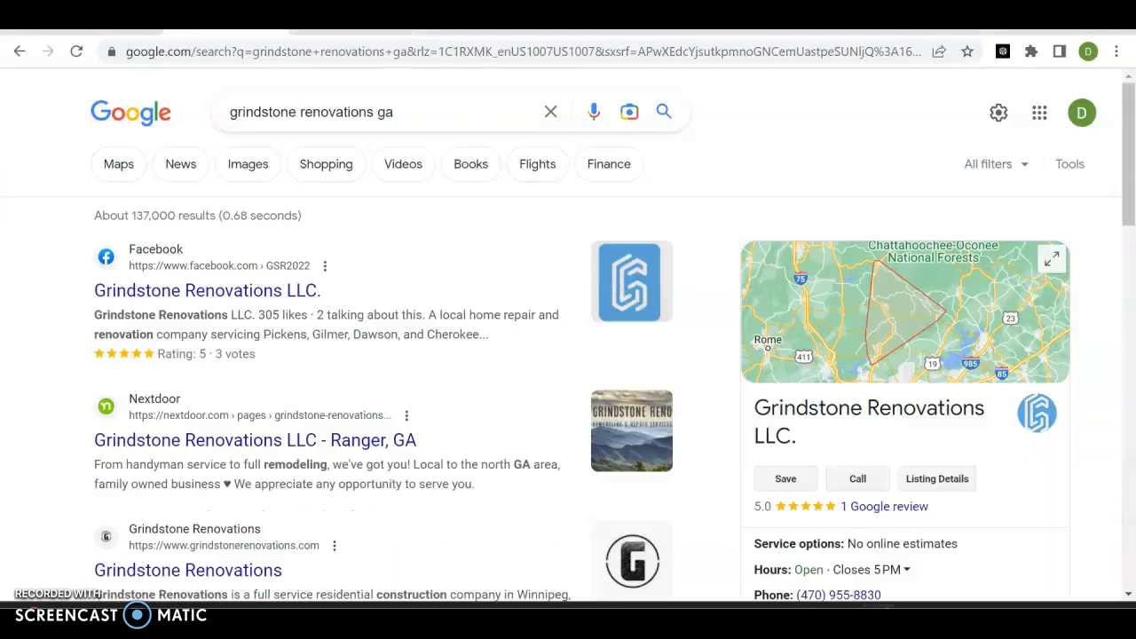
mouse_move(653, 142)
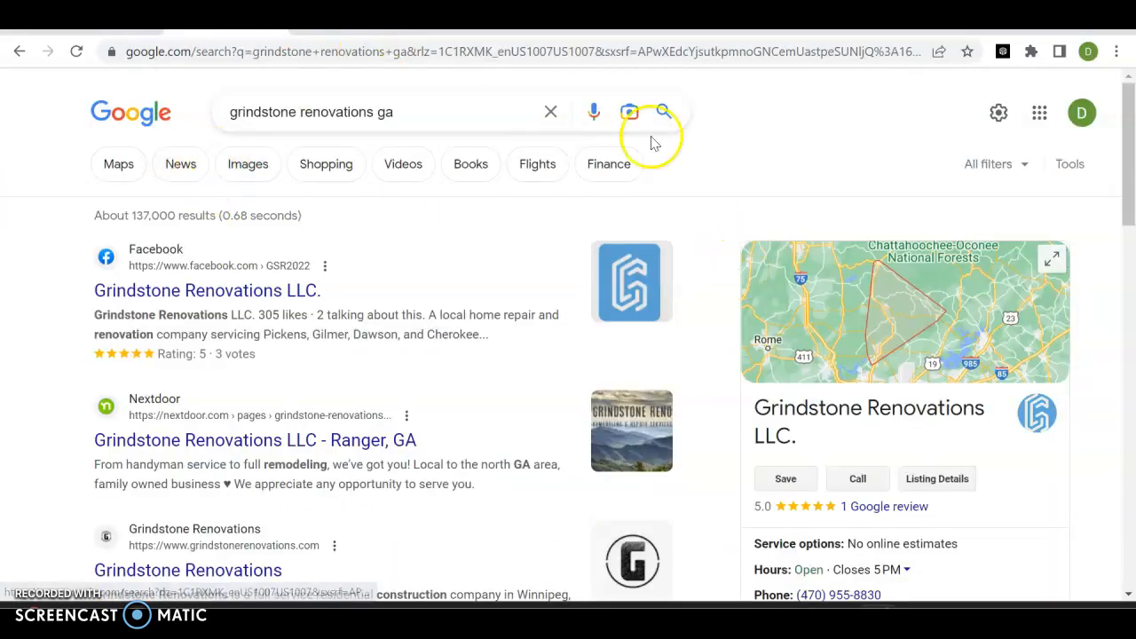
scroll(down, 3)
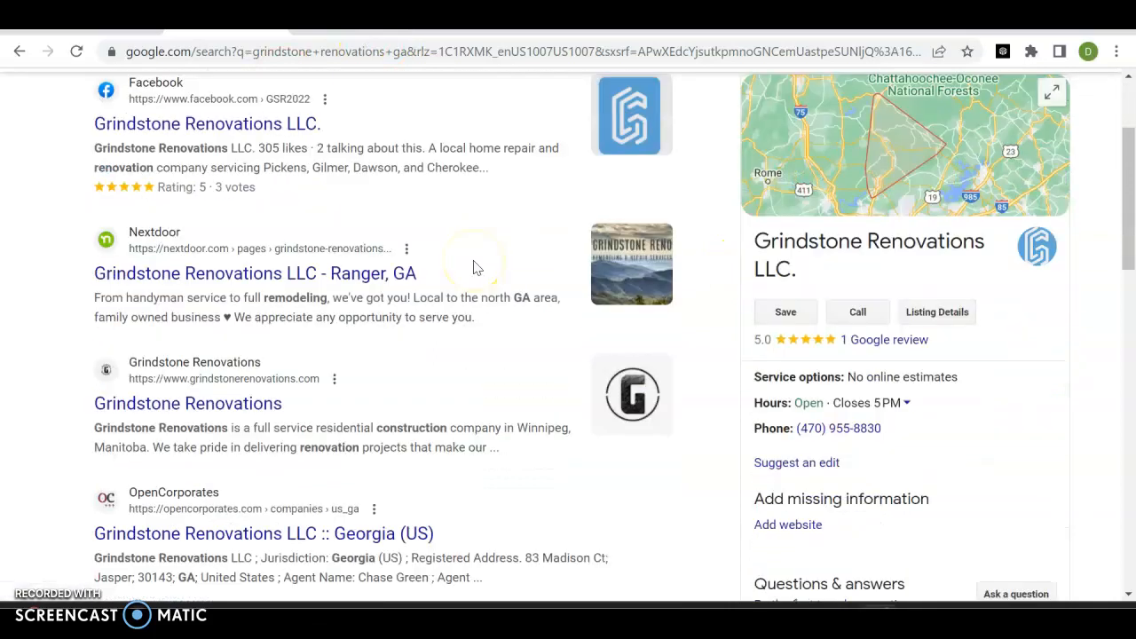
scroll(up, 3)
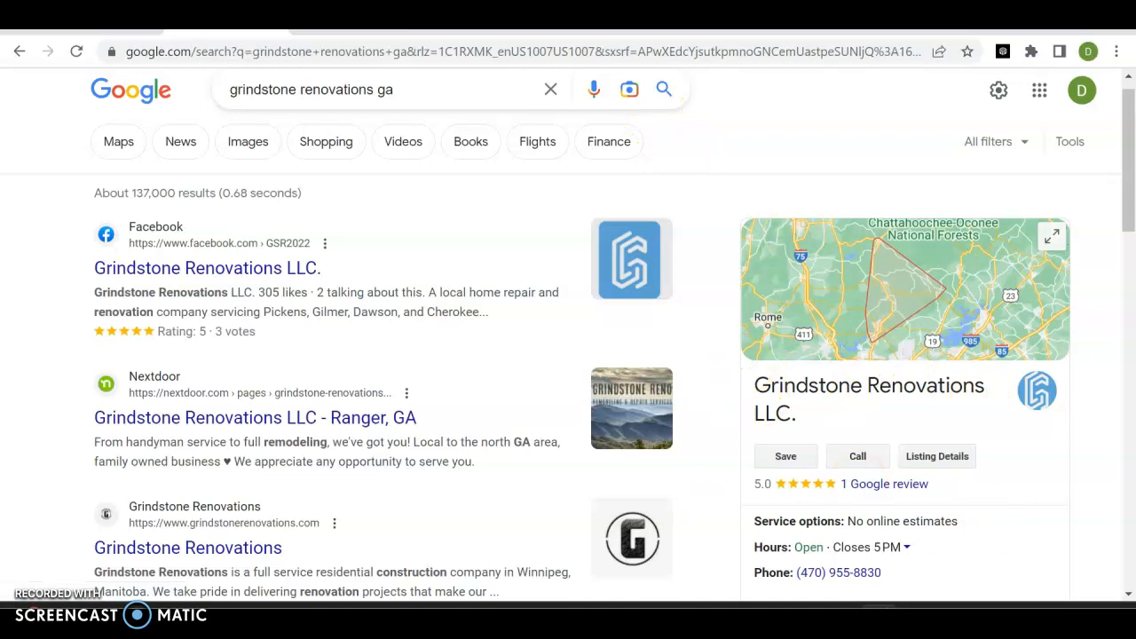
scroll(down, 3)
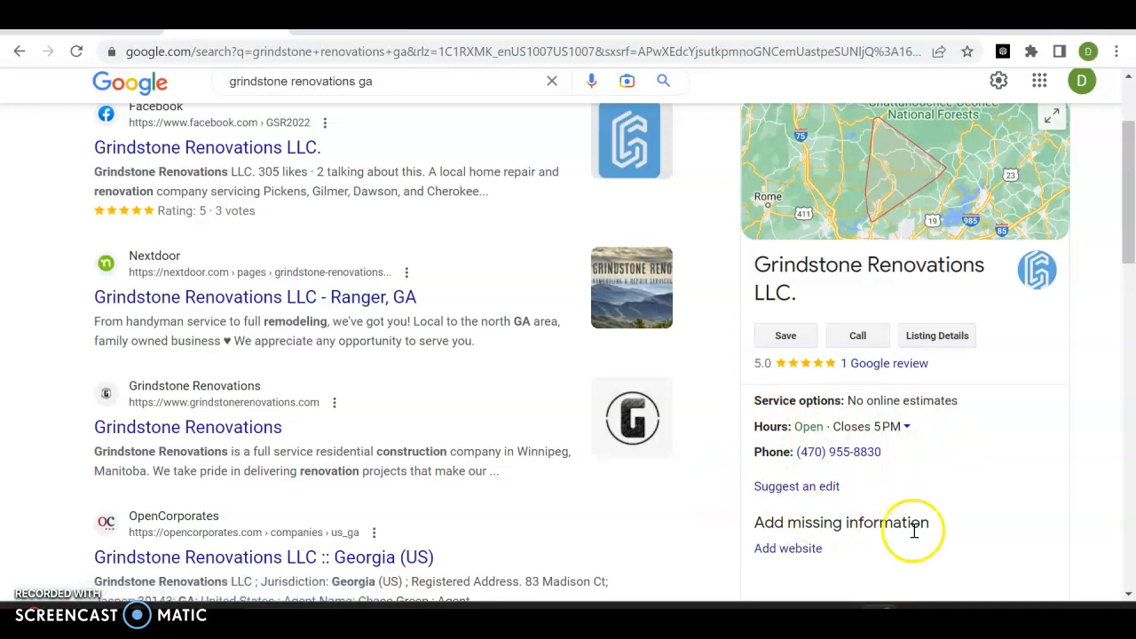
scroll(down, 3)
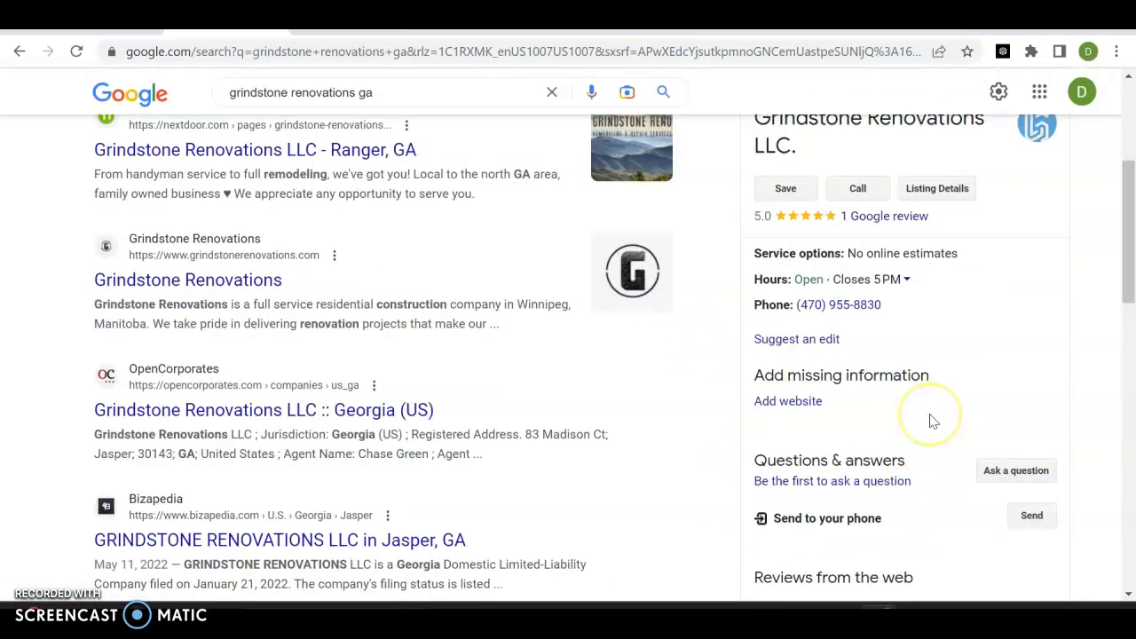
scroll(down, 3)
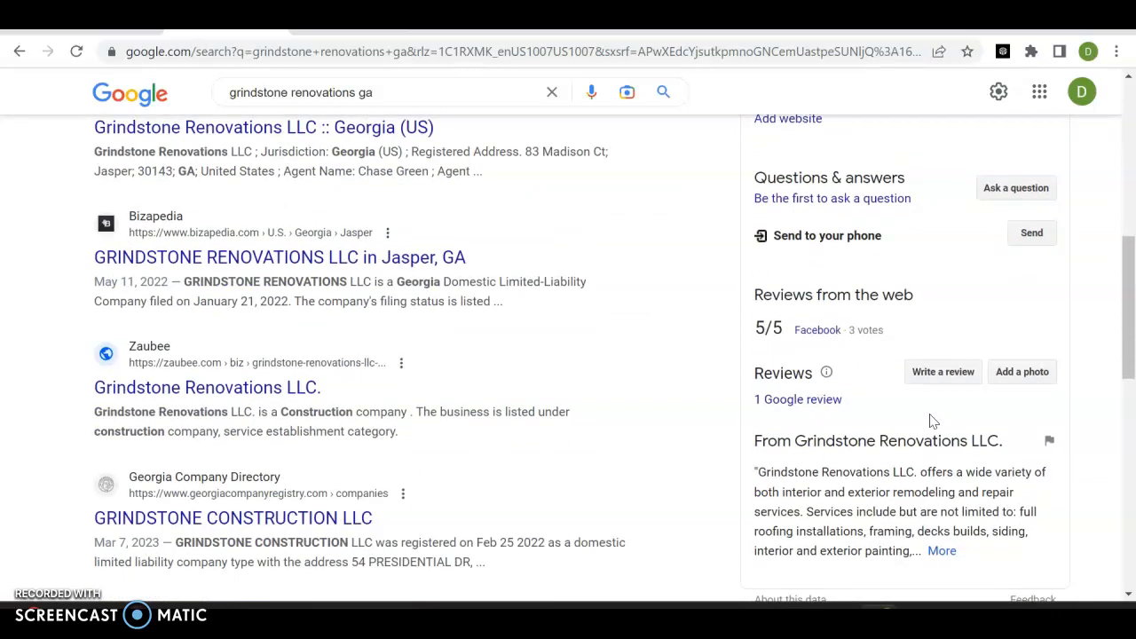
scroll(up, 3)
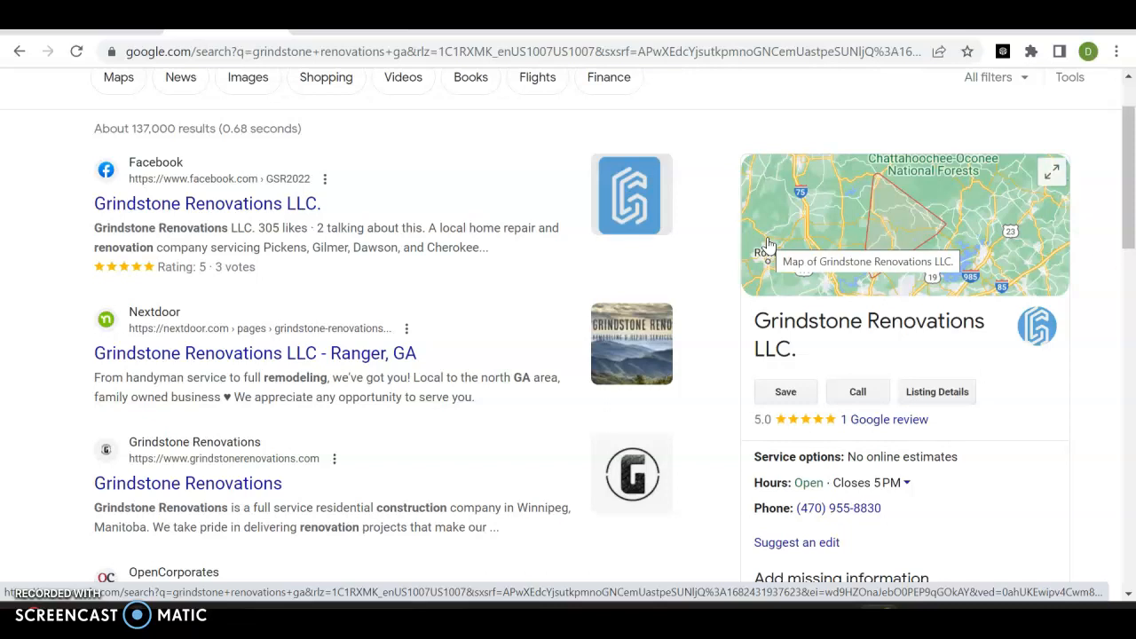
mouse_move(834, 232)
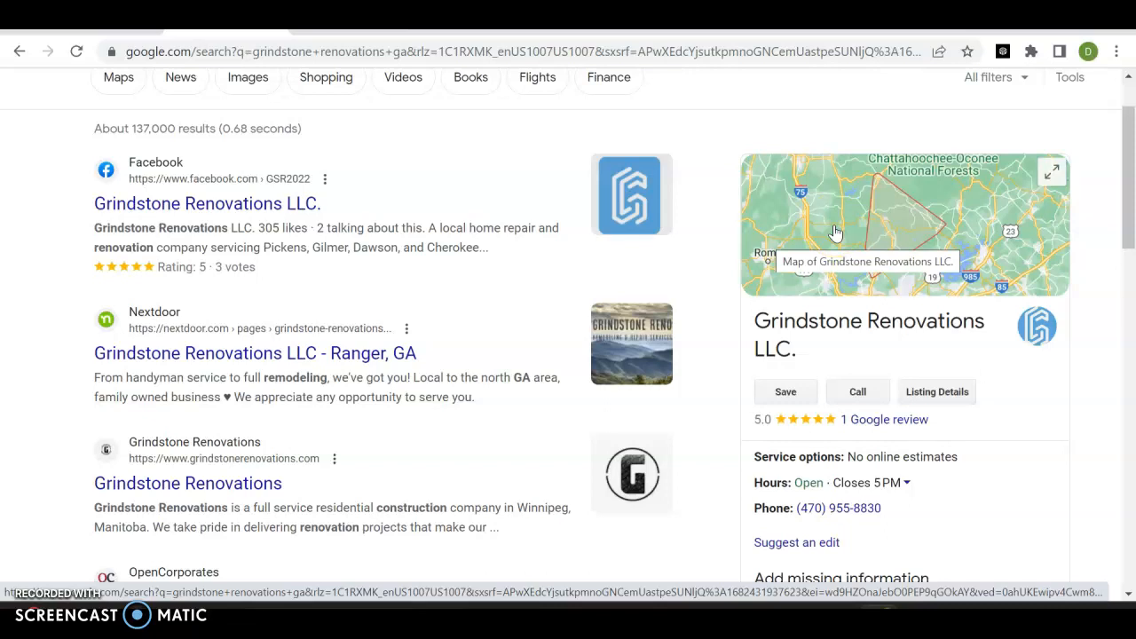
Step: Open the hcoronel.com result and browse its pages briefly
click(188, 482)
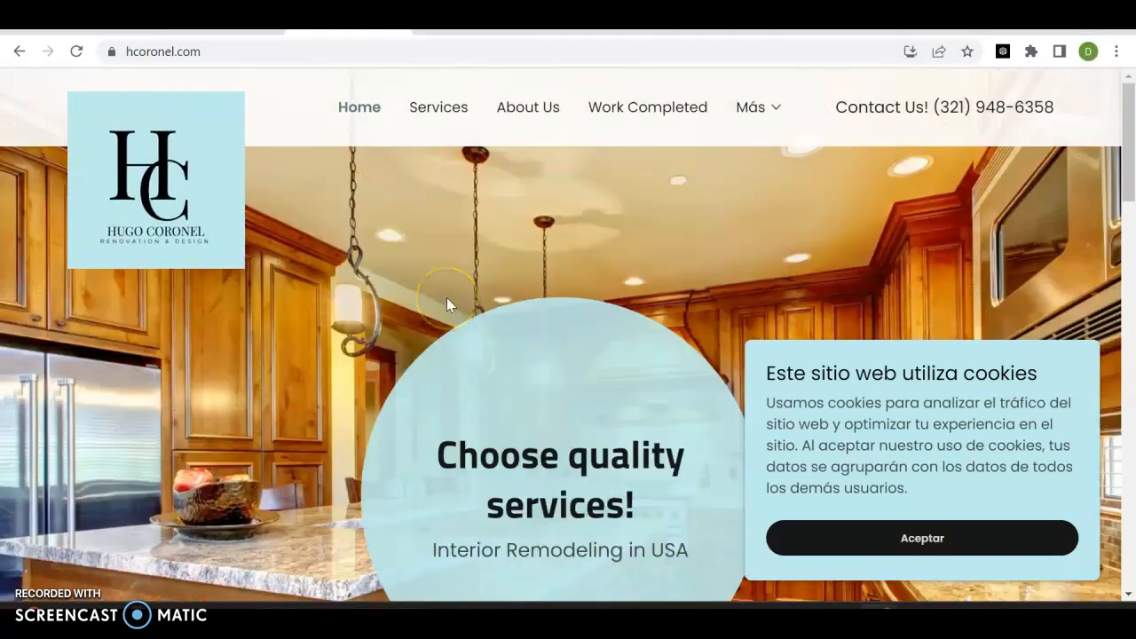
scroll(down, 3)
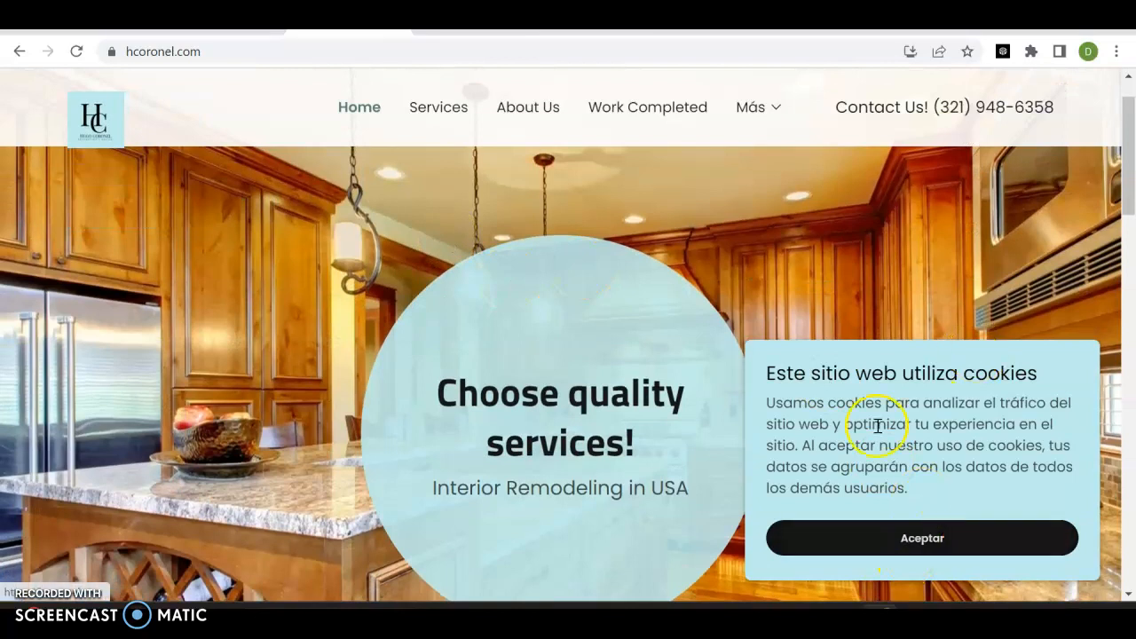
mouse_move(768, 417)
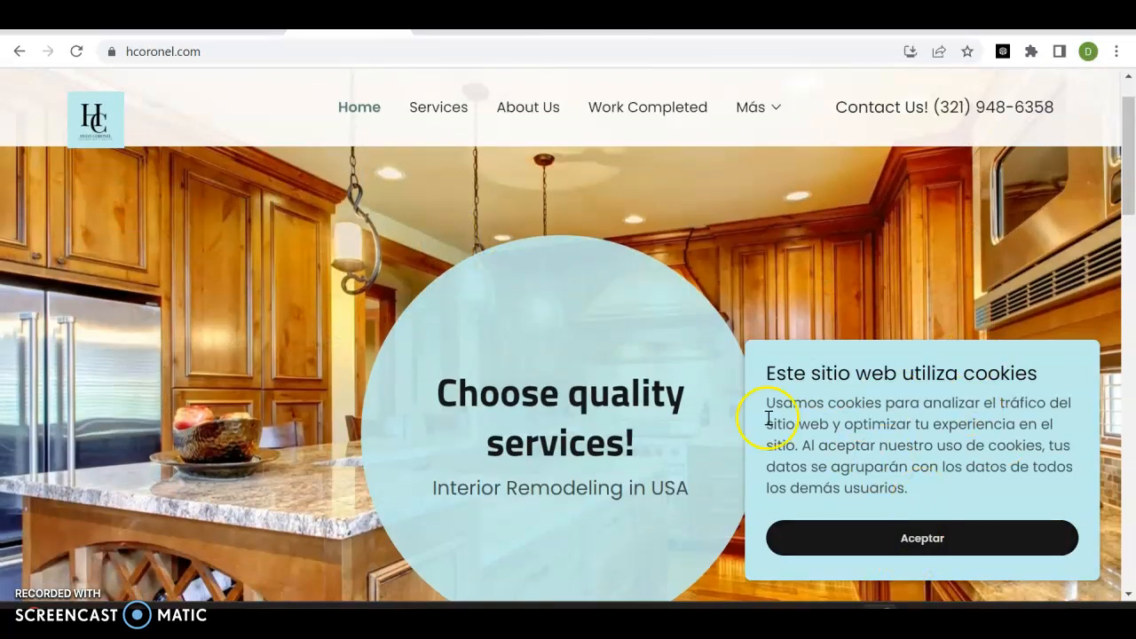
mouse_move(832, 332)
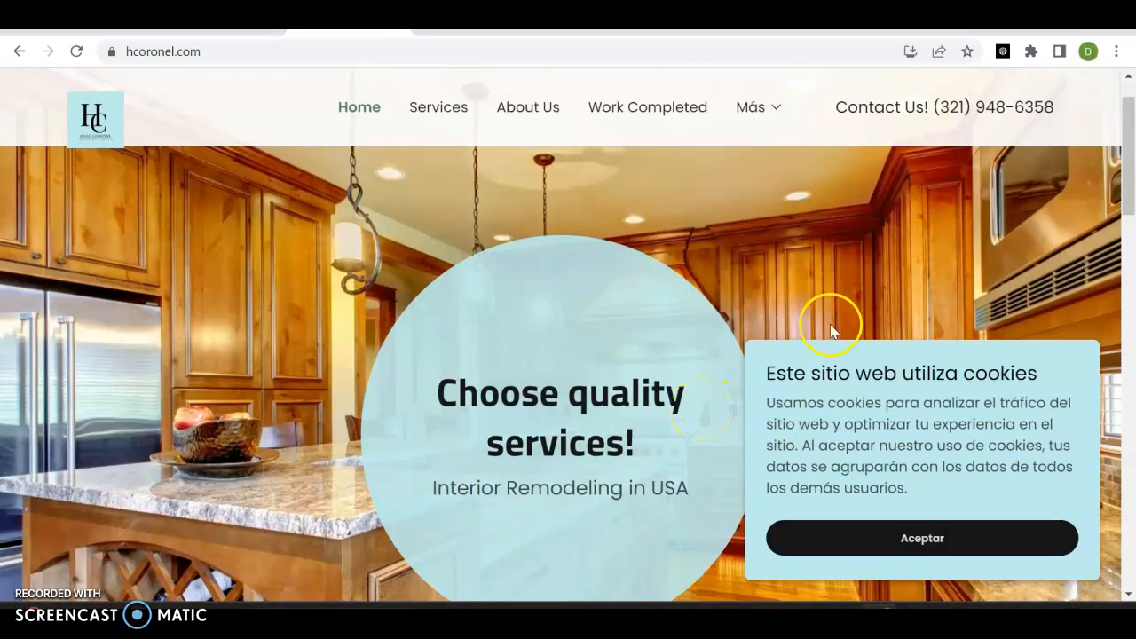
mouse_move(759, 106)
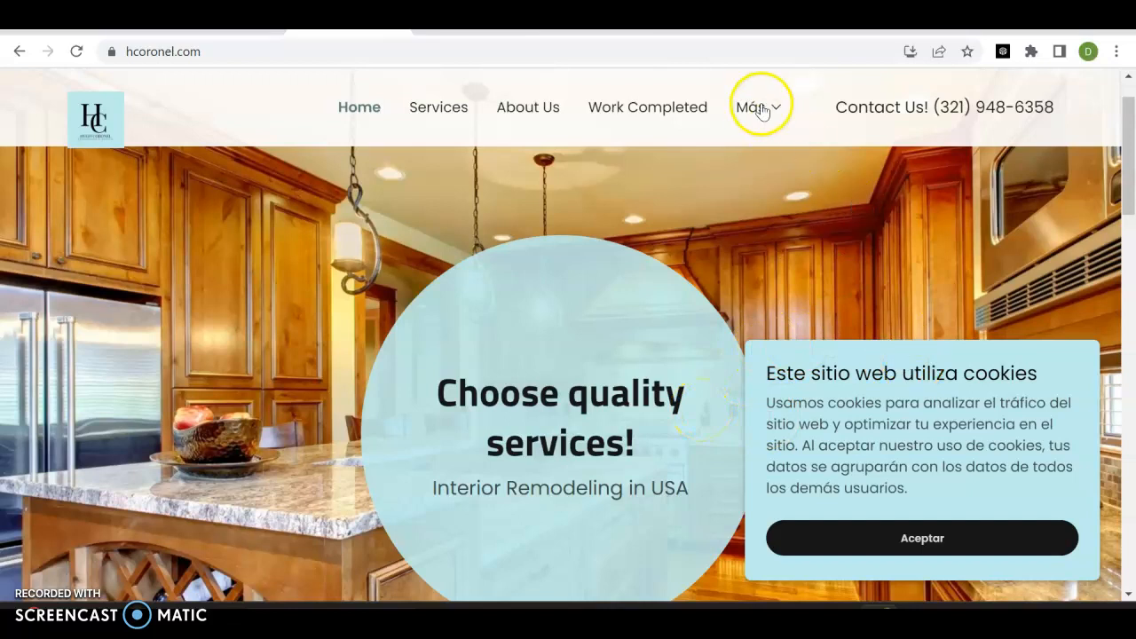
click(752, 107)
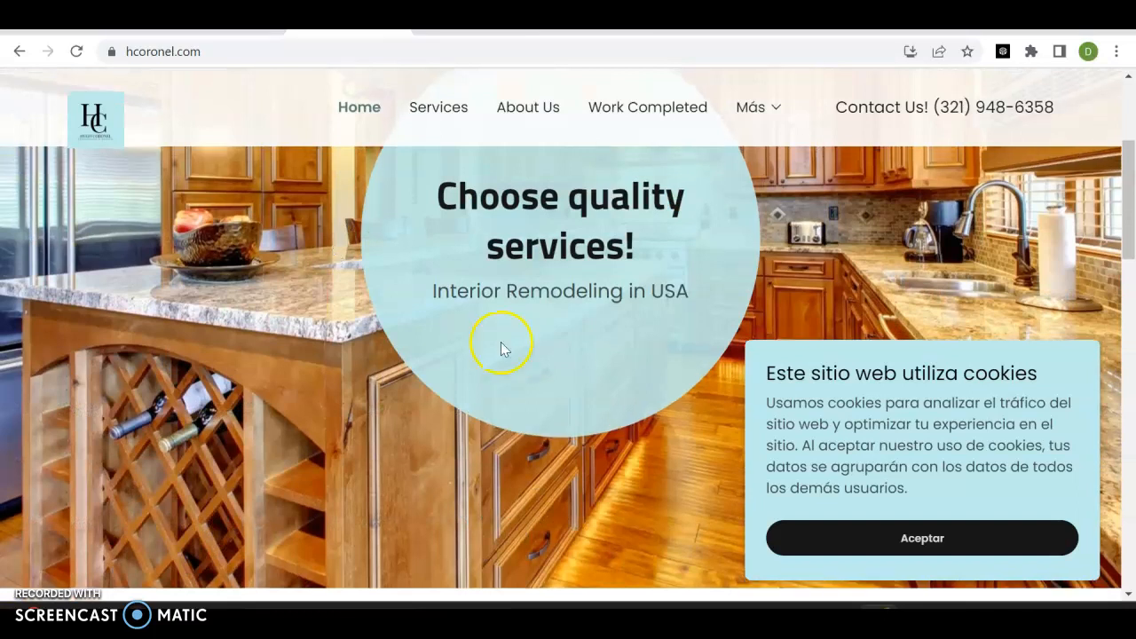
mouse_move(628, 291)
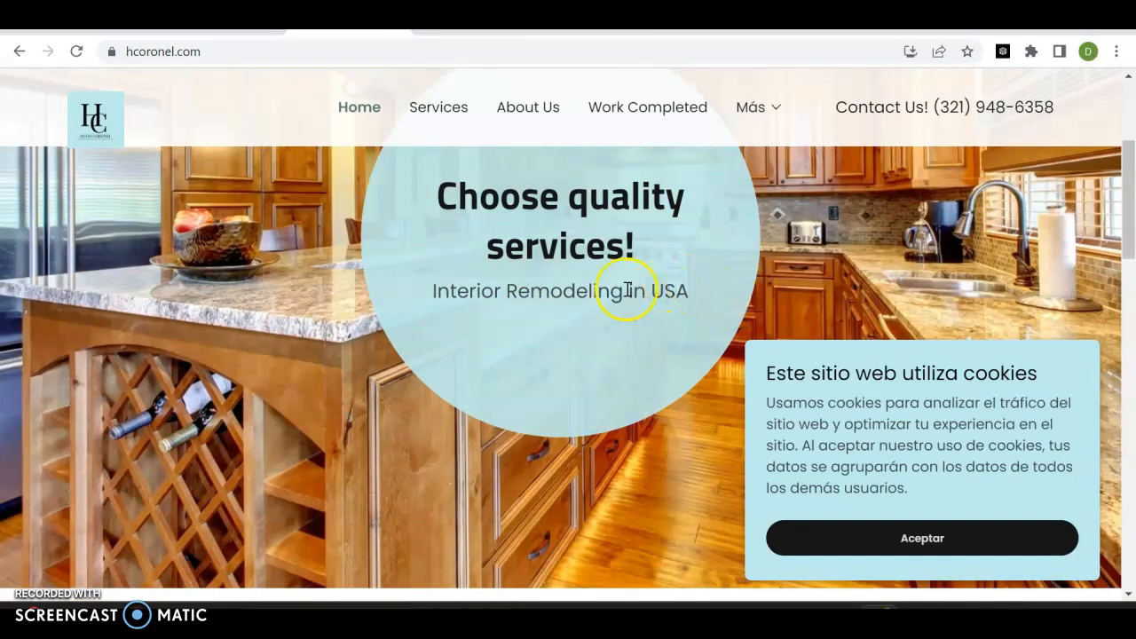
scroll(down, 3)
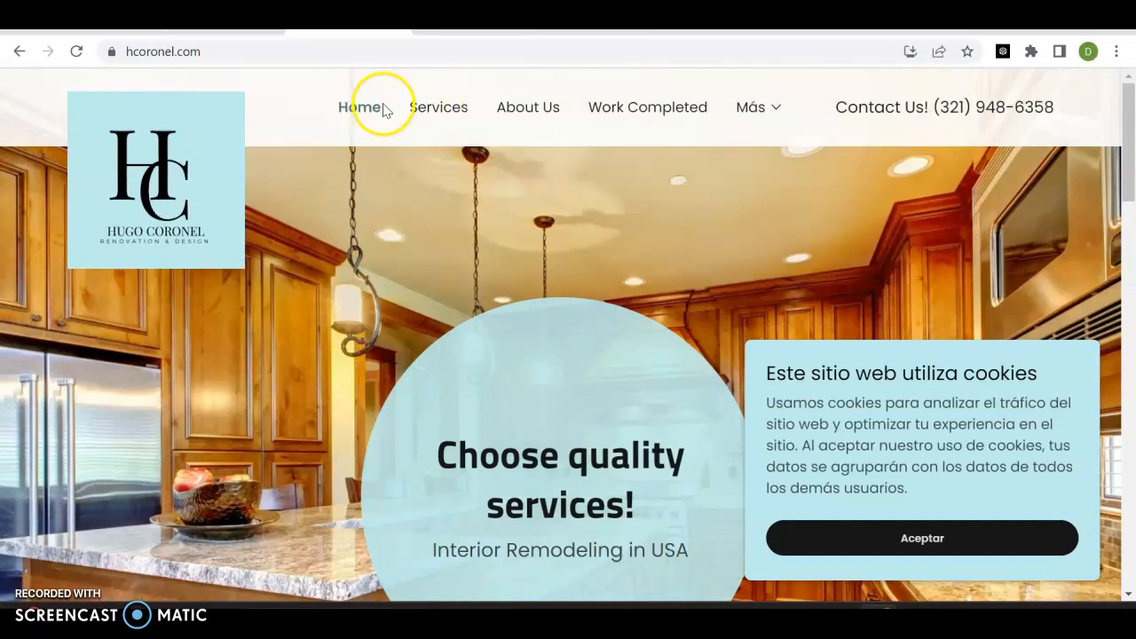
mouse_move(124, 60)
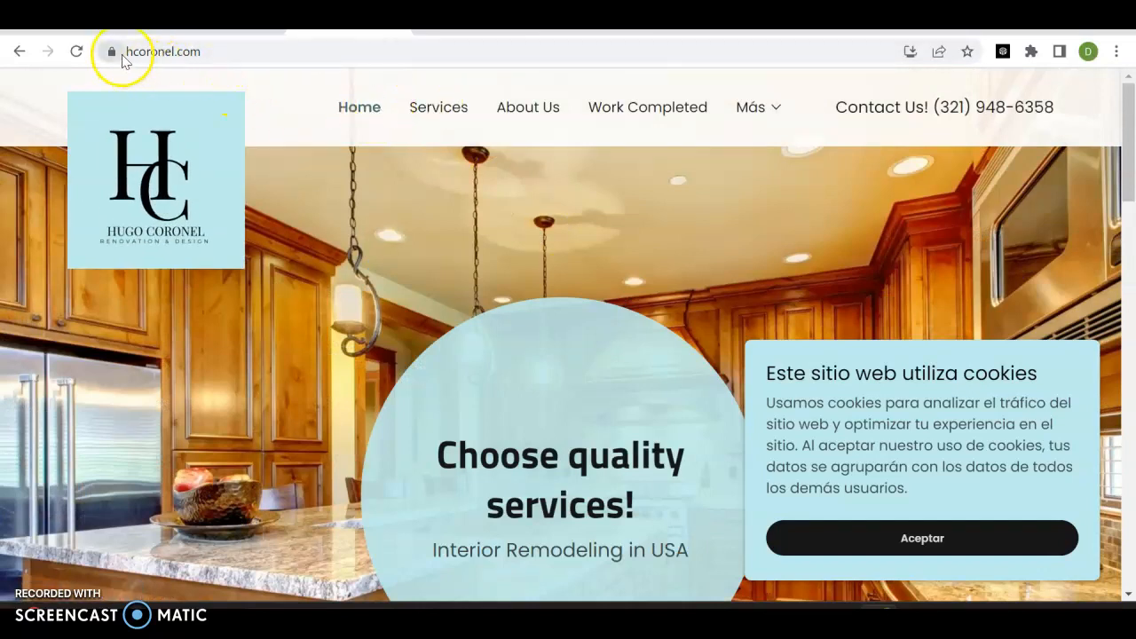
Step: Edit the address bar to hcoronel.com and reload the home page
click(164, 50)
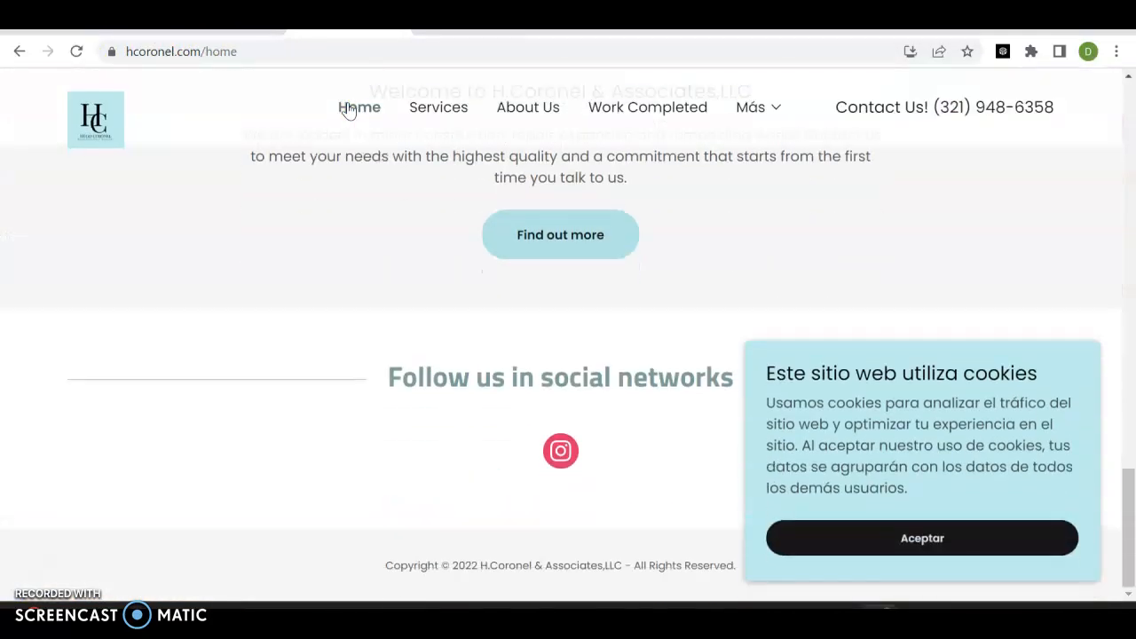
scroll(up, 3)
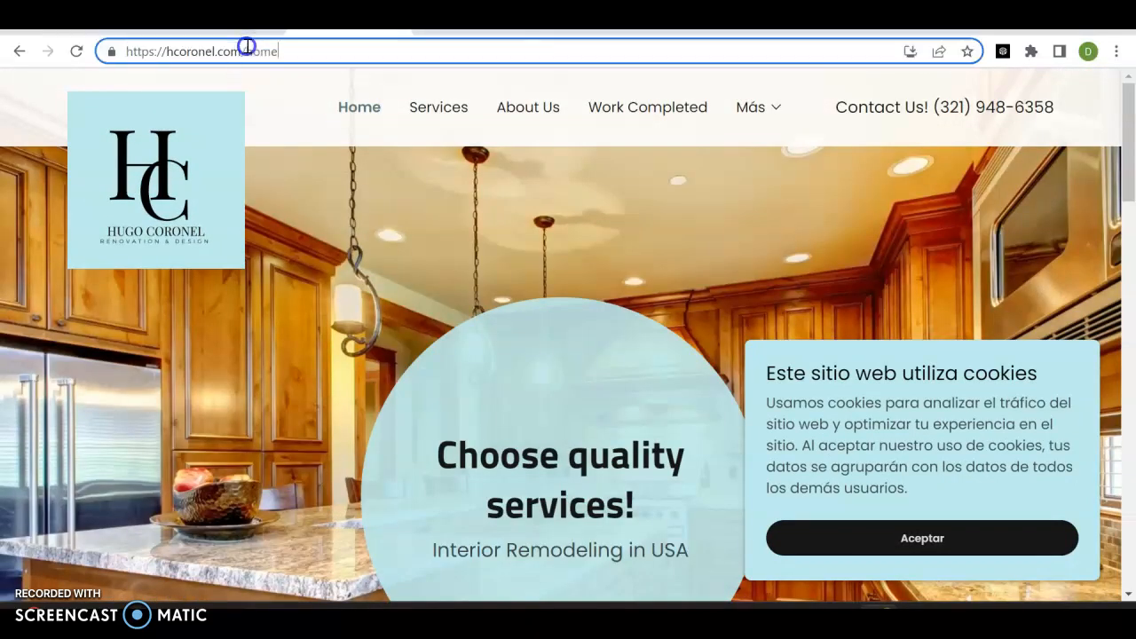
key(Return)
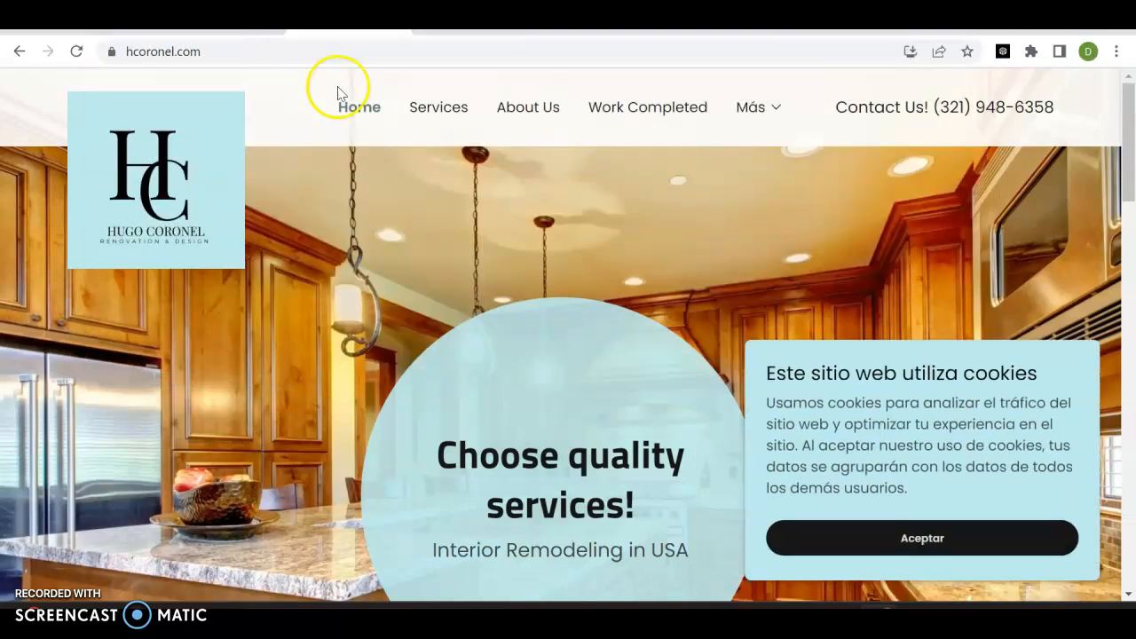
Step: Open the Services page from the navigation bar and scroll through the service tiles
click(437, 107)
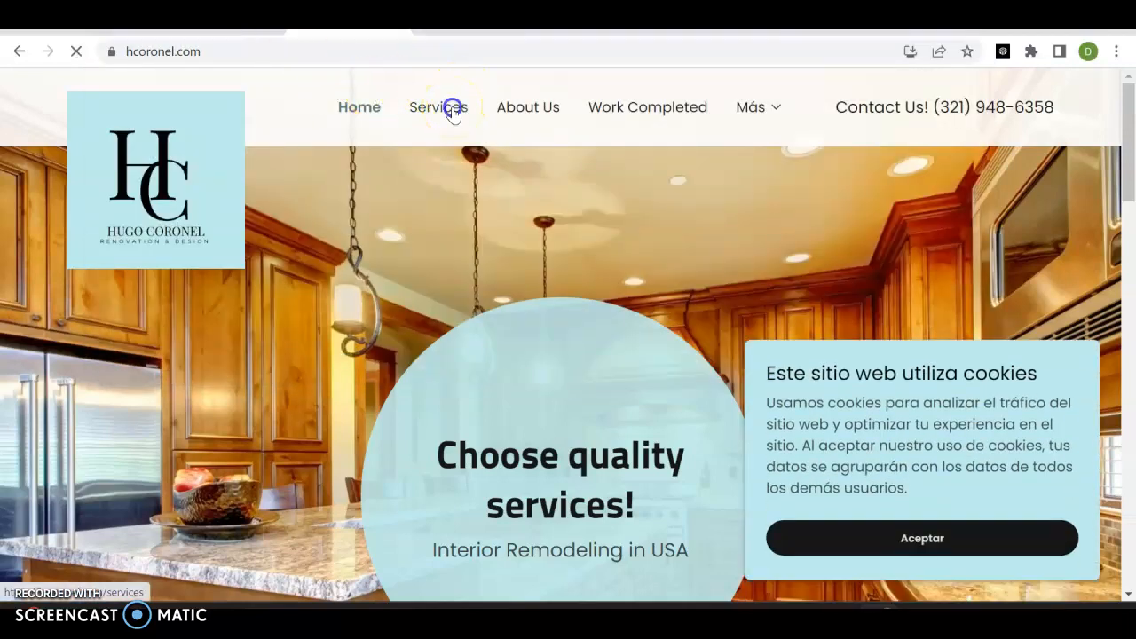
click(435, 107)
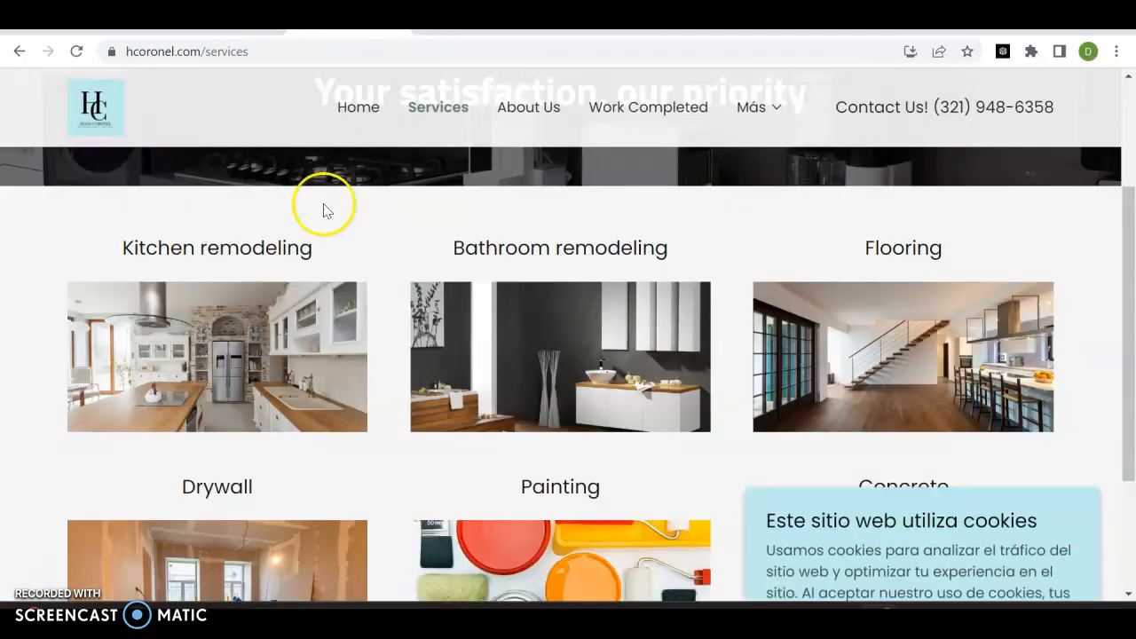
scroll(down, 3)
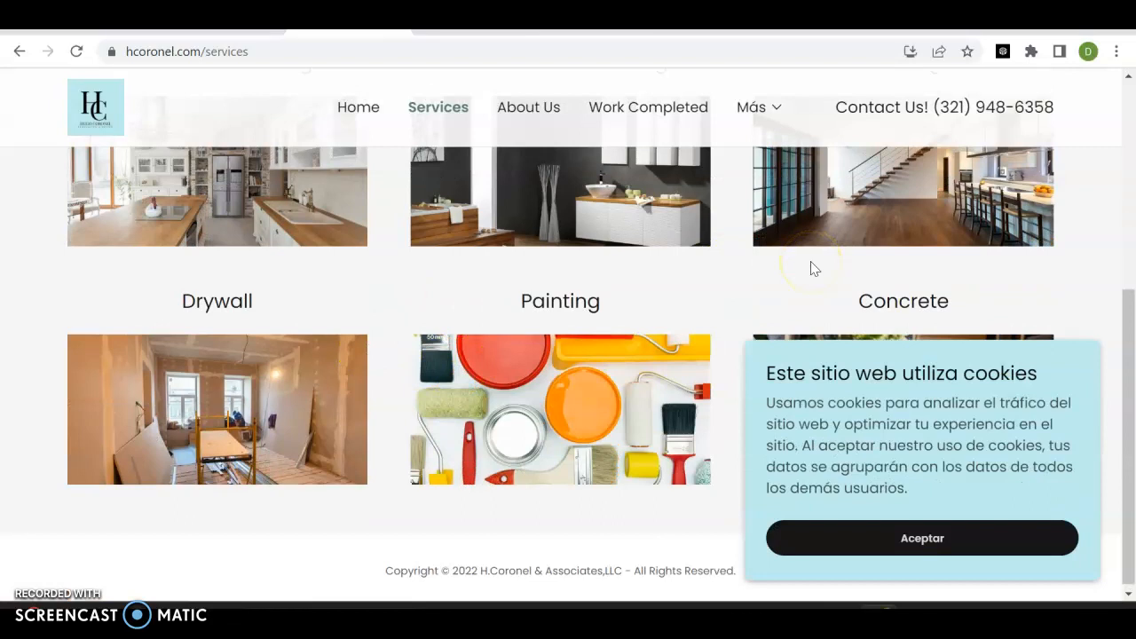
scroll(up, 3)
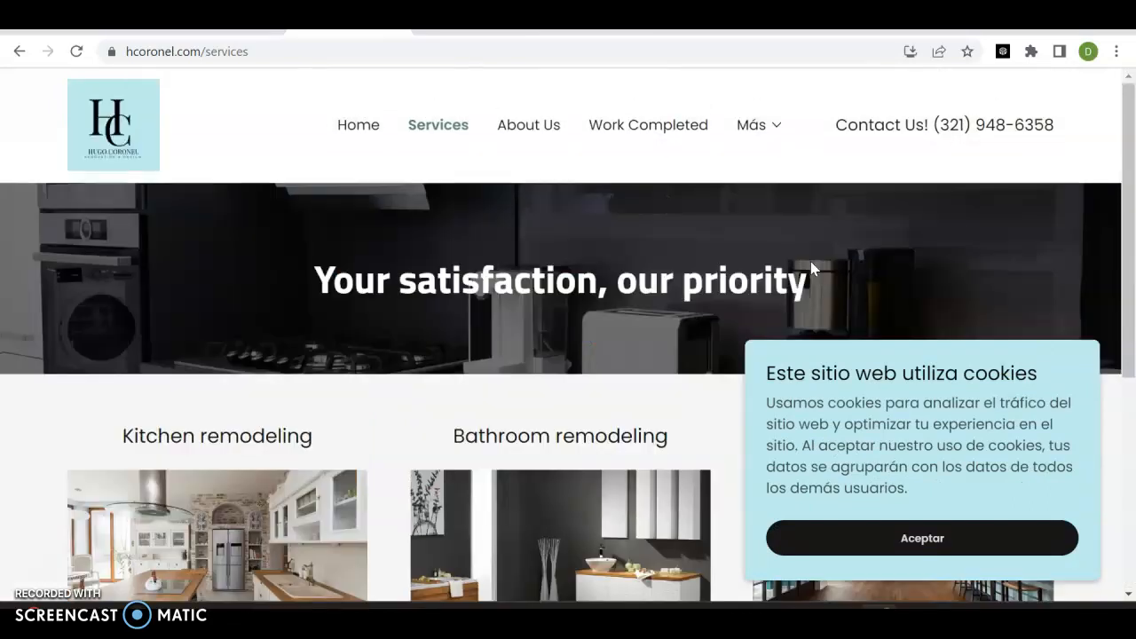
scroll(down, 3)
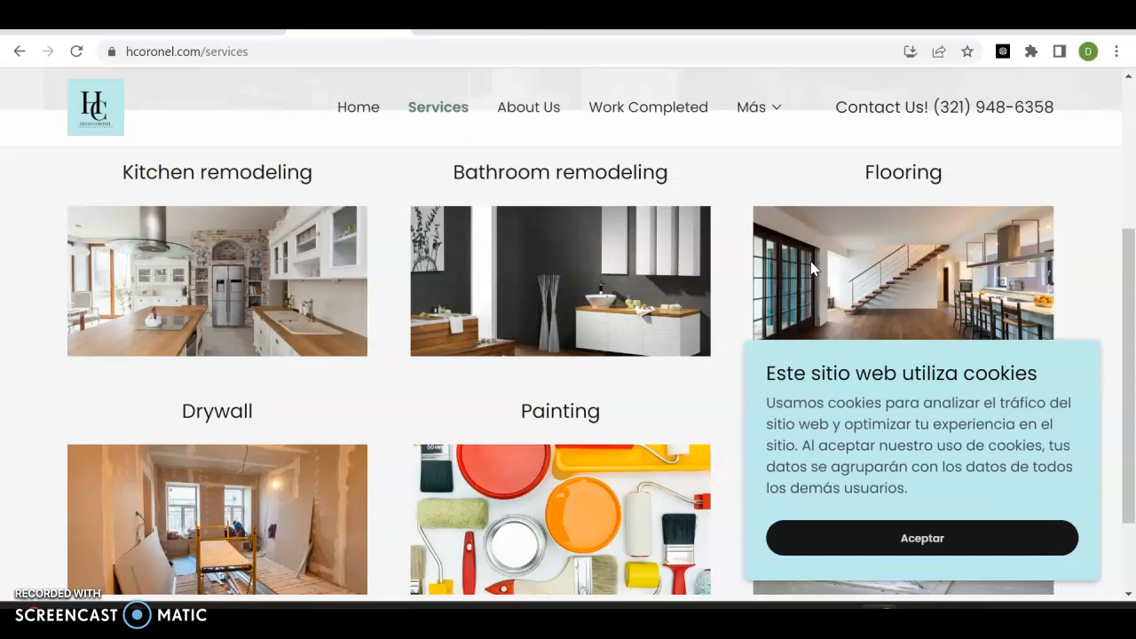
mouse_move(457, 80)
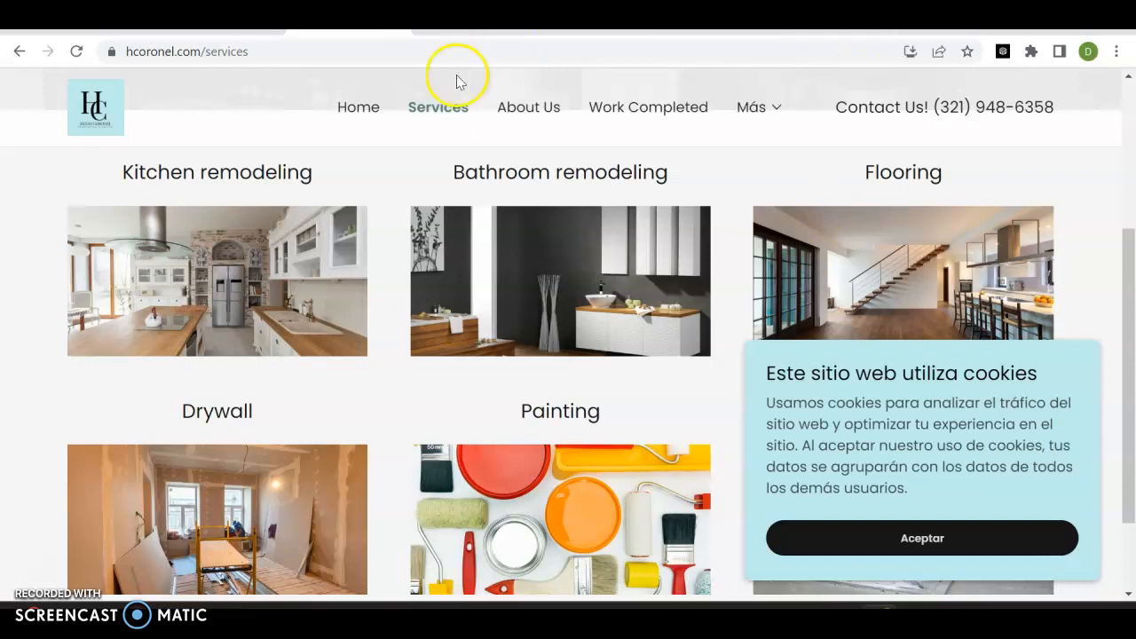
mouse_move(696, 131)
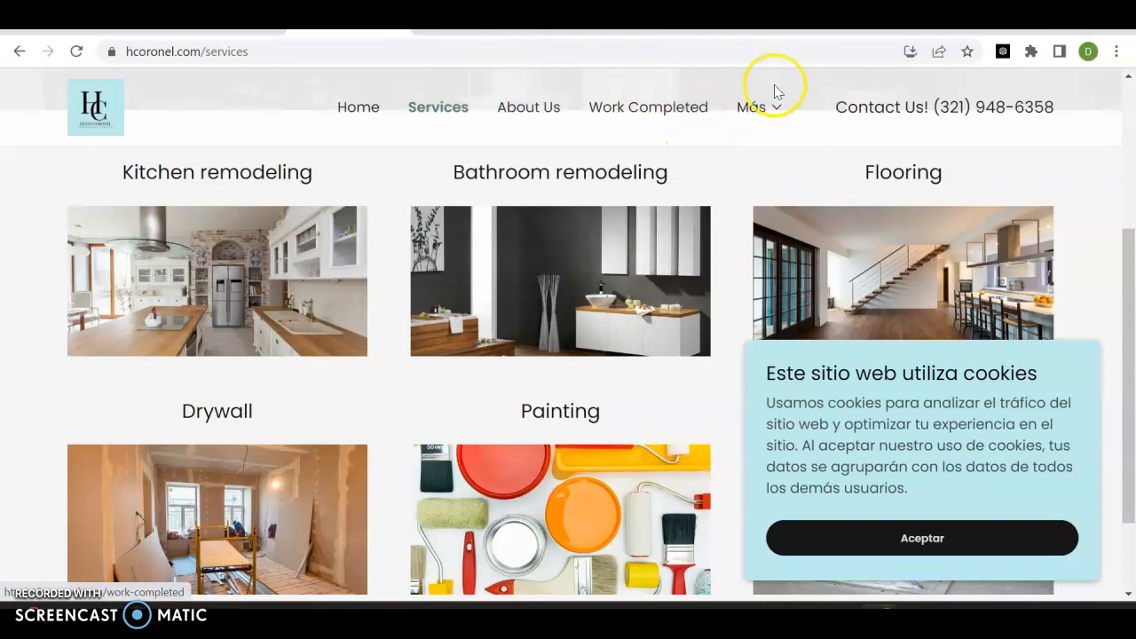
mouse_move(1000, 110)
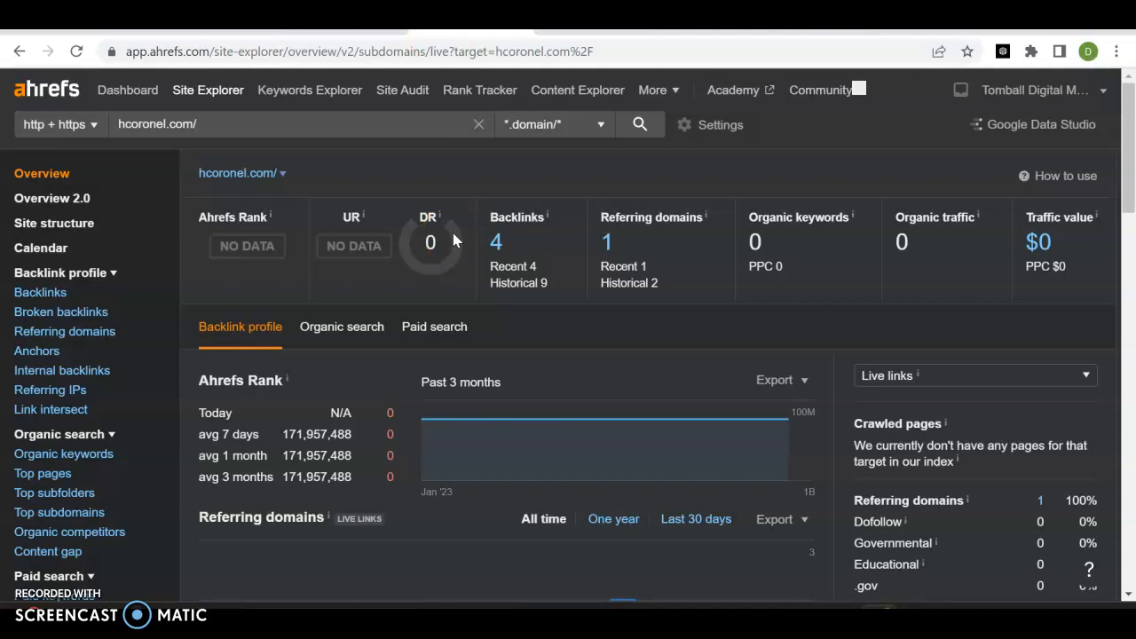
mouse_move(238, 209)
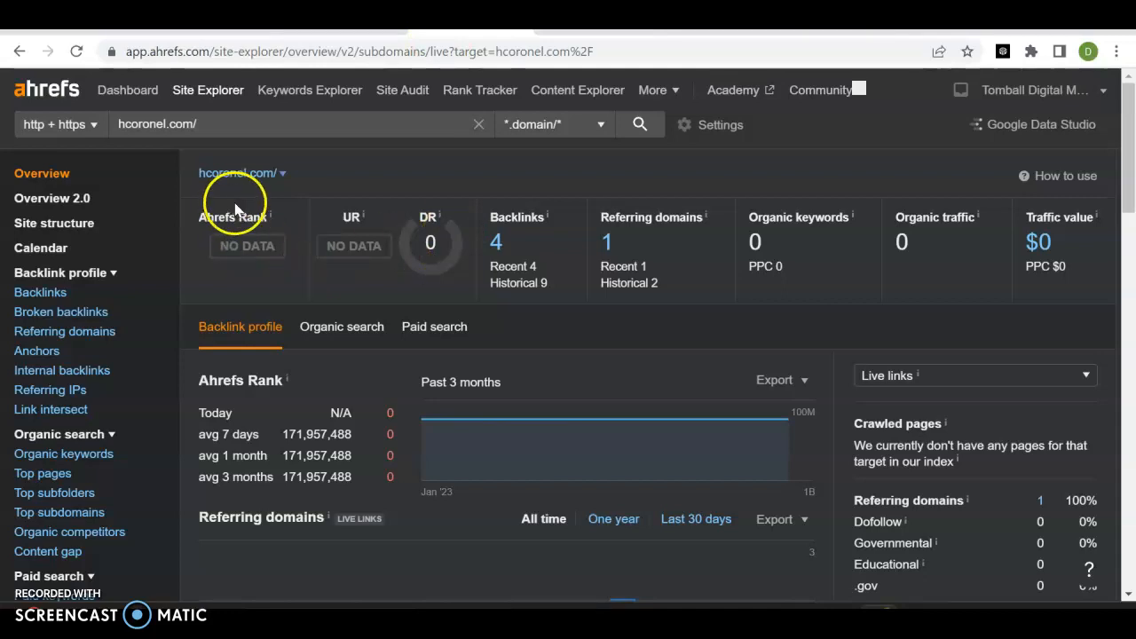
mouse_move(353, 245)
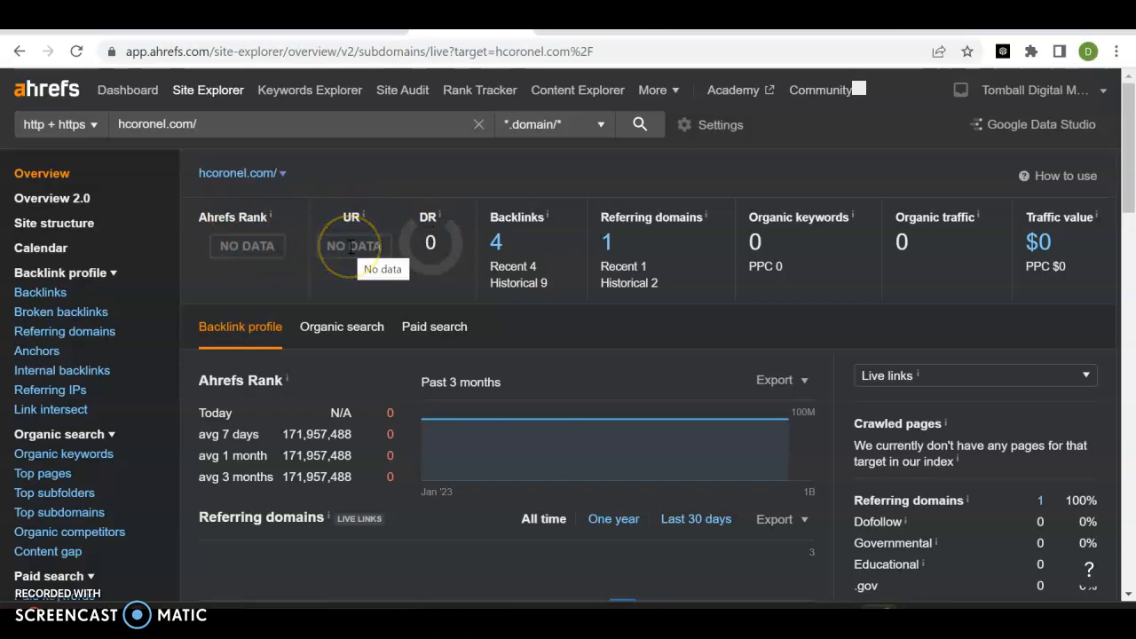
mouse_move(430, 242)
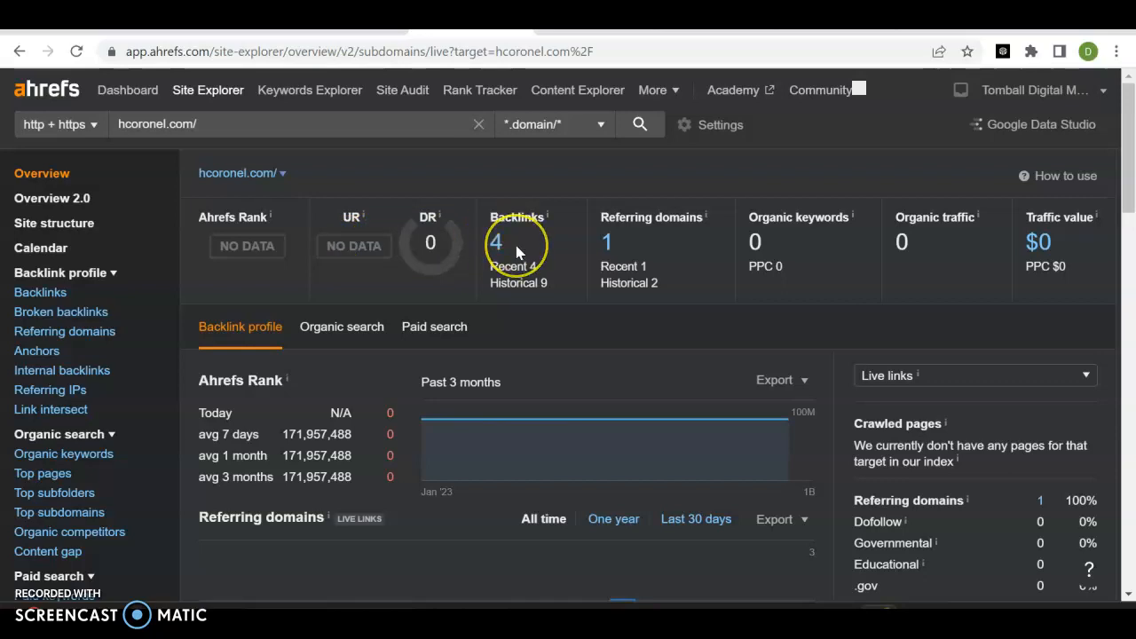
mouse_move(518, 252)
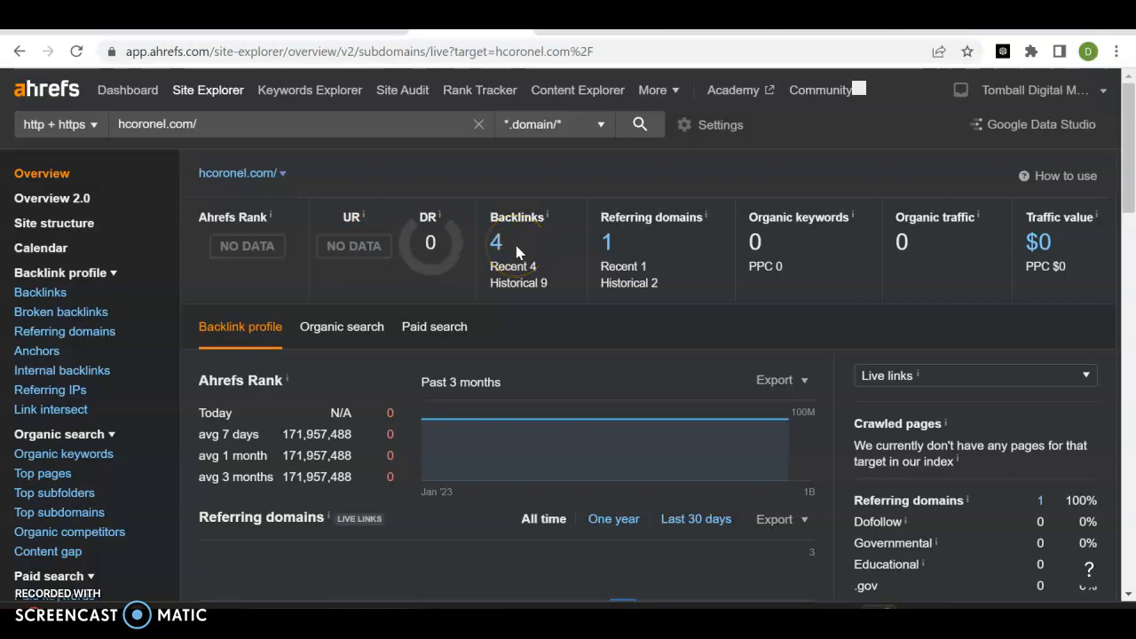
mouse_move(678, 310)
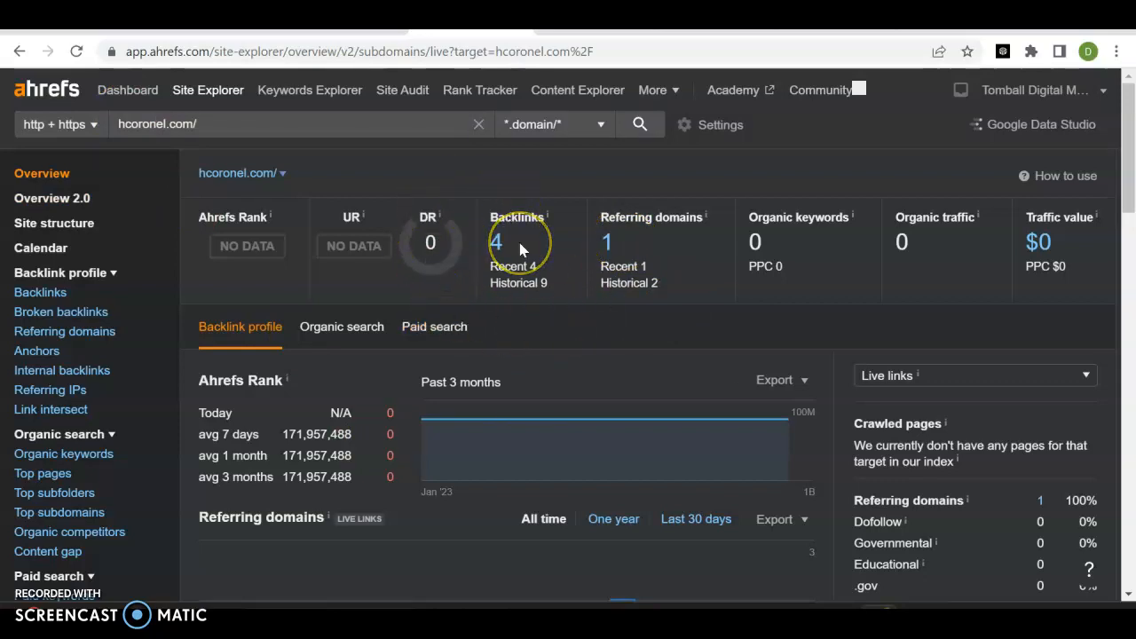
mouse_move(518, 248)
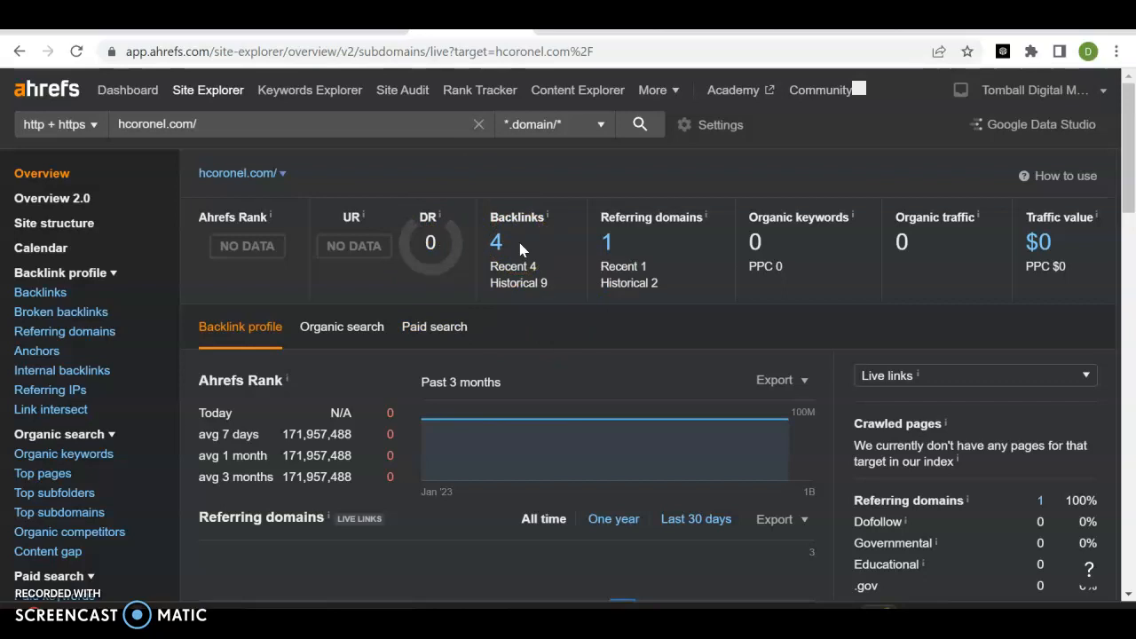
mouse_move(411, 165)
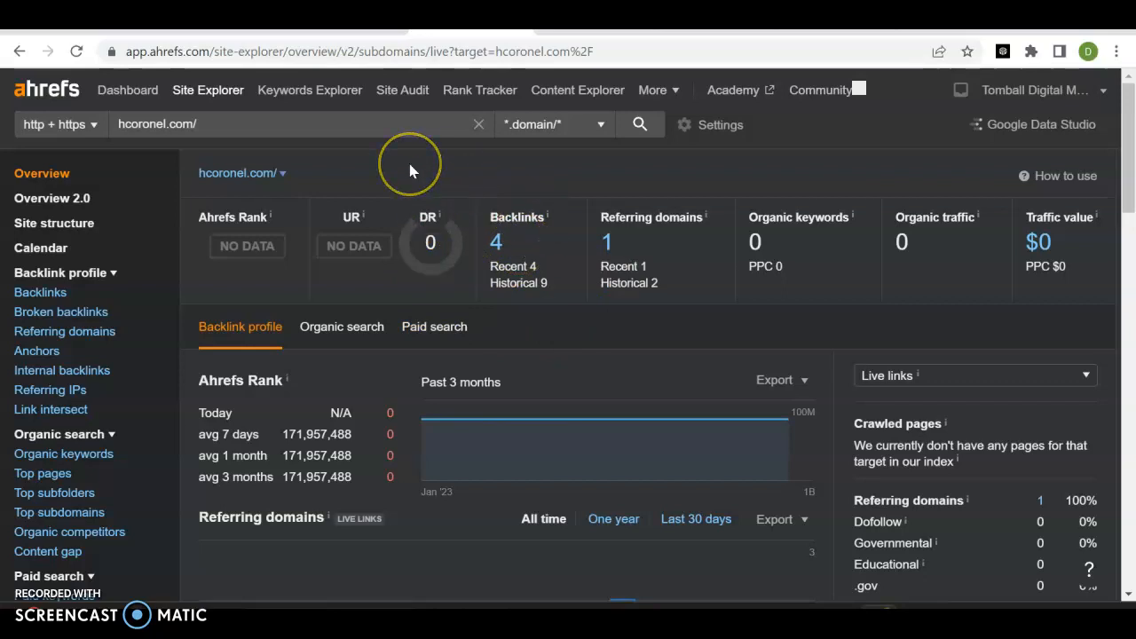
mouse_move(816, 335)
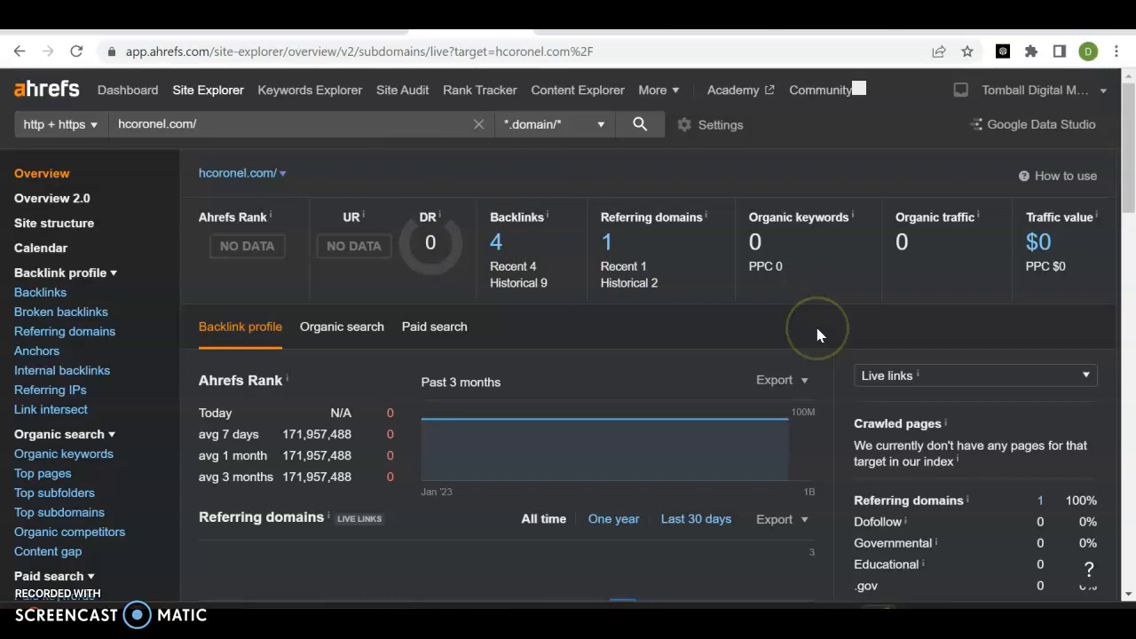
mouse_move(824, 255)
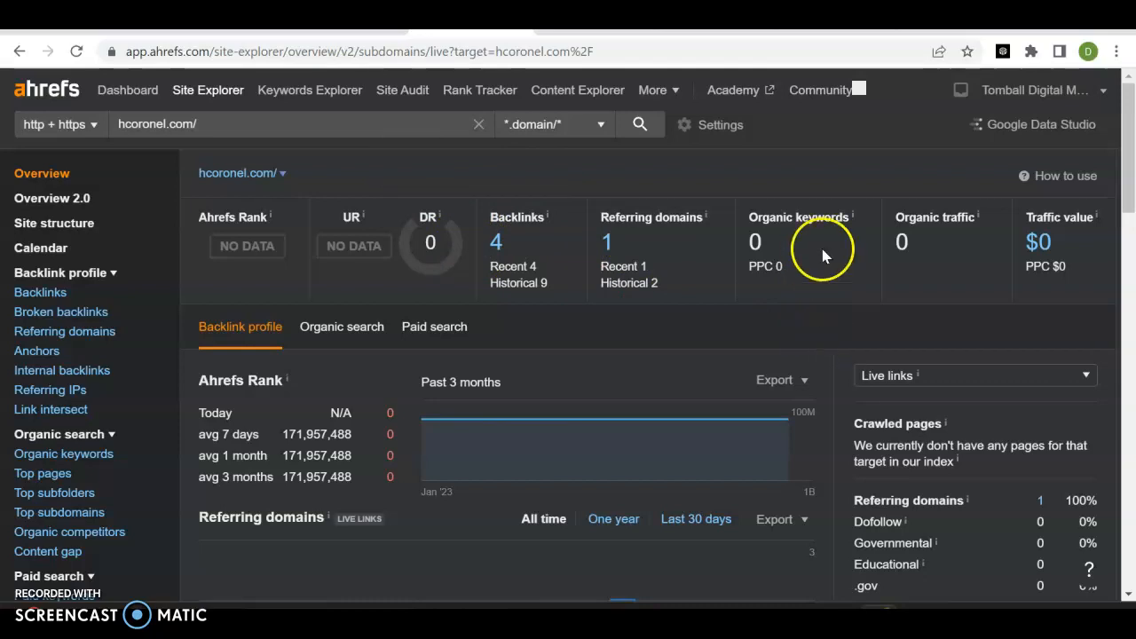
mouse_move(500, 245)
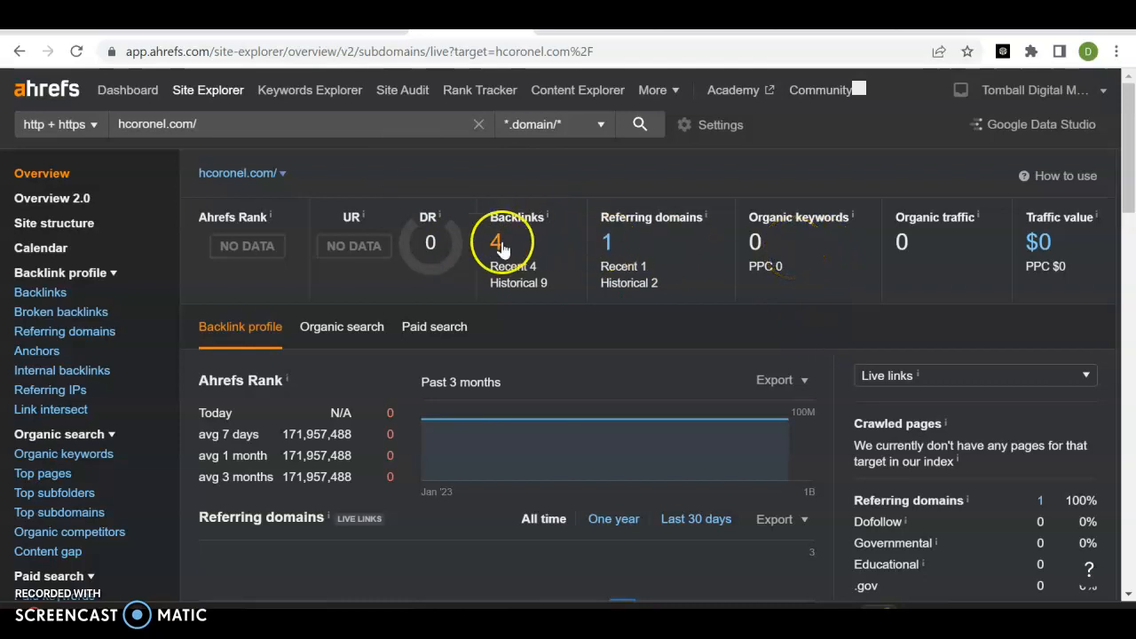
mouse_move(498, 245)
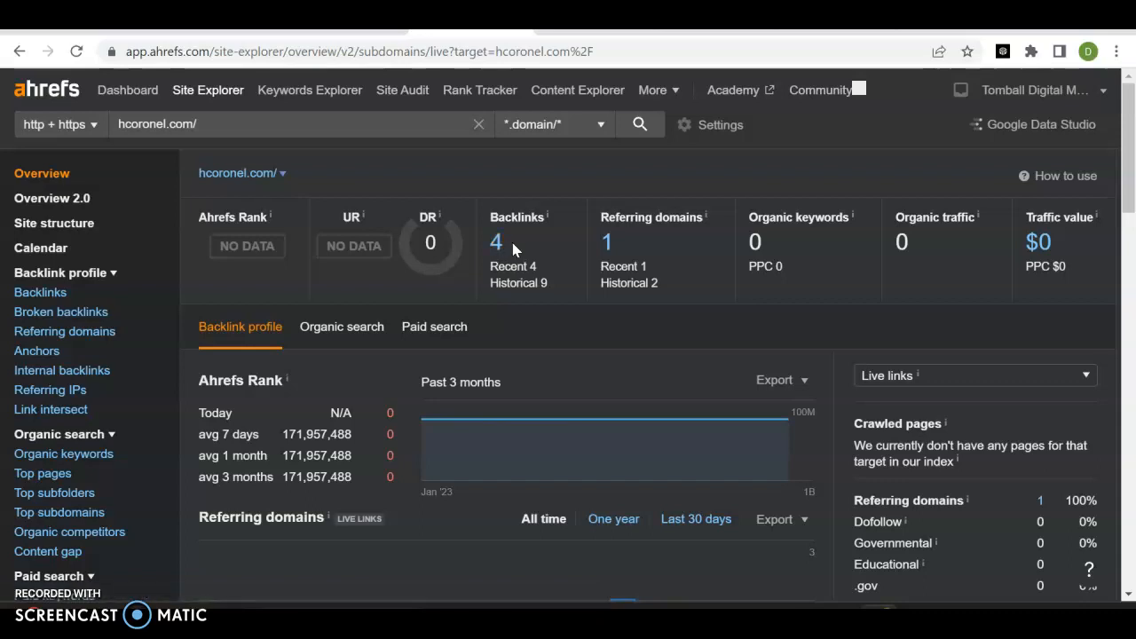
mouse_move(642, 248)
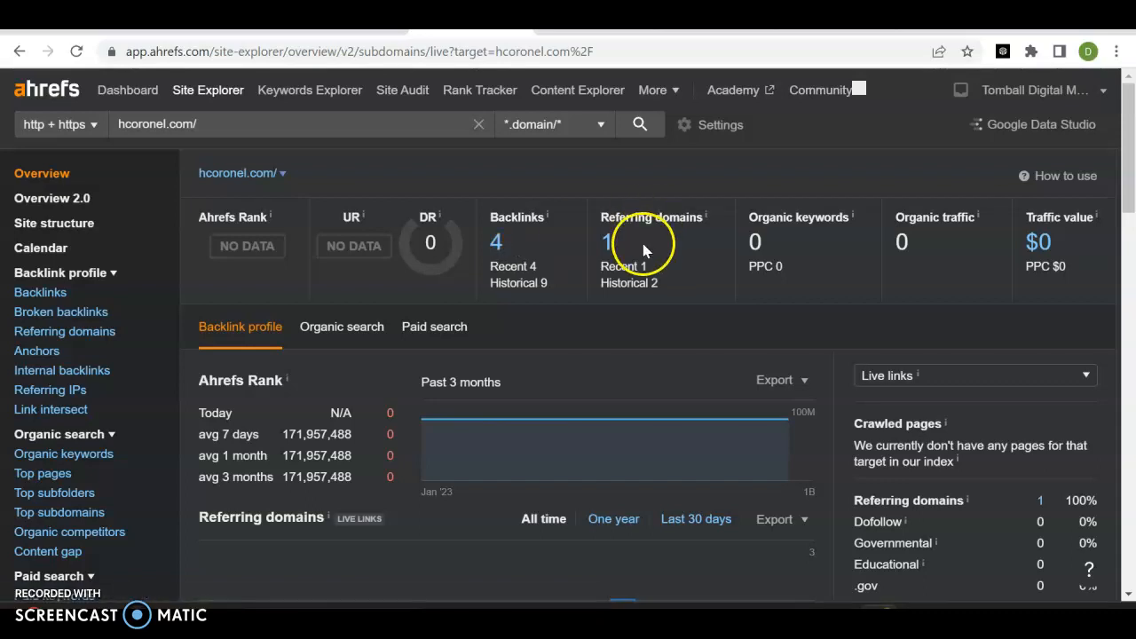
mouse_move(785, 267)
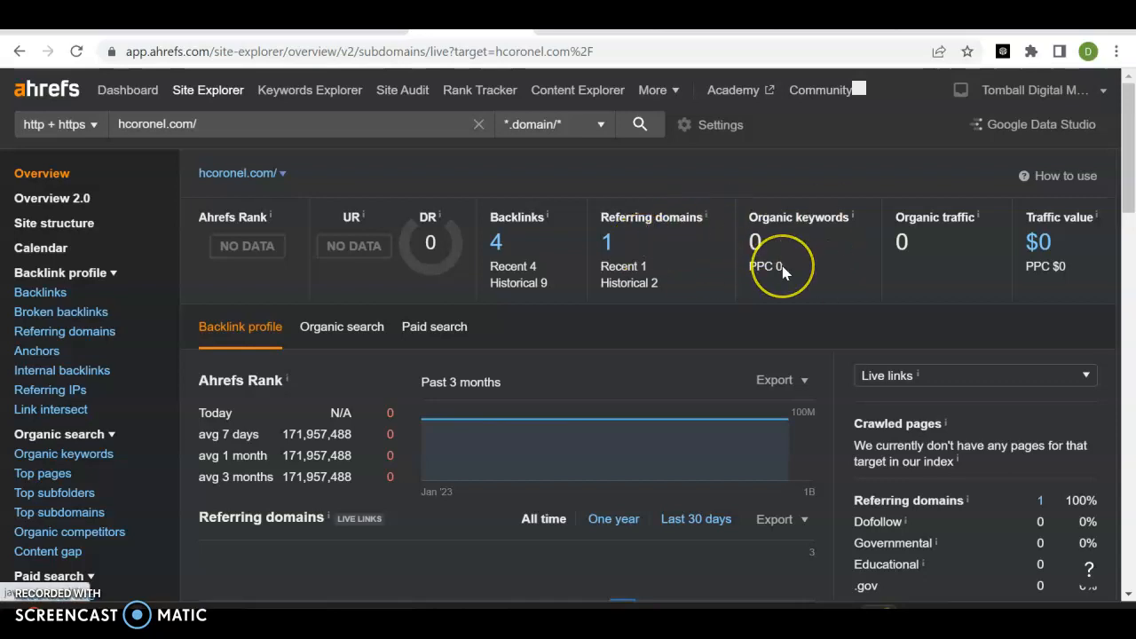
mouse_move(781, 266)
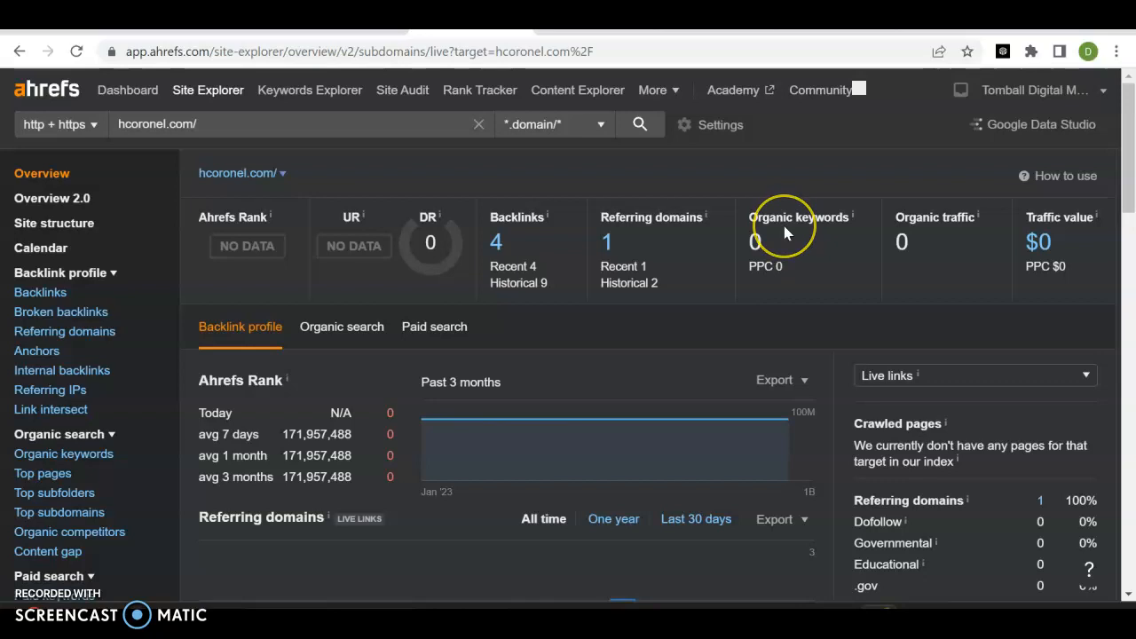
mouse_move(785, 233)
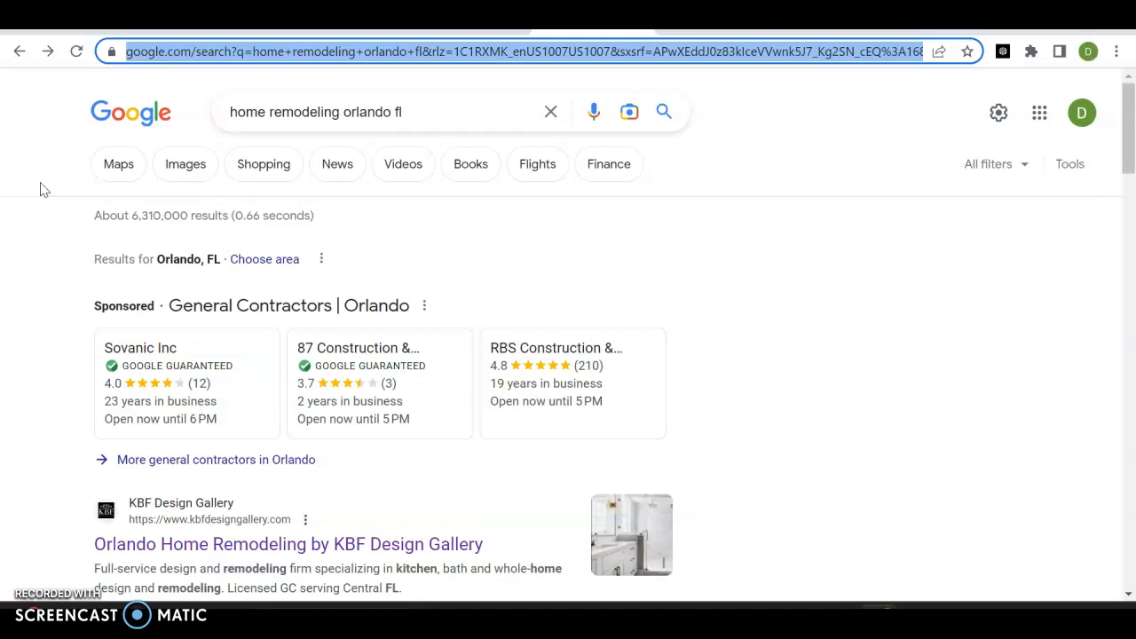
mouse_move(419, 110)
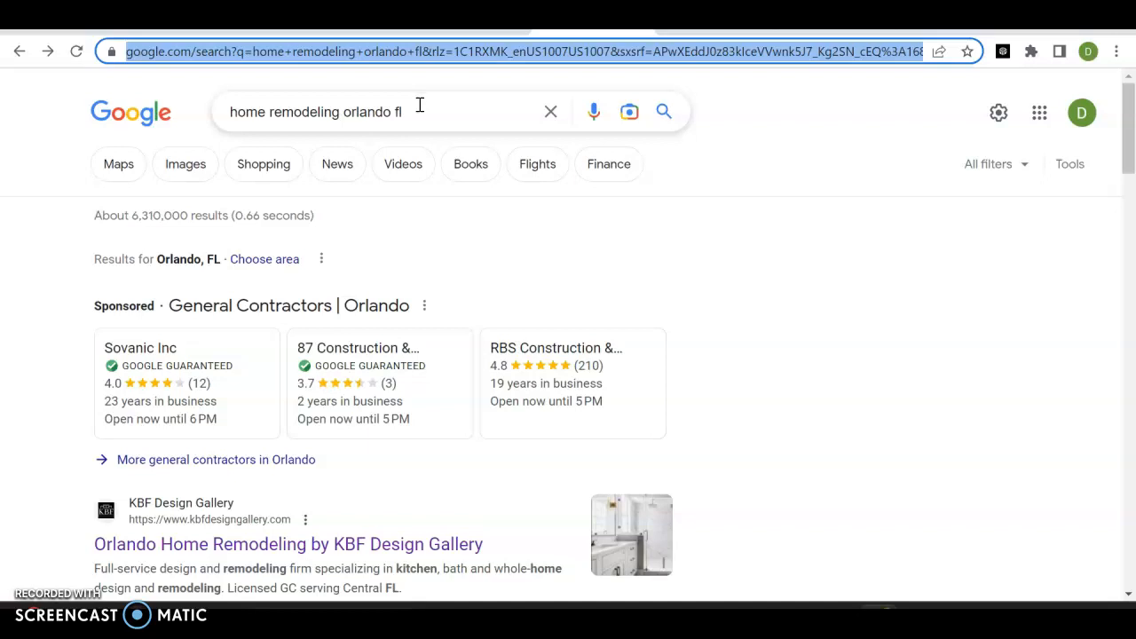
mouse_move(319, 111)
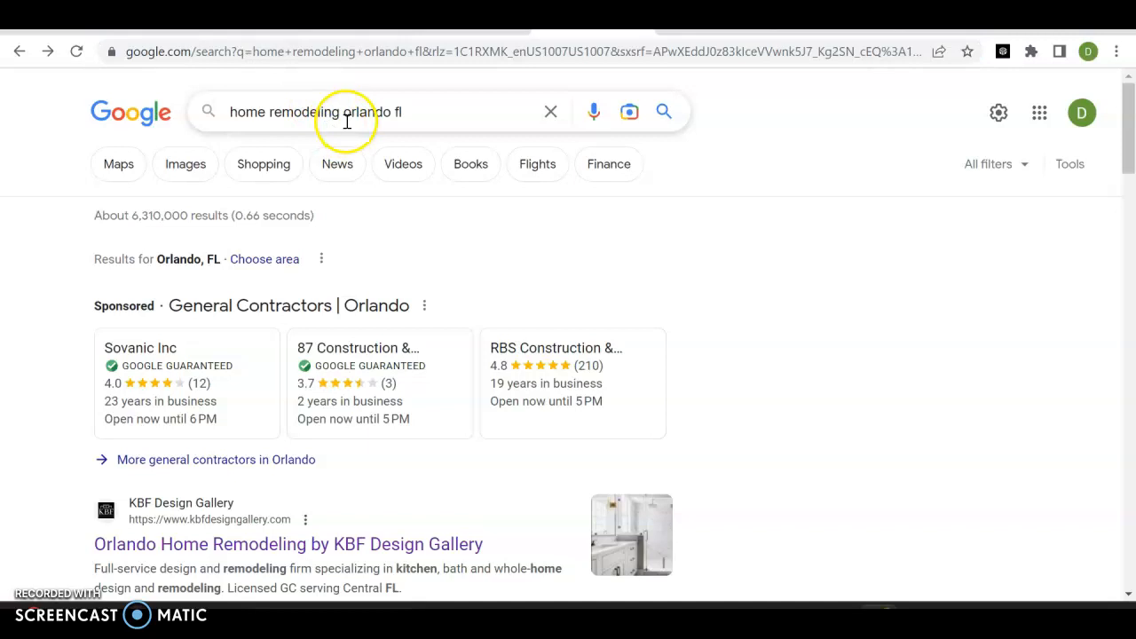
mouse_move(479, 108)
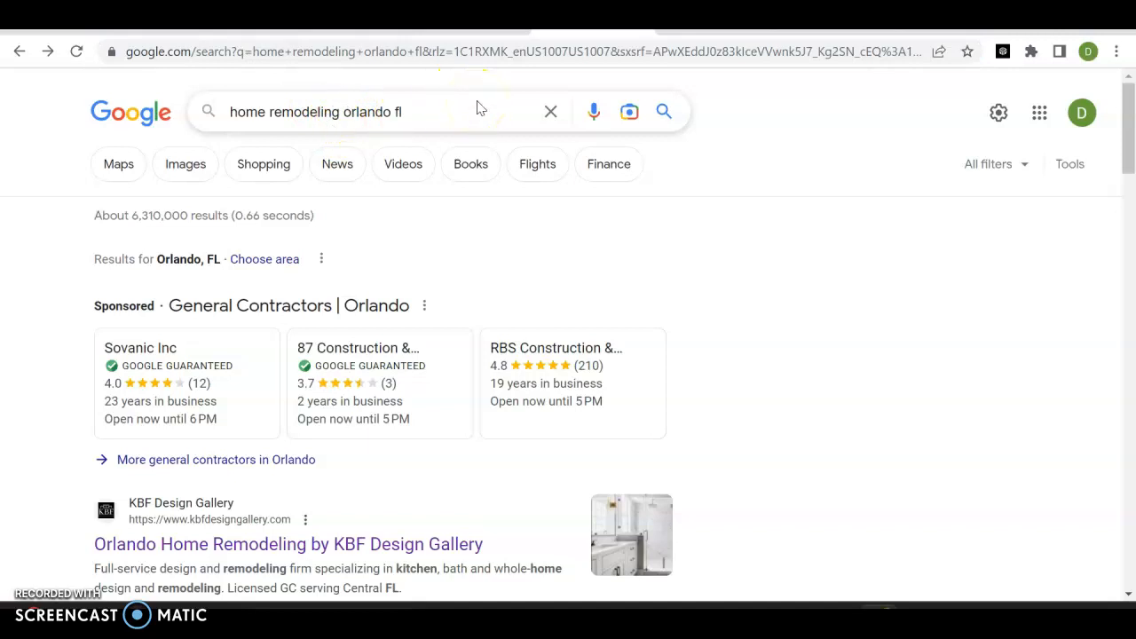
mouse_move(536, 280)
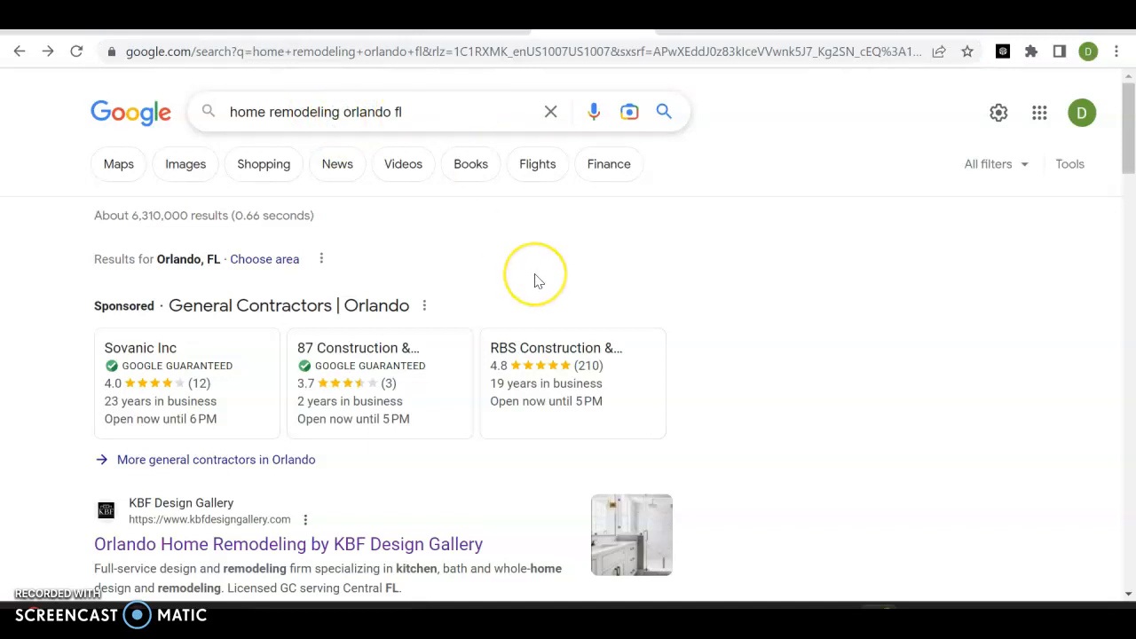
Step: Scroll down the home remodeling orlando fl results to the KBF Design Gallery listing
scroll(down, 3)
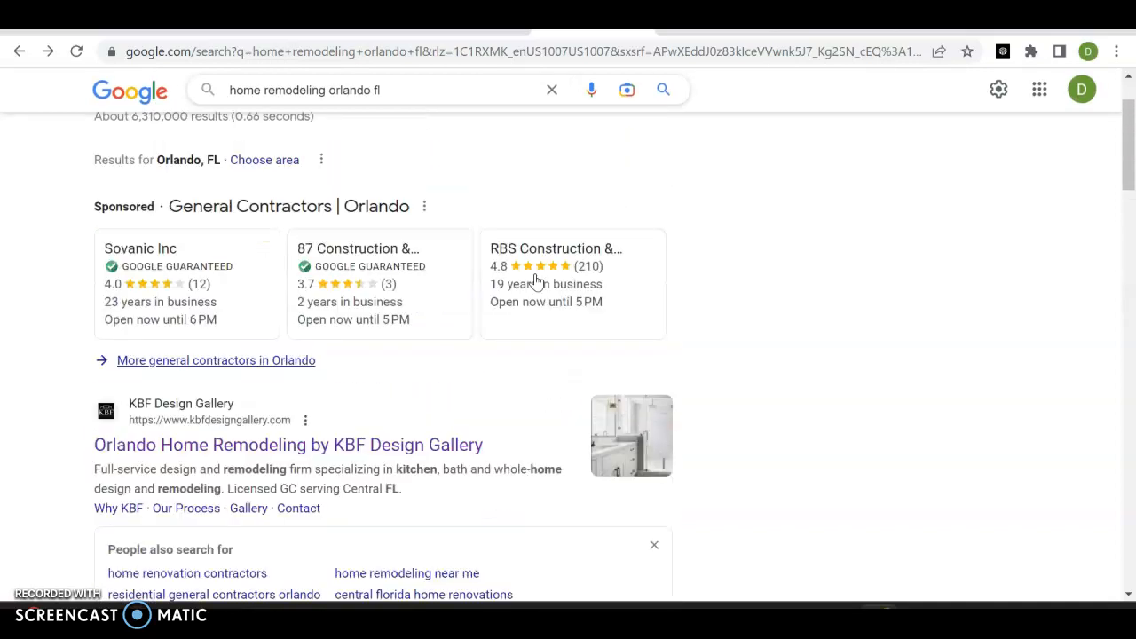
Step: Scroll through the Orlando results and map pack listings
scroll(up, 3)
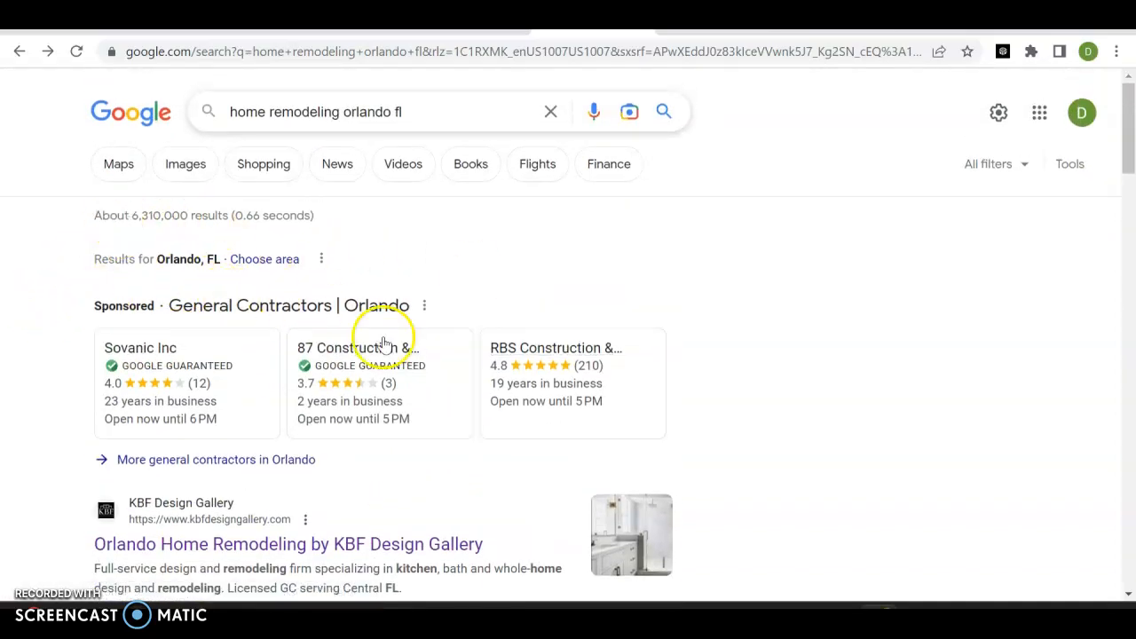
scroll(down, 3)
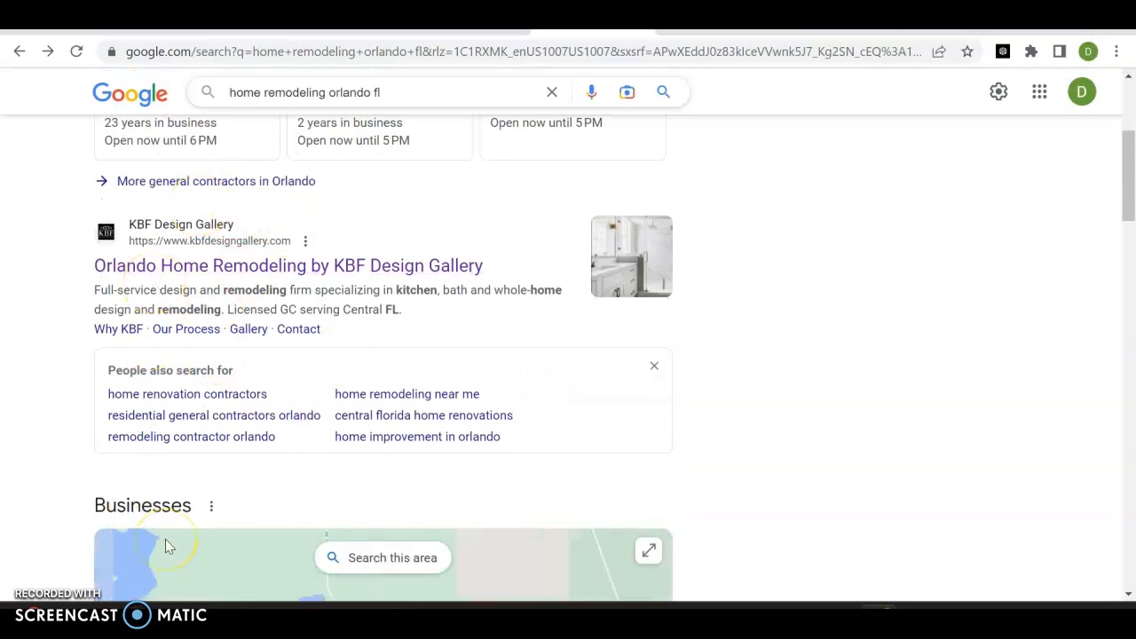
scroll(down, 3)
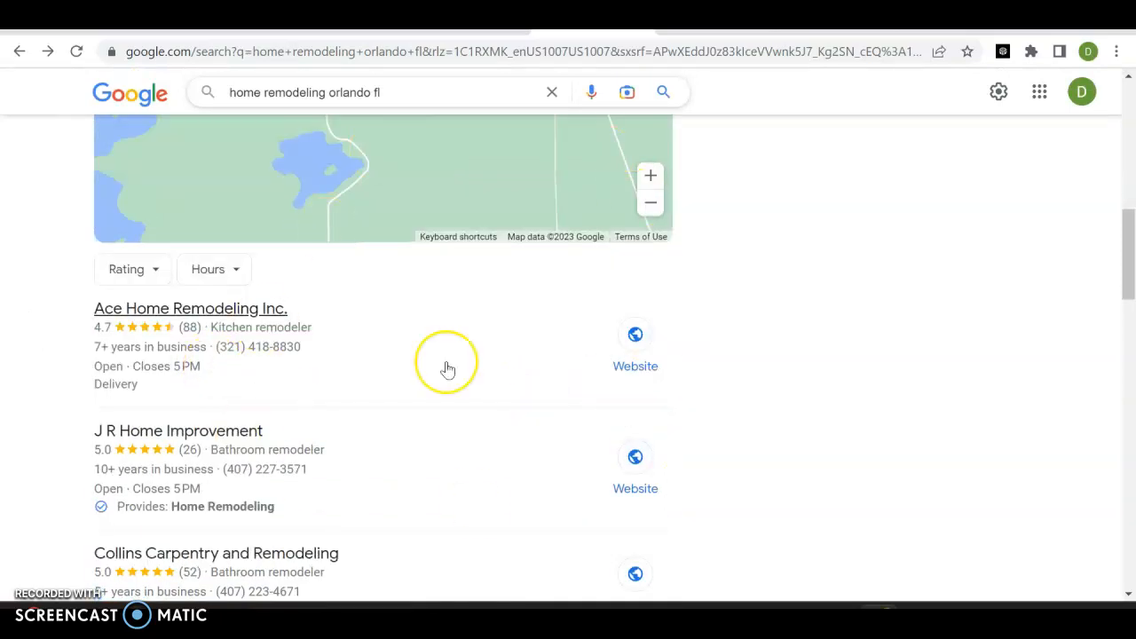
scroll(down, 3)
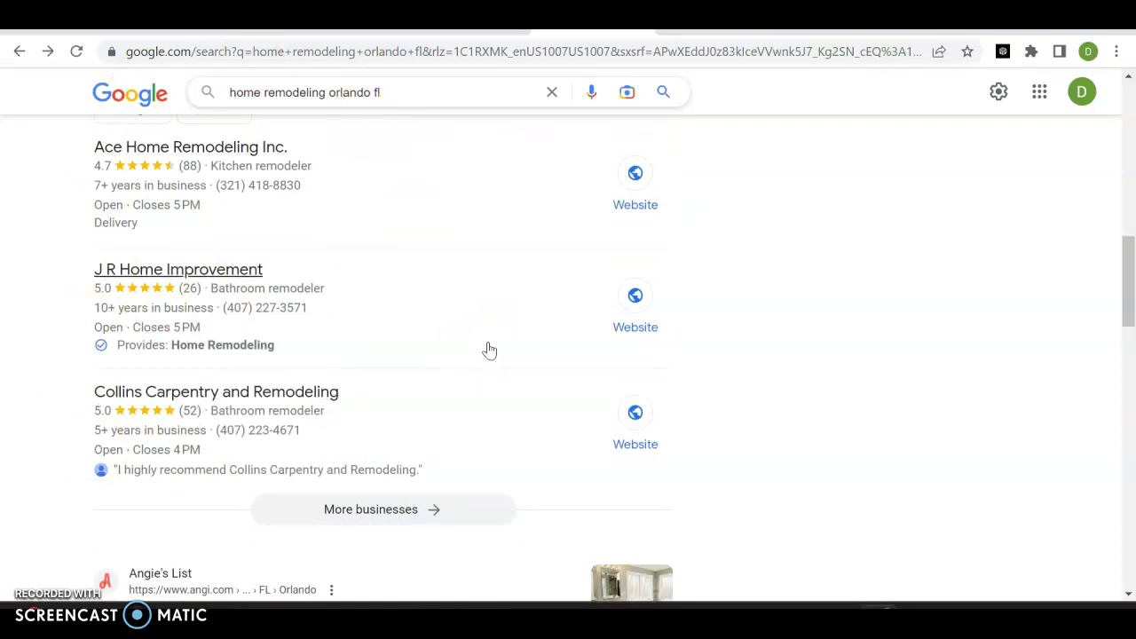
mouse_move(340, 160)
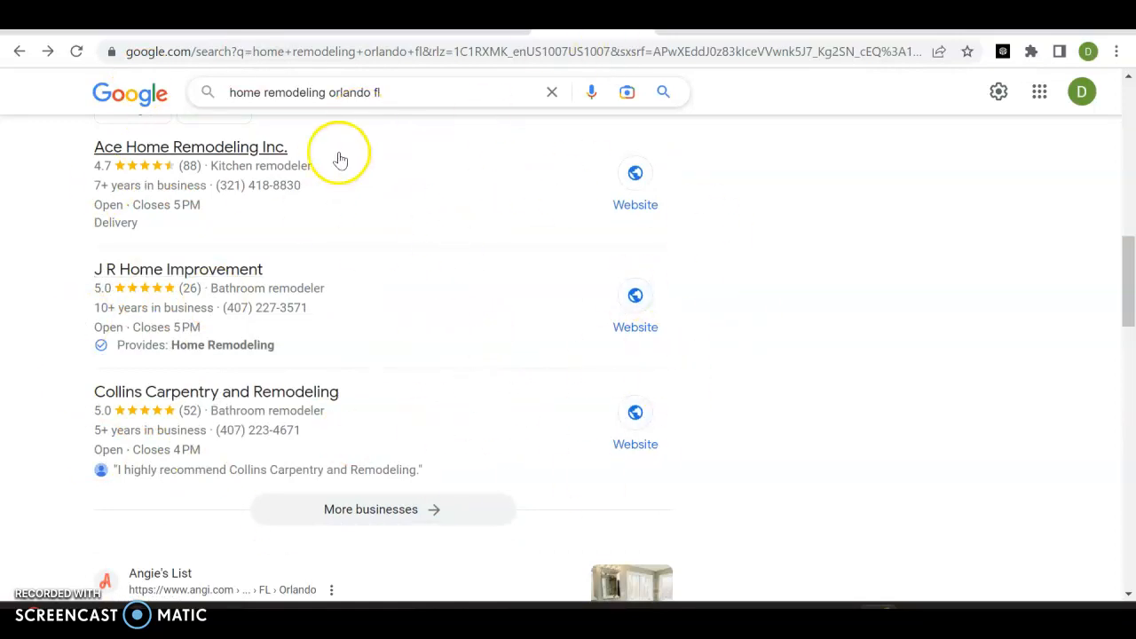
mouse_move(403, 281)
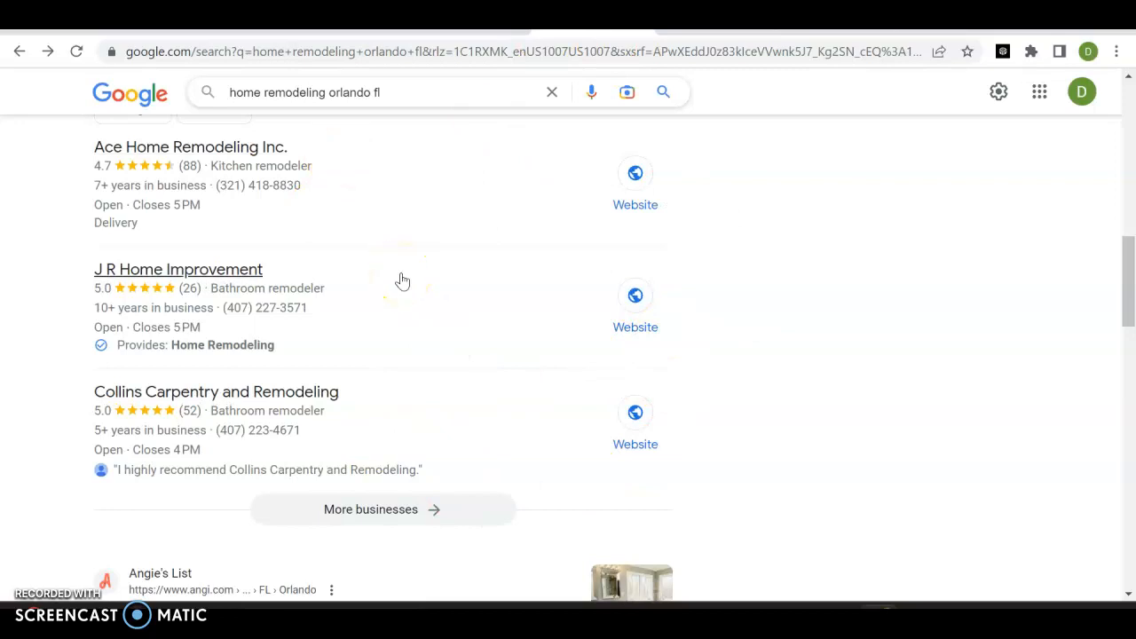
scroll(up, 3)
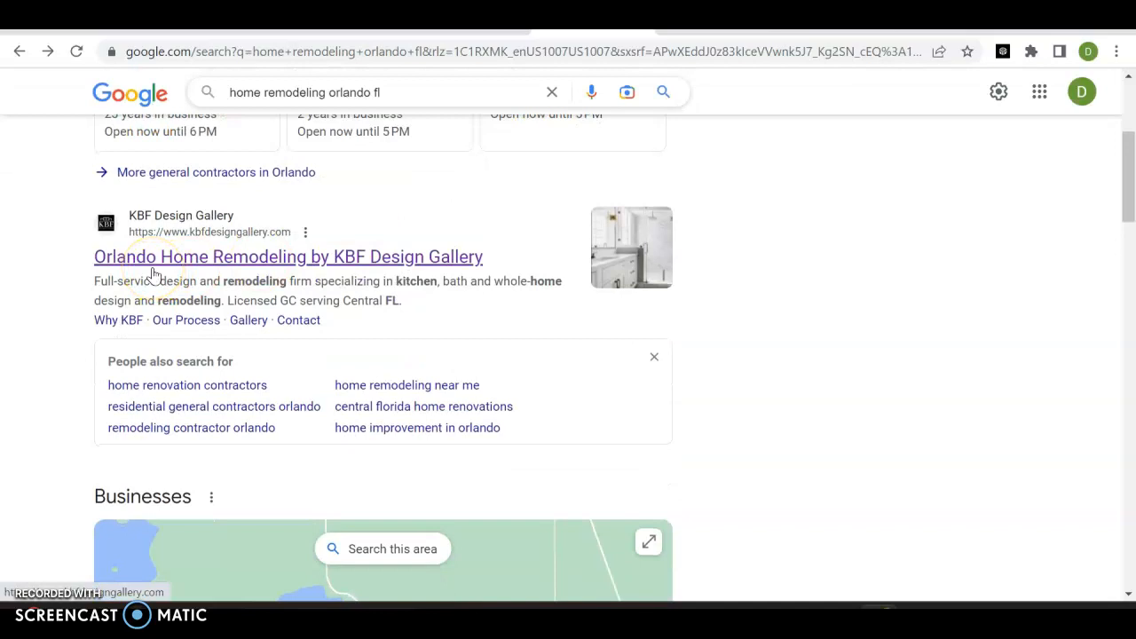
mouse_move(709, 328)
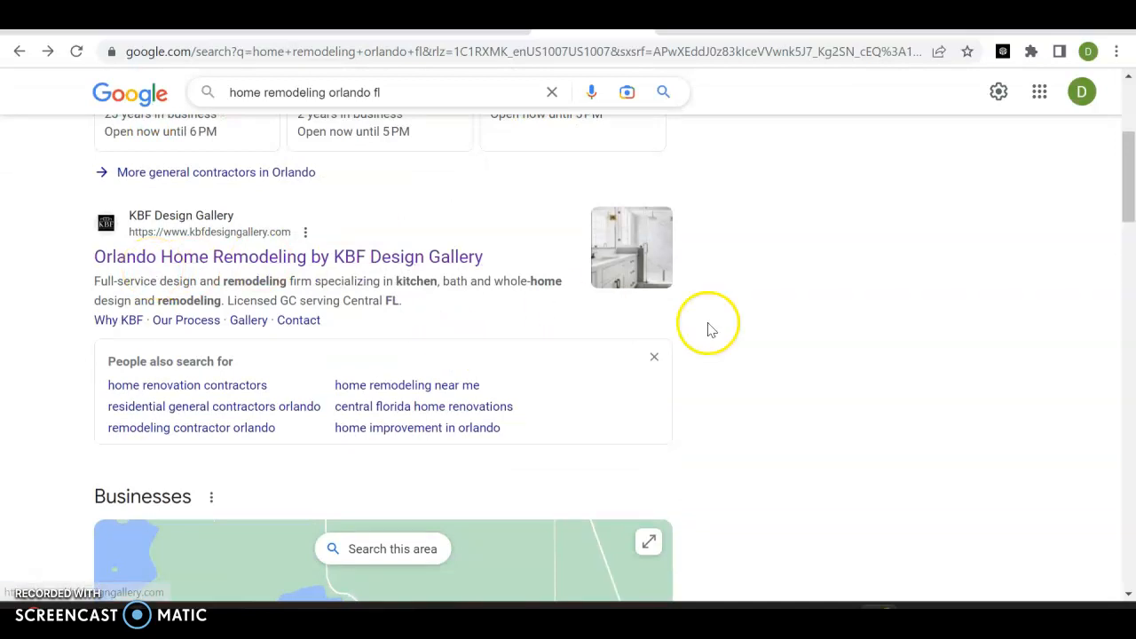
Step: Dismiss the 'People also search for' box under KBF and review the remaining listings, returning to the top
click(653, 355)
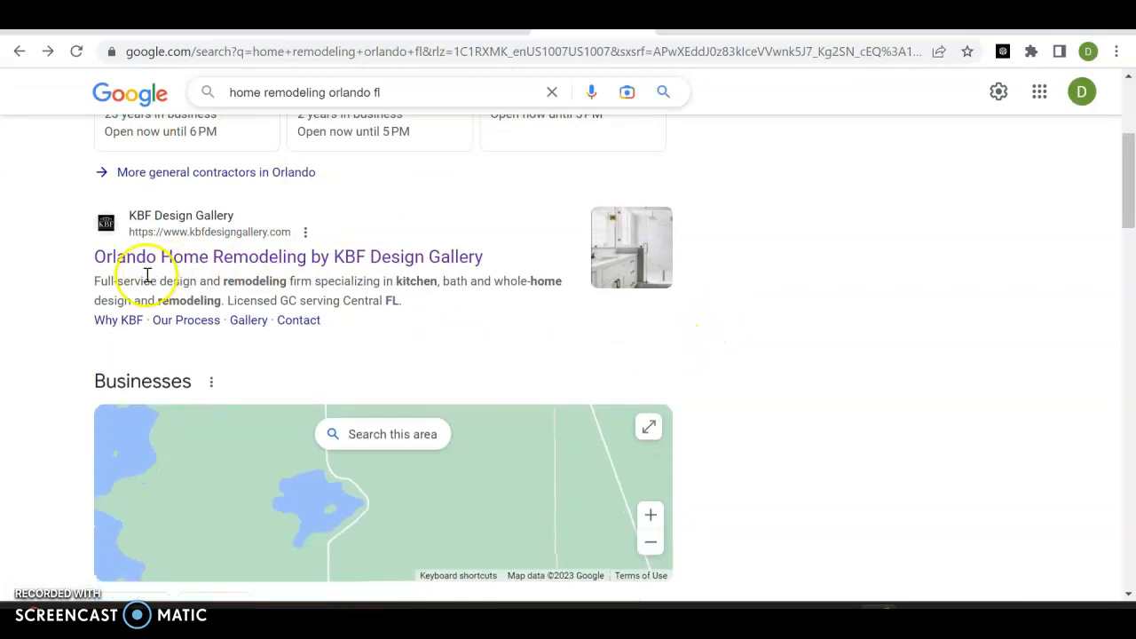
scroll(down, 3)
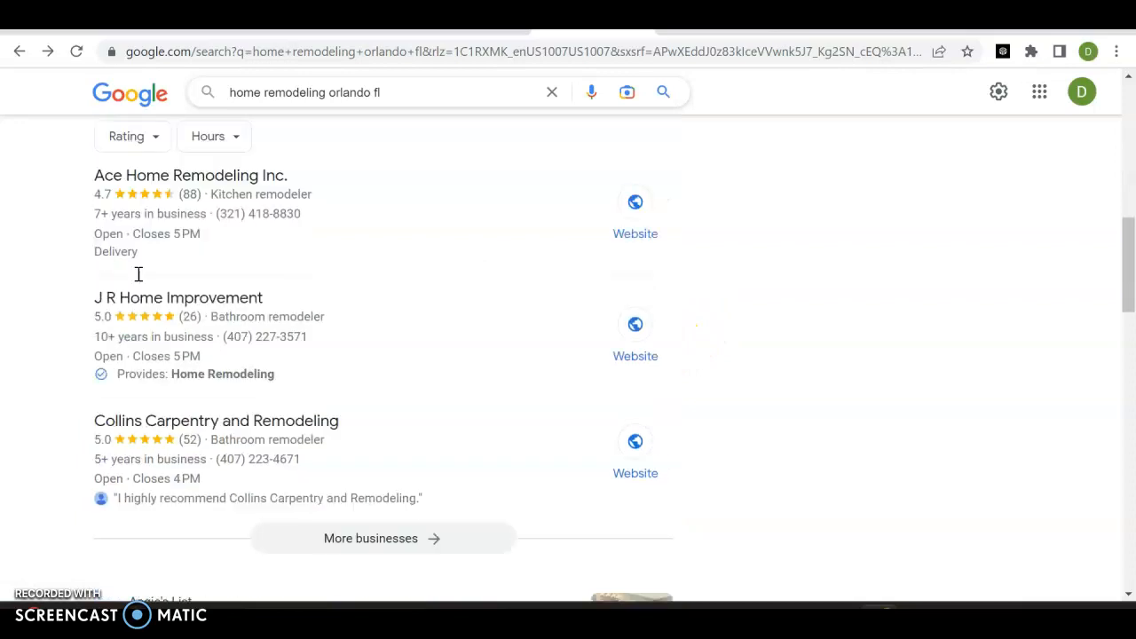
scroll(down, 3)
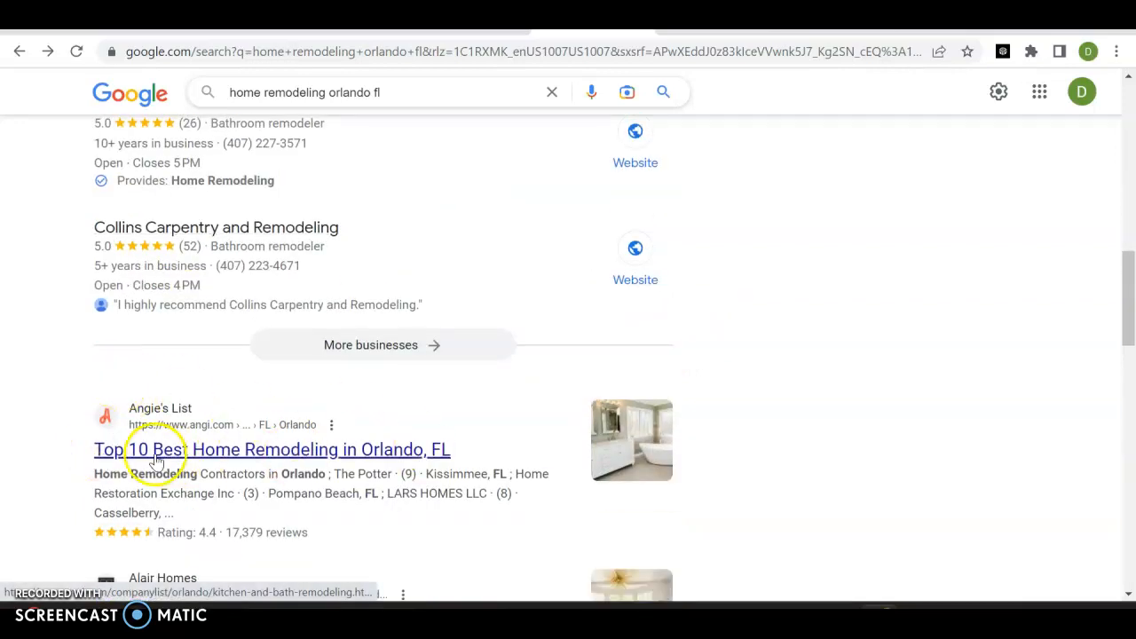
mouse_move(277, 346)
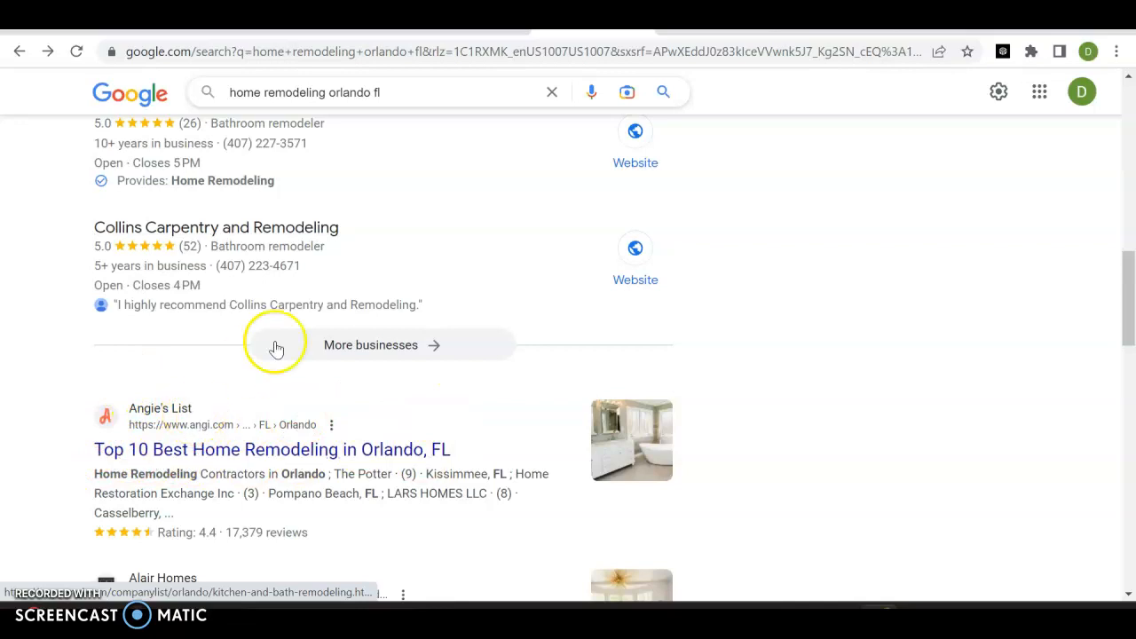
scroll(down, 3)
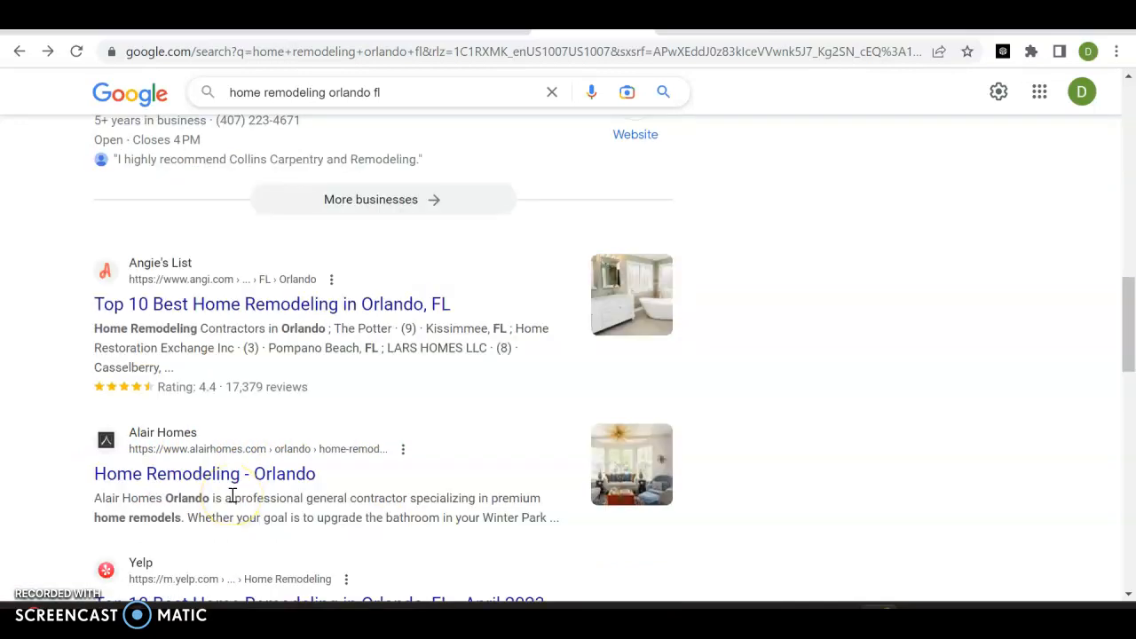
scroll(up, 3)
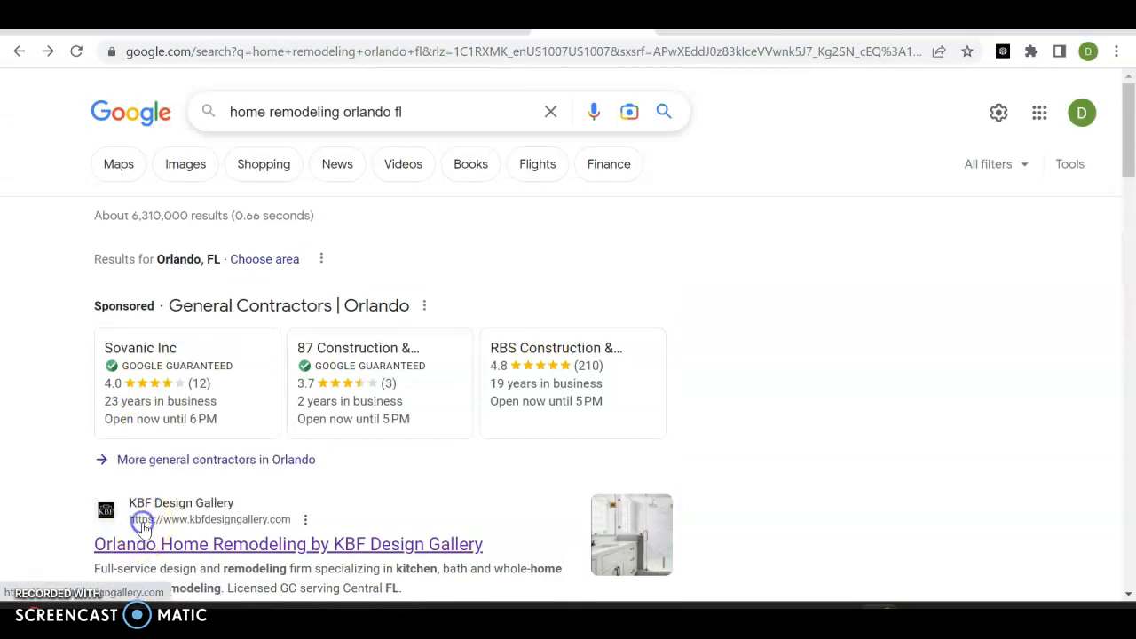
Step: Open the KBF Design Gallery result, advance the hero carousel and reach the Remodeling Reimagined section
click(288, 543)
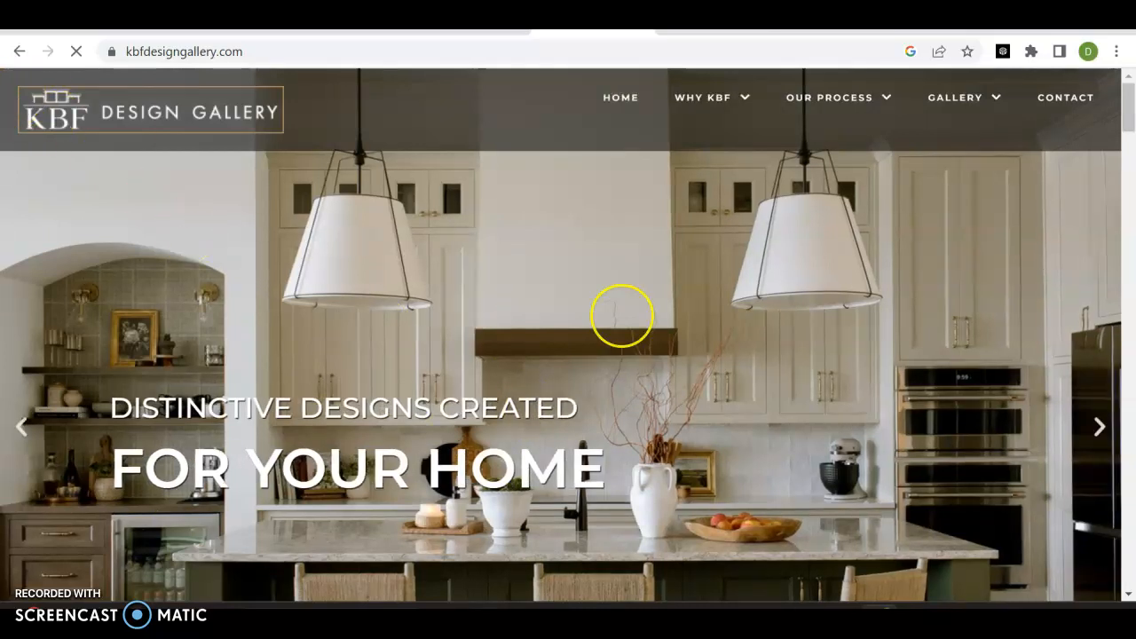
scroll(down, 3)
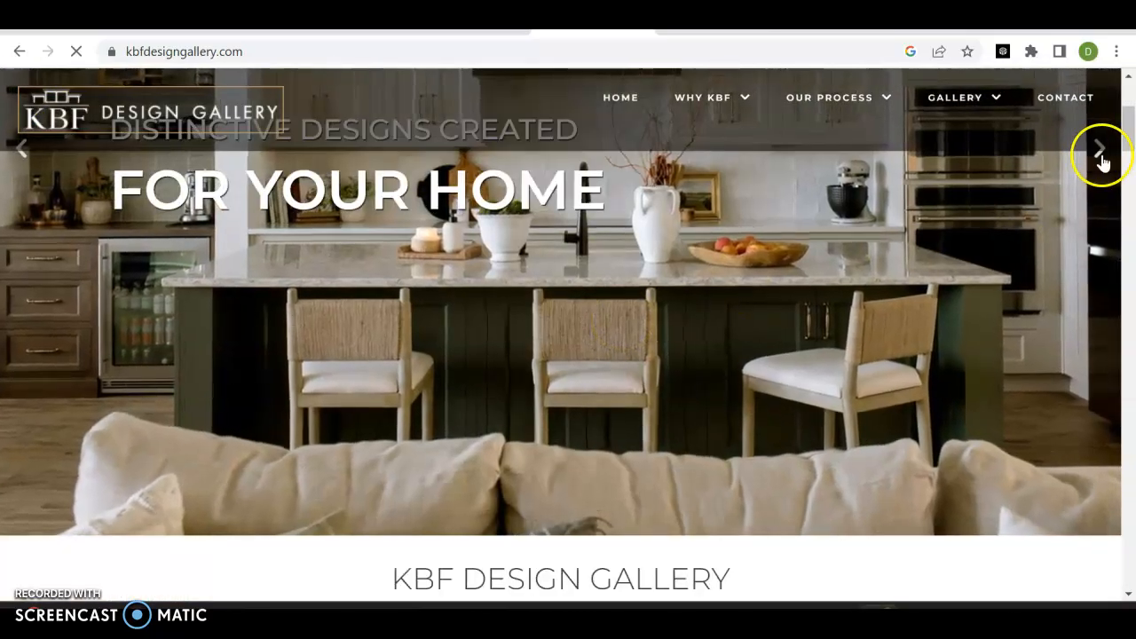
click(1100, 149)
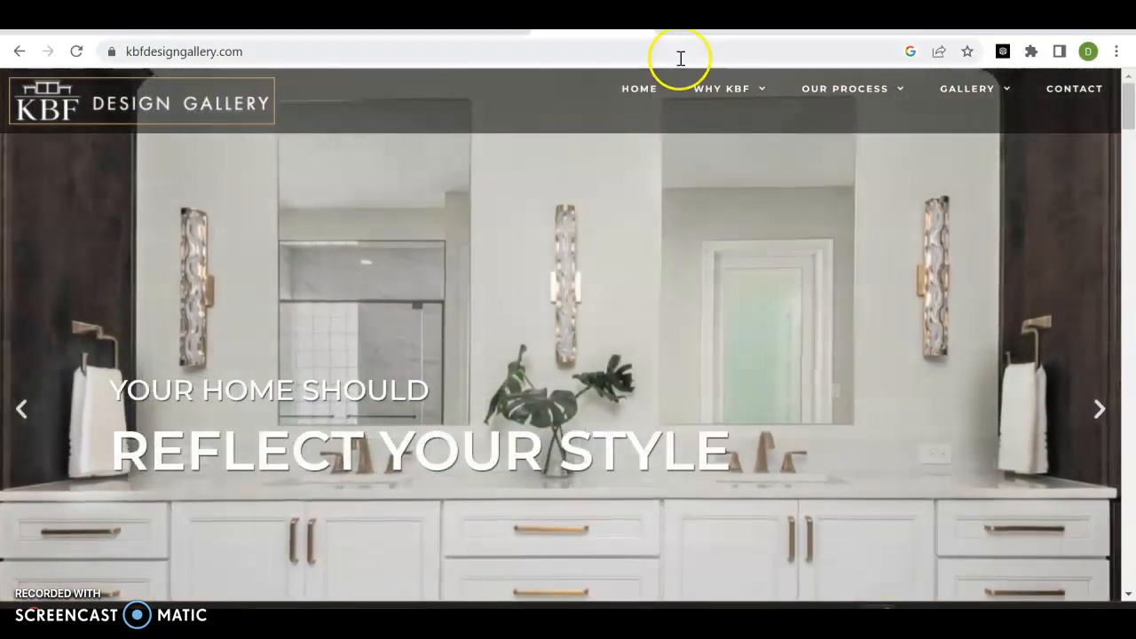
click(722, 89)
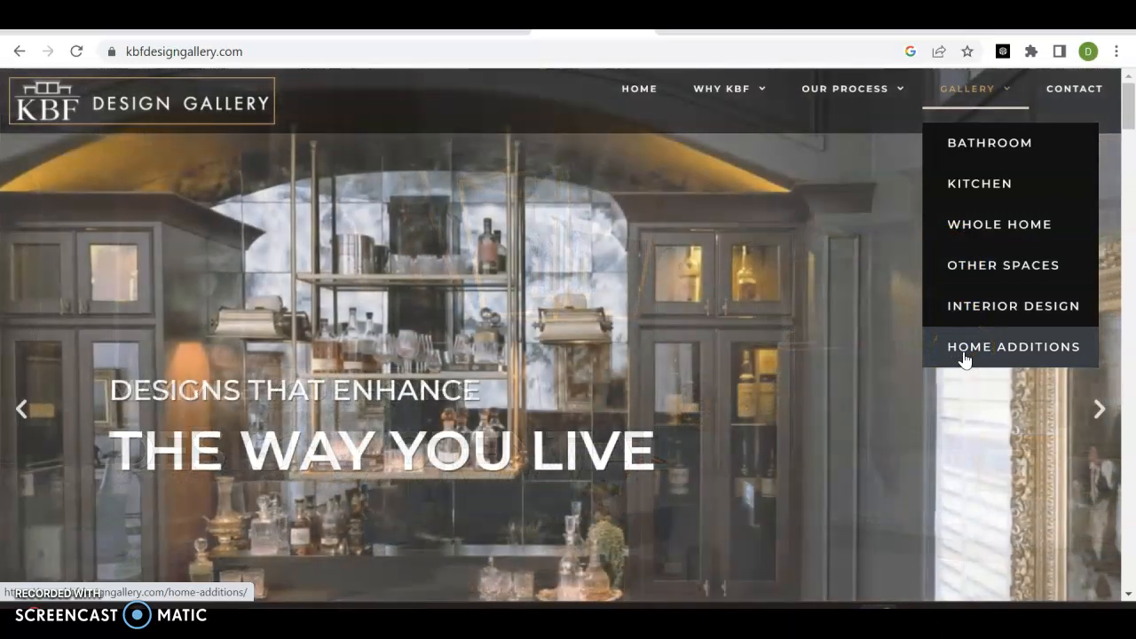
mouse_move(1071, 89)
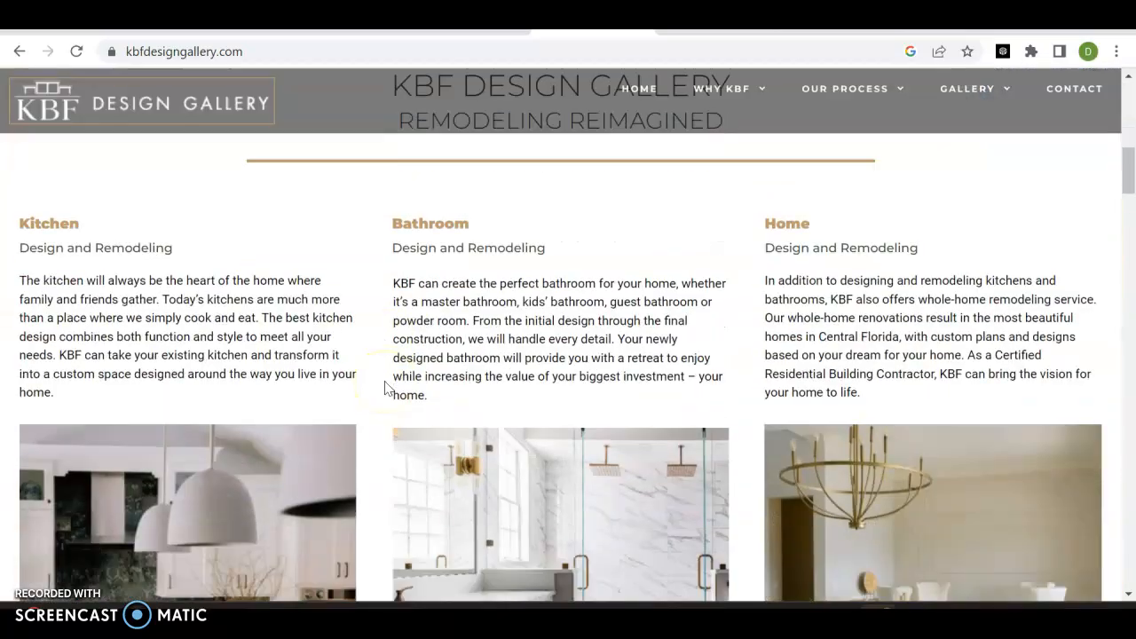
mouse_move(483, 234)
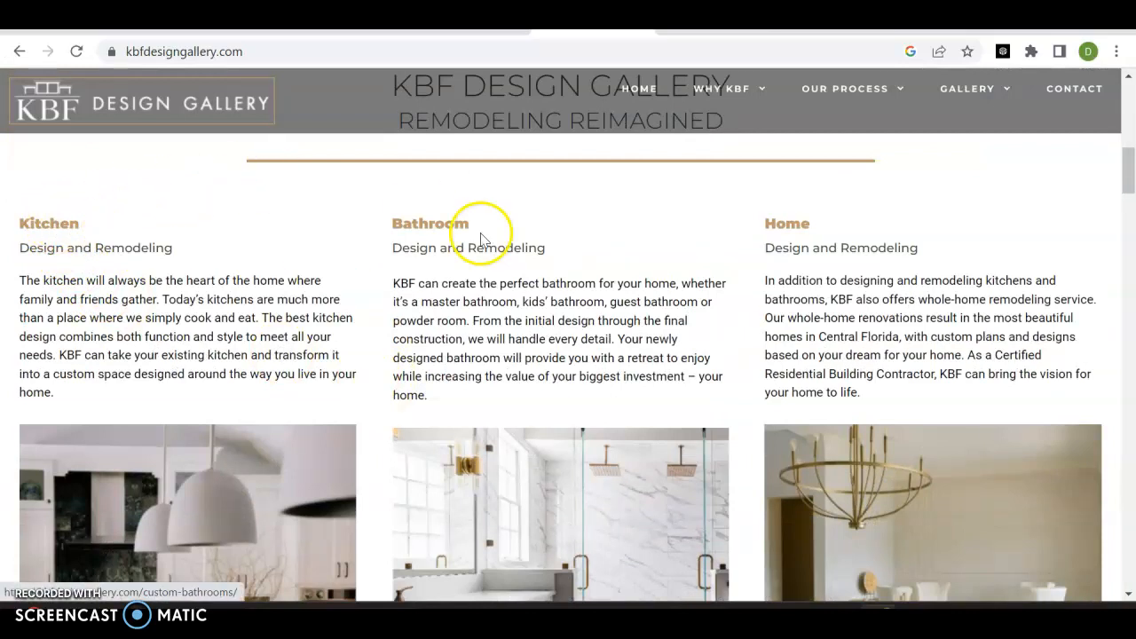
mouse_move(779, 224)
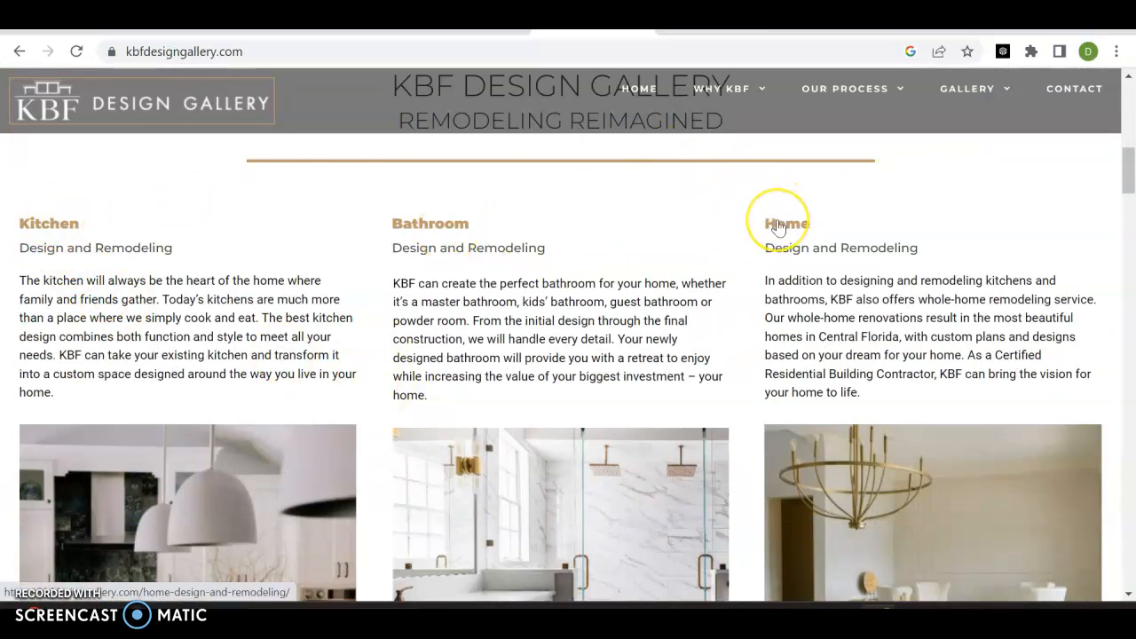
Step: Scroll down the KBF home page through its story and Our Reputation reviews
scroll(down, 3)
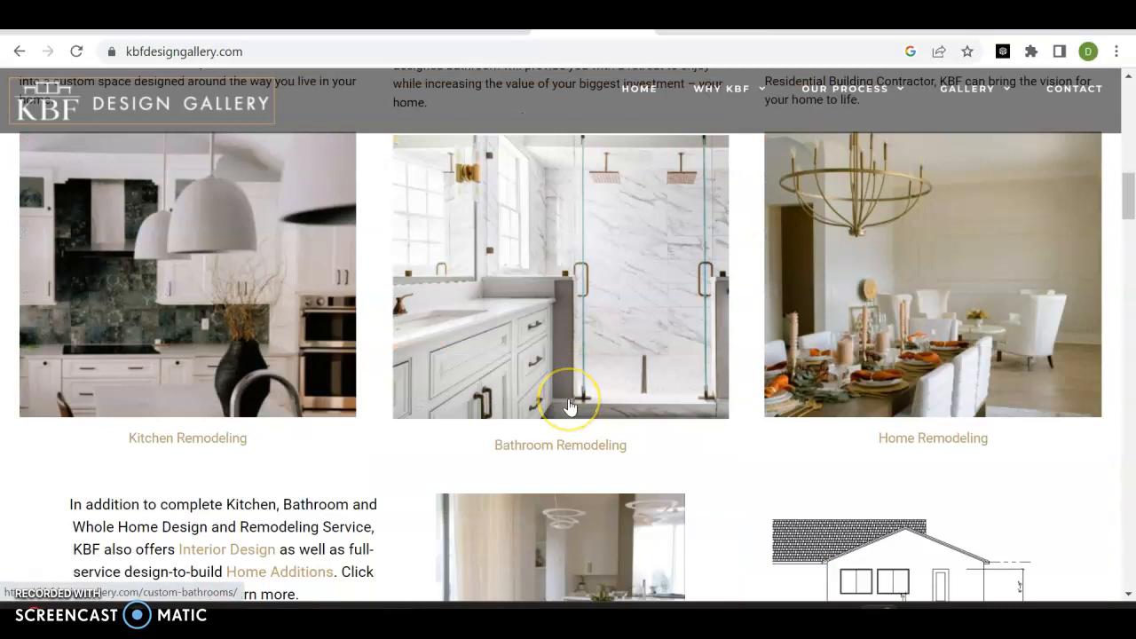
scroll(down, 3)
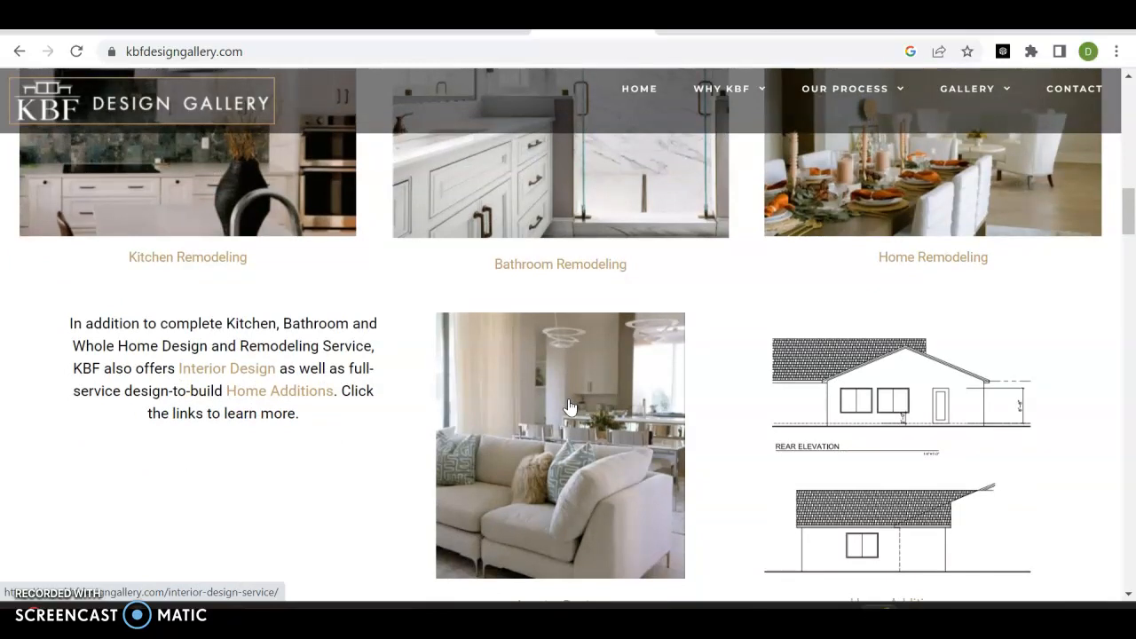
scroll(down, 3)
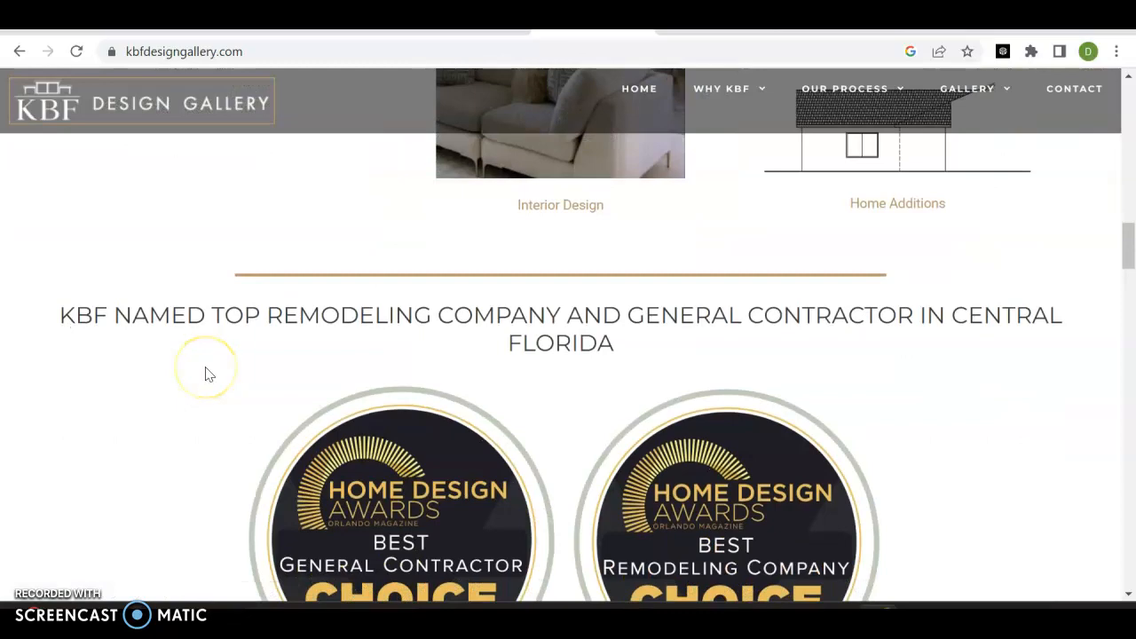
scroll(down, 3)
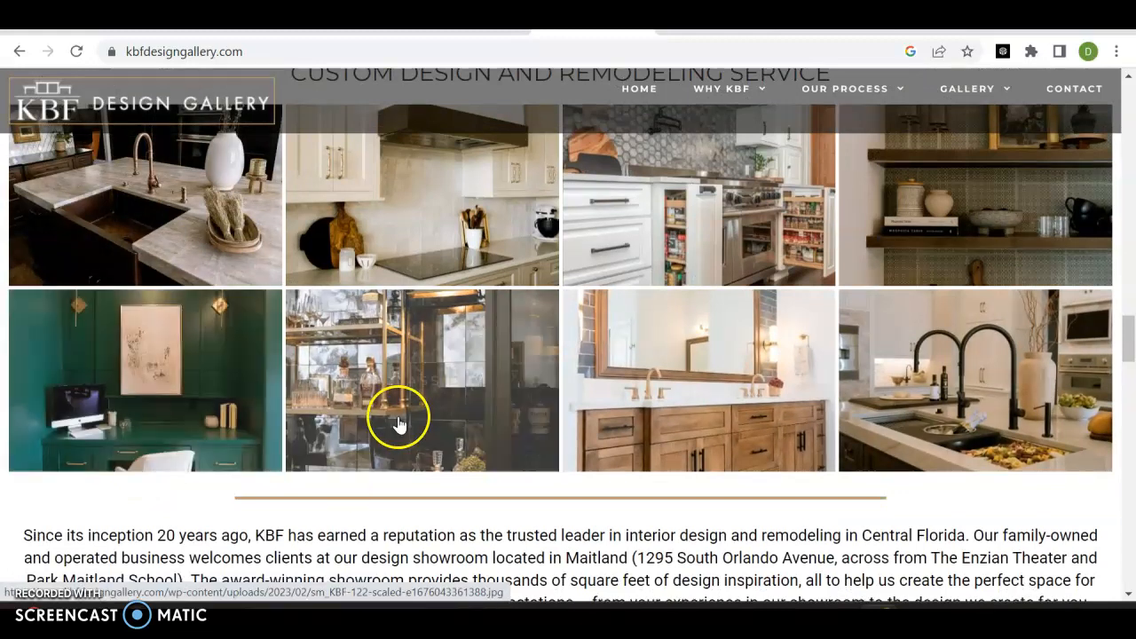
mouse_move(832, 206)
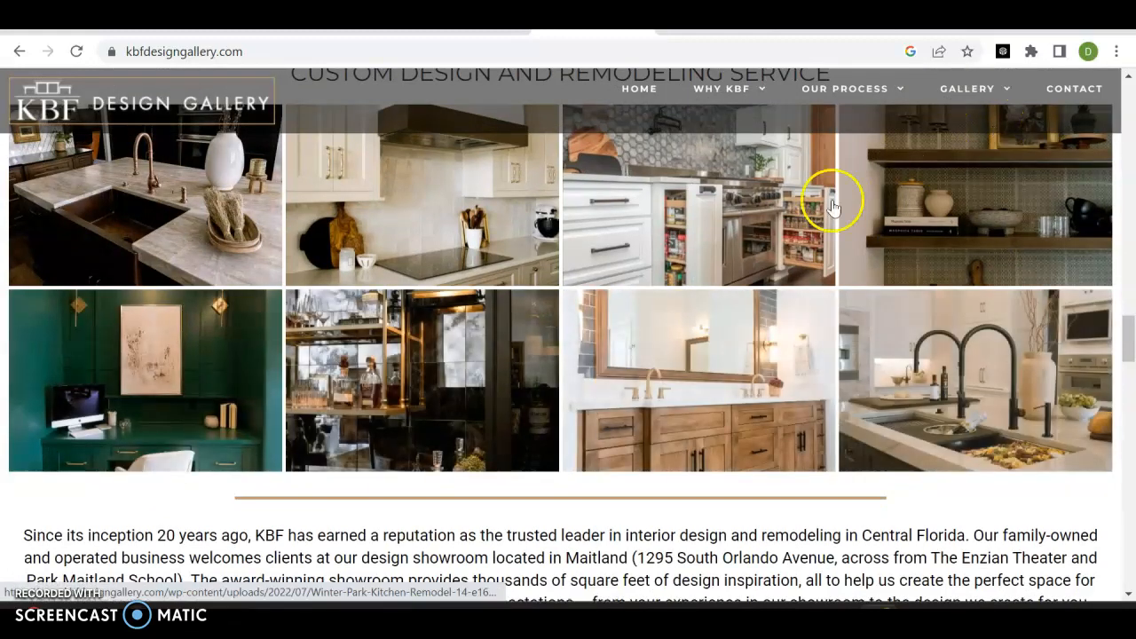
scroll(down, 3)
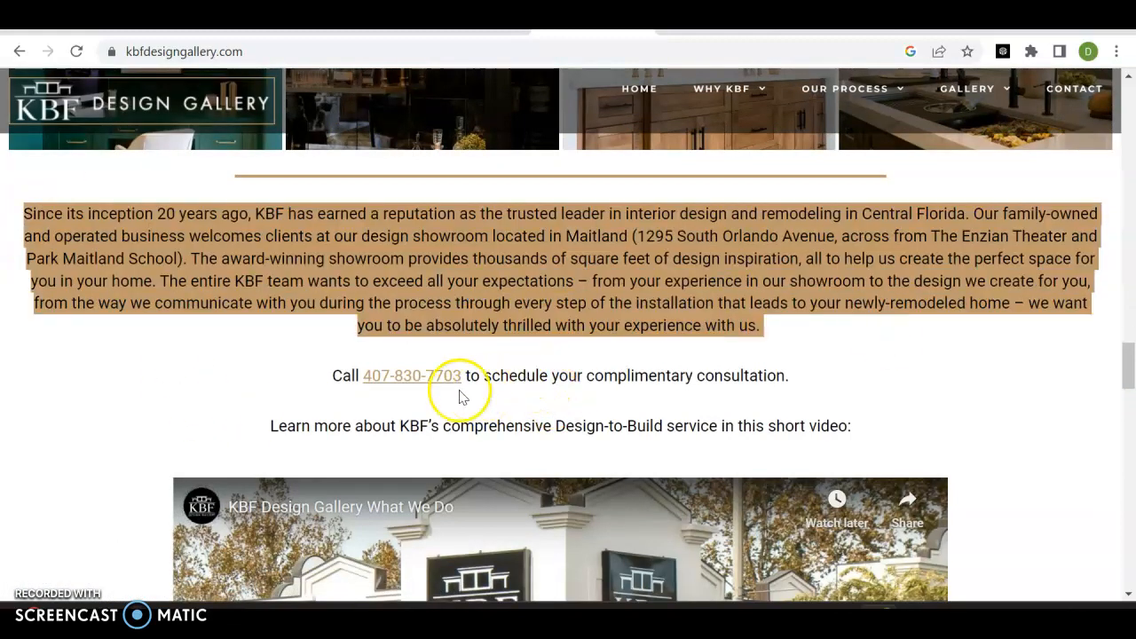
Step: Continue down to the 2022 award badges and the contact footer
scroll(down, 3)
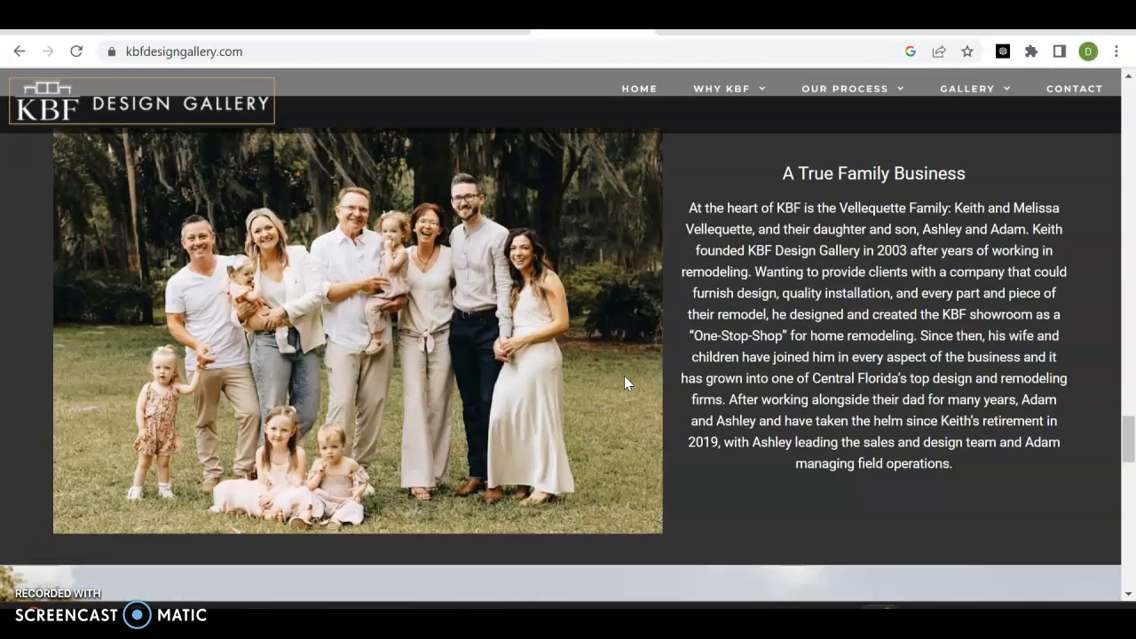
scroll(down, 3)
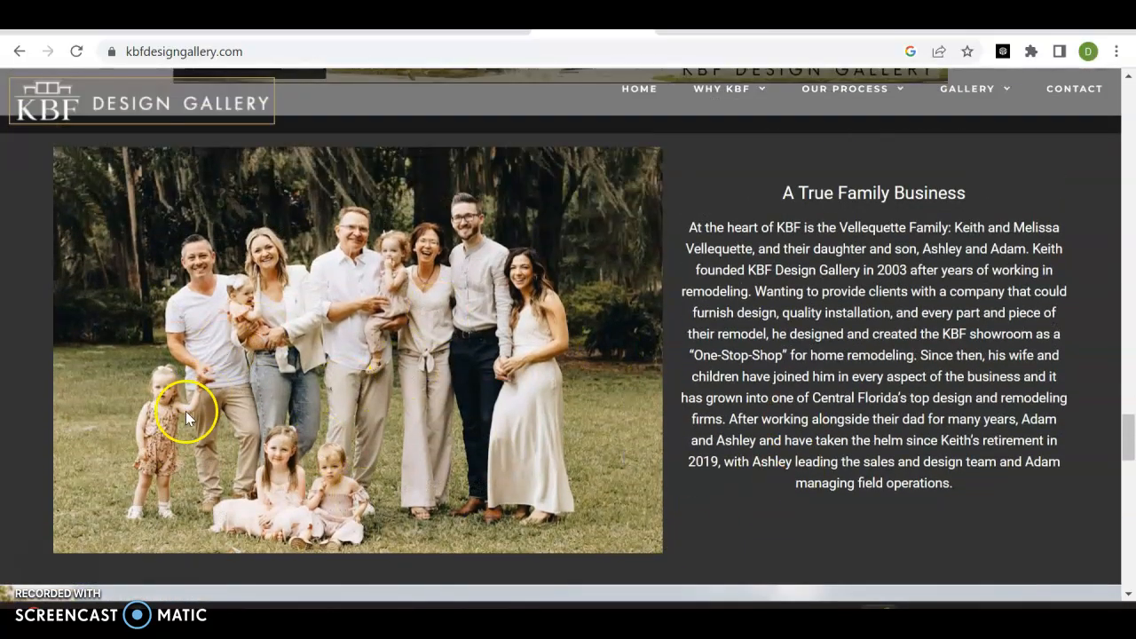
scroll(down, 3)
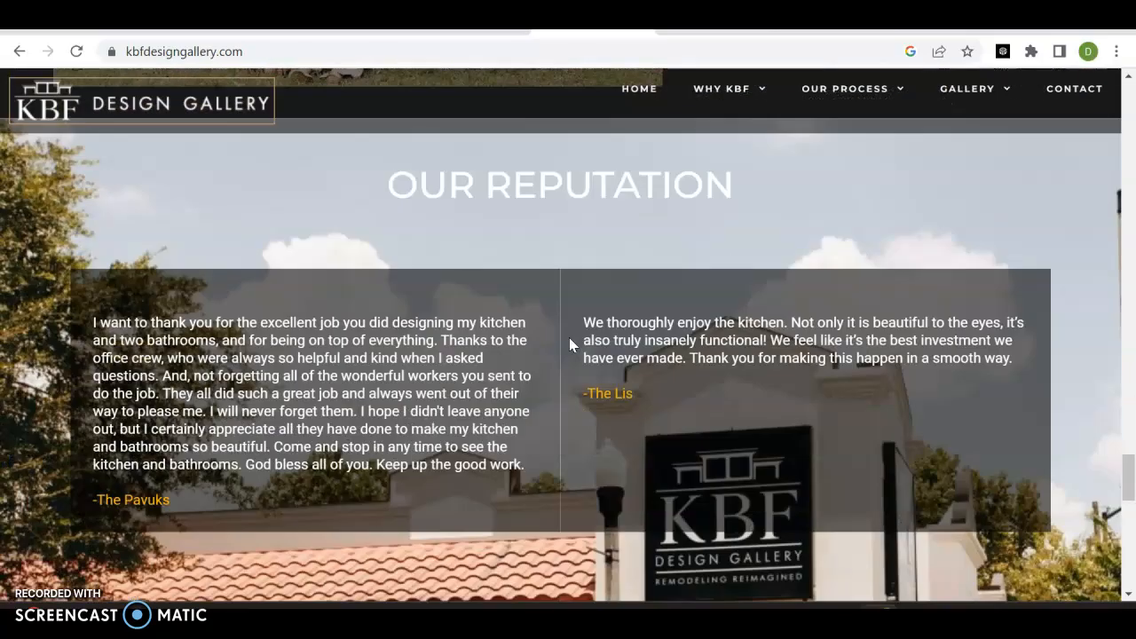
scroll(down, 3)
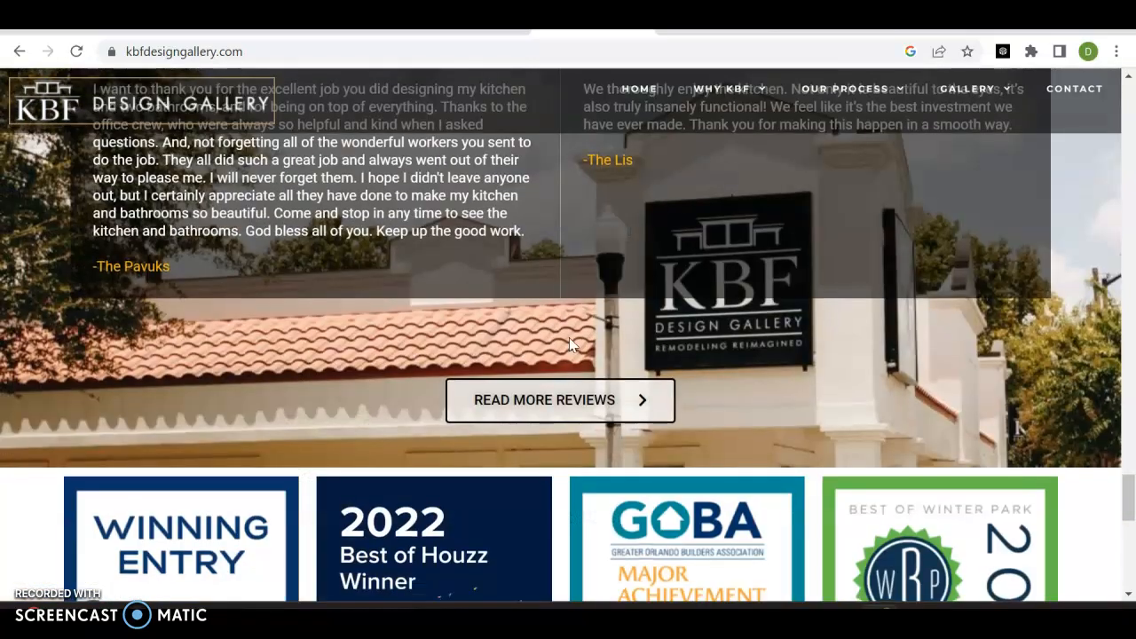
scroll(down, 3)
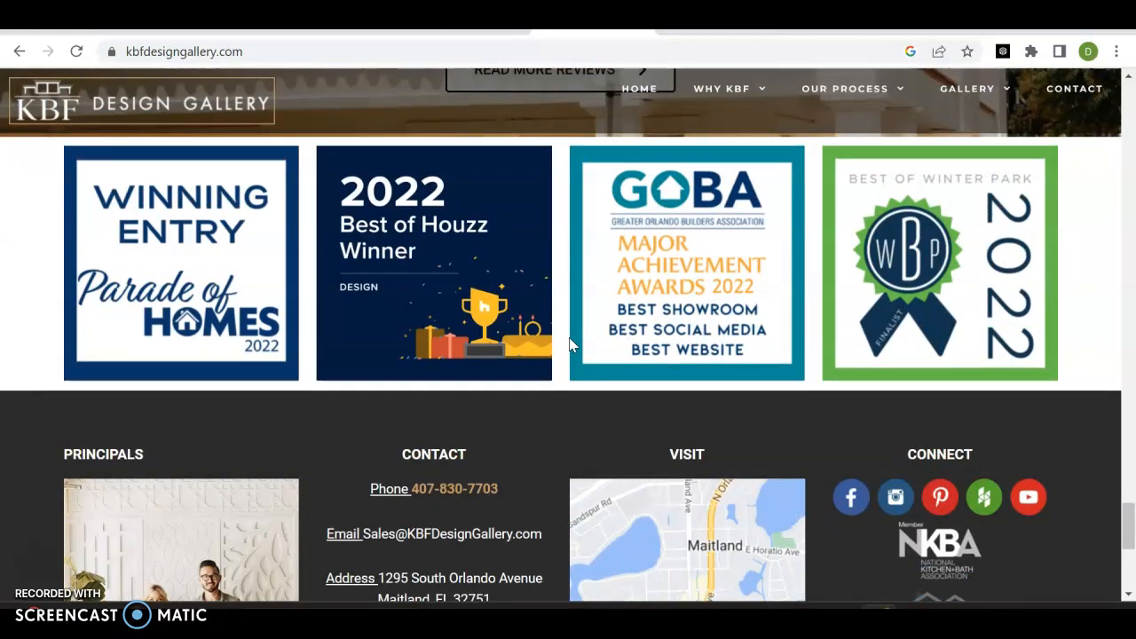
click(685, 539)
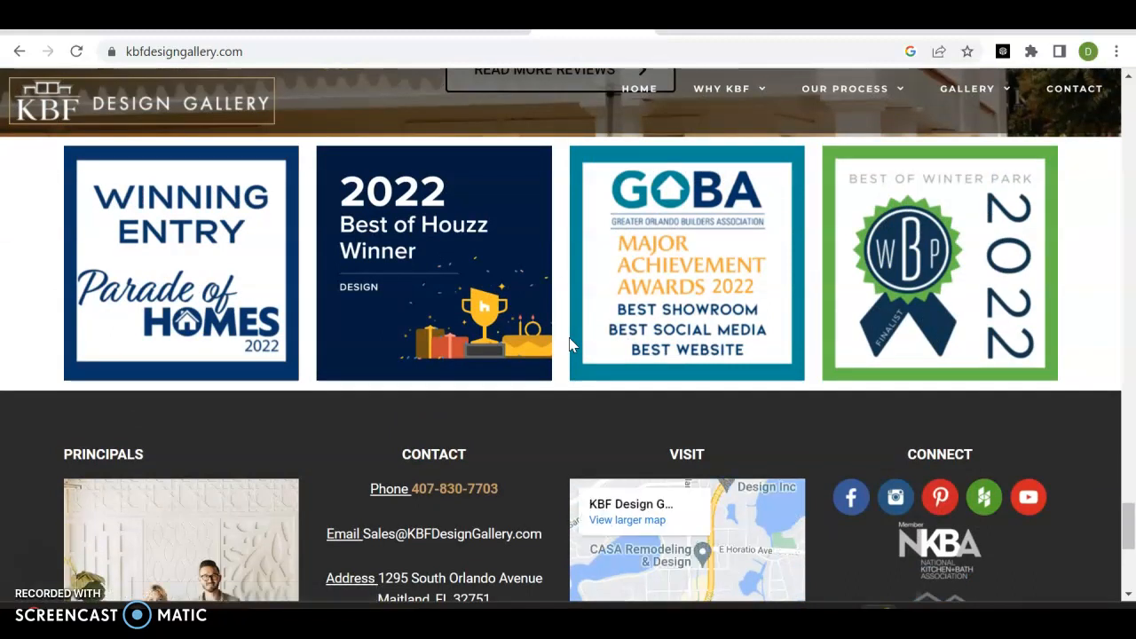
scroll(down, 3)
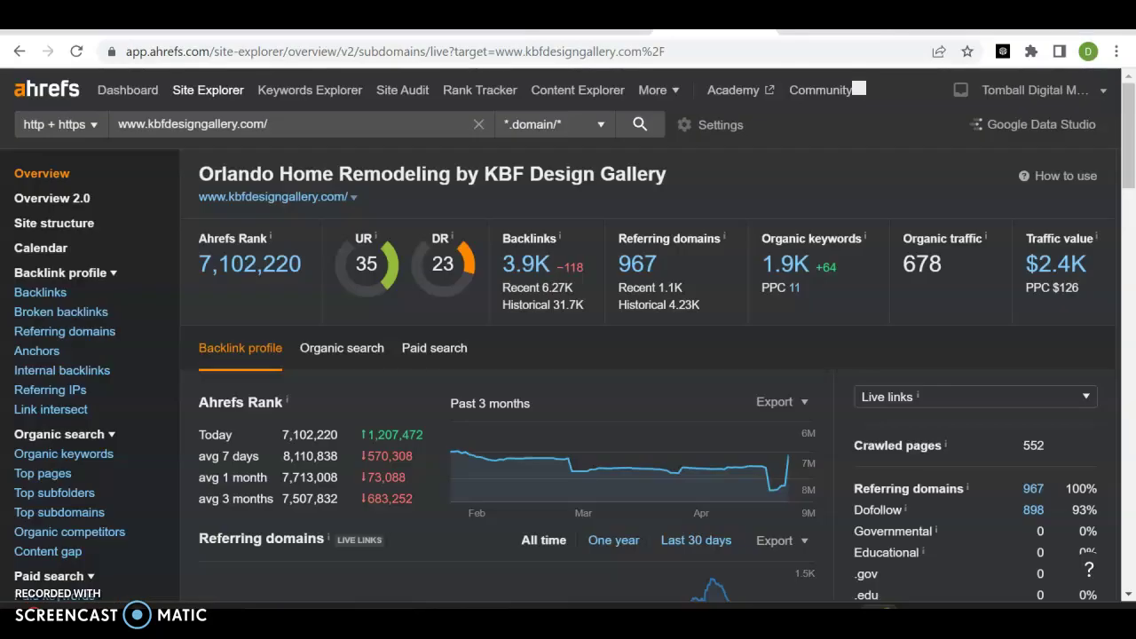
mouse_move(559, 257)
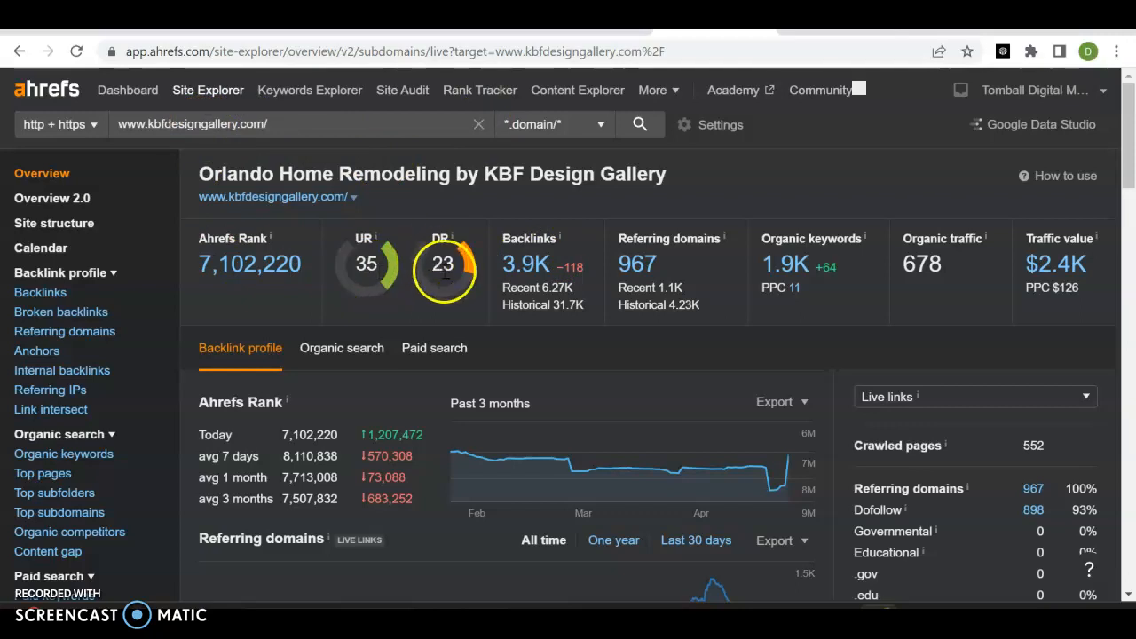
mouse_move(335, 266)
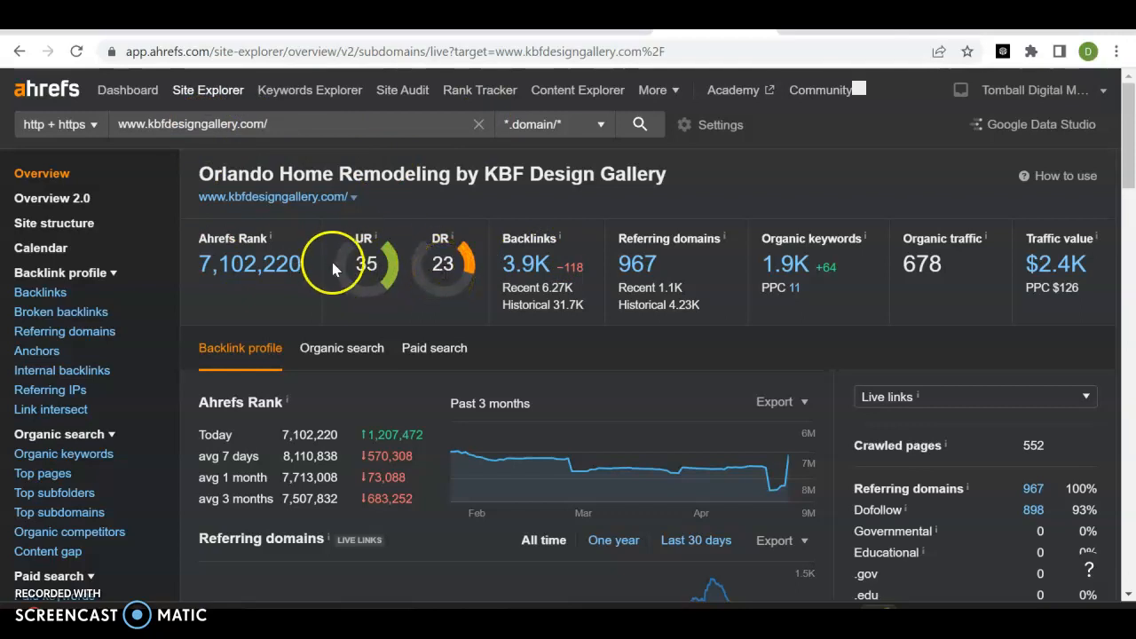
mouse_move(382, 288)
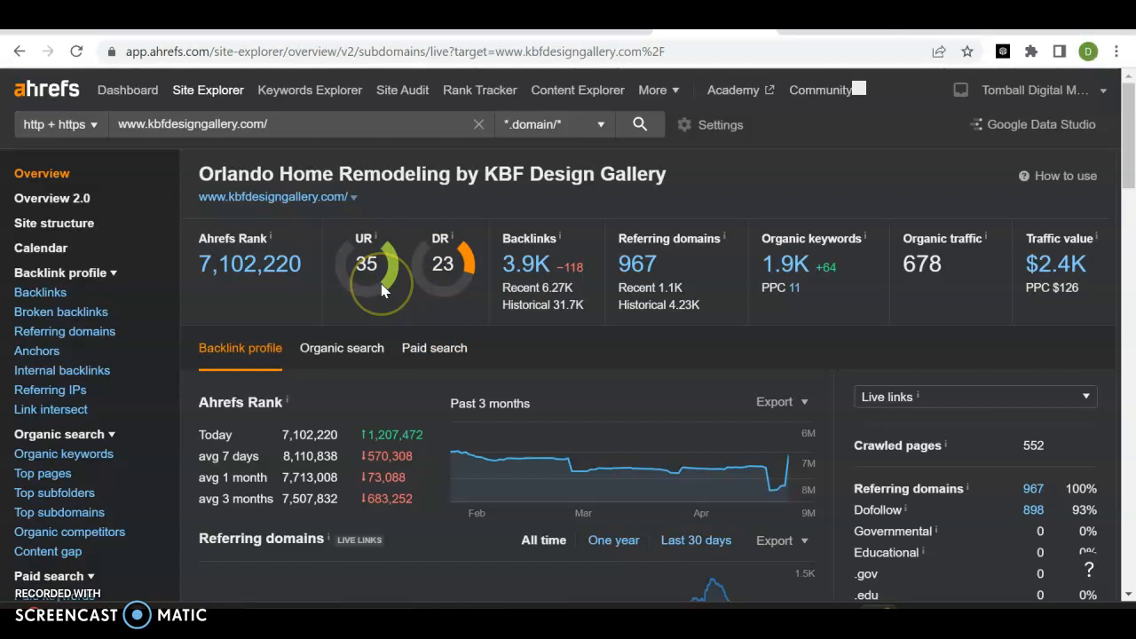
mouse_move(493, 216)
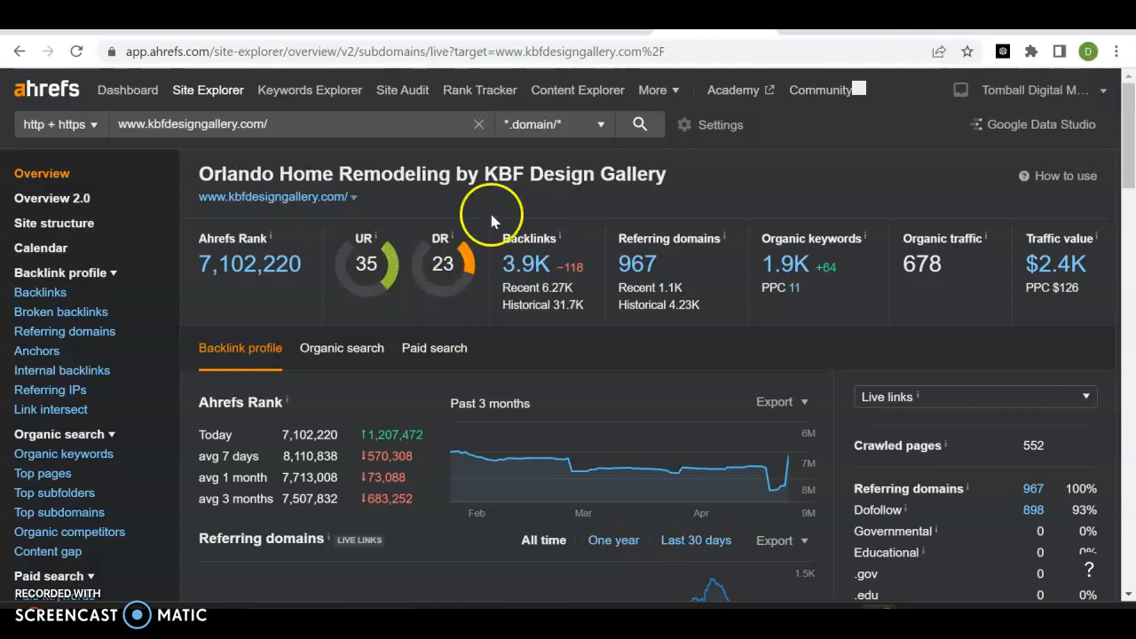
mouse_move(670, 259)
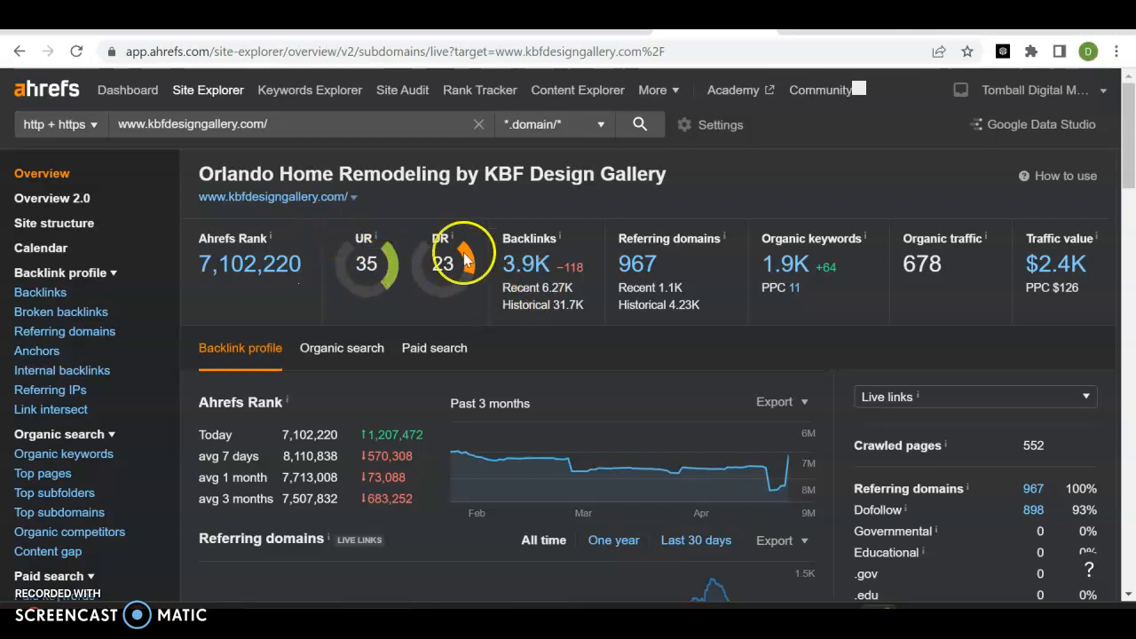
mouse_move(701, 266)
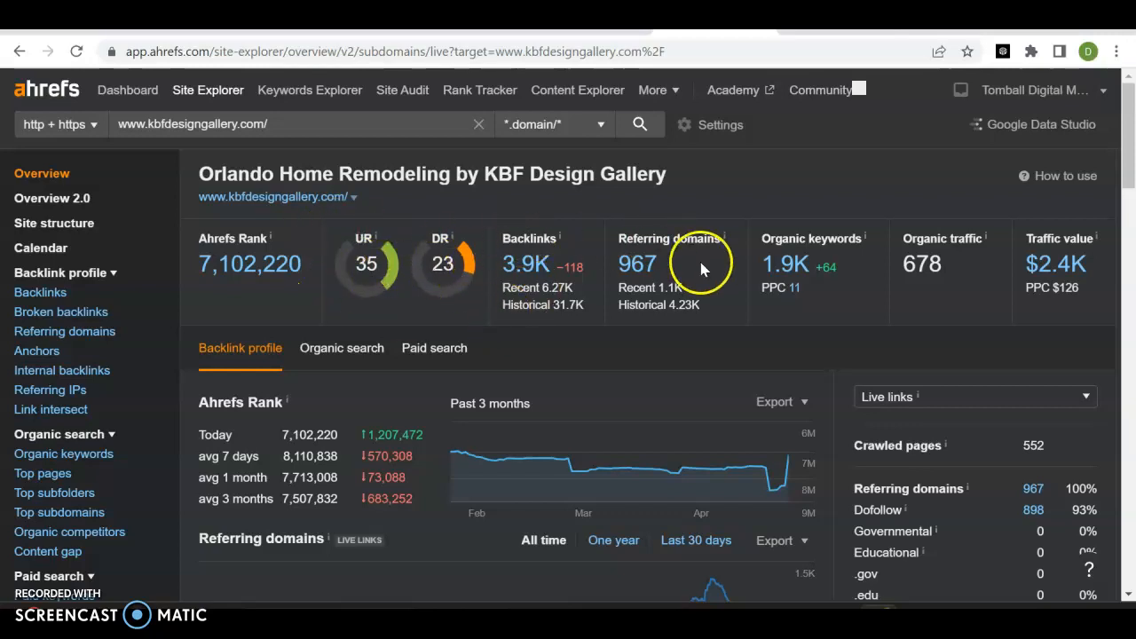
mouse_move(749, 341)
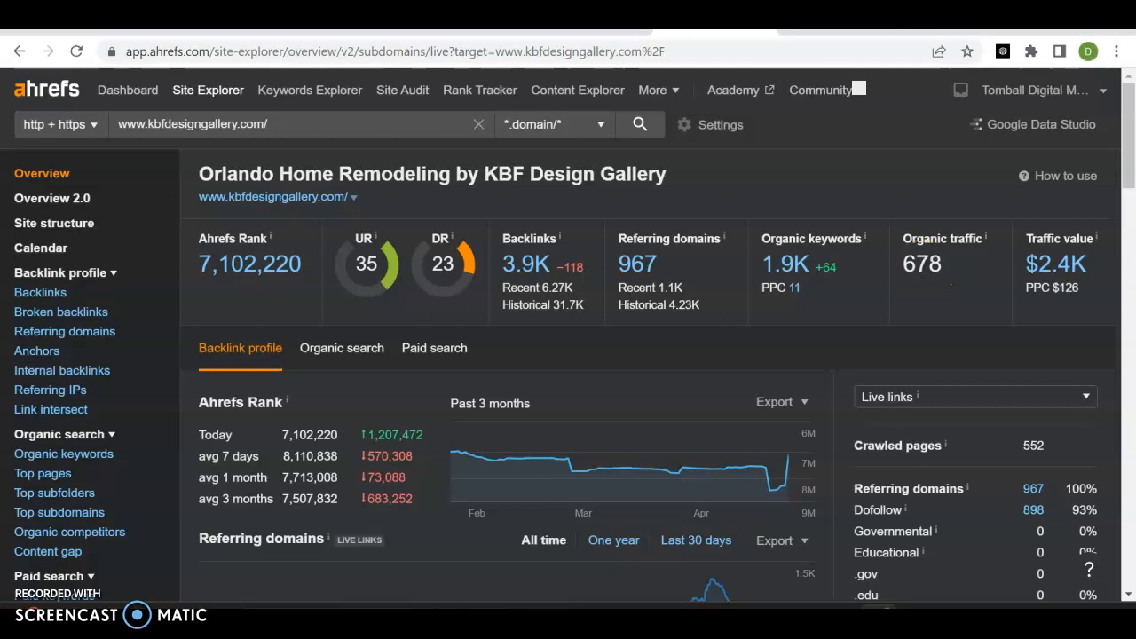
click(64, 454)
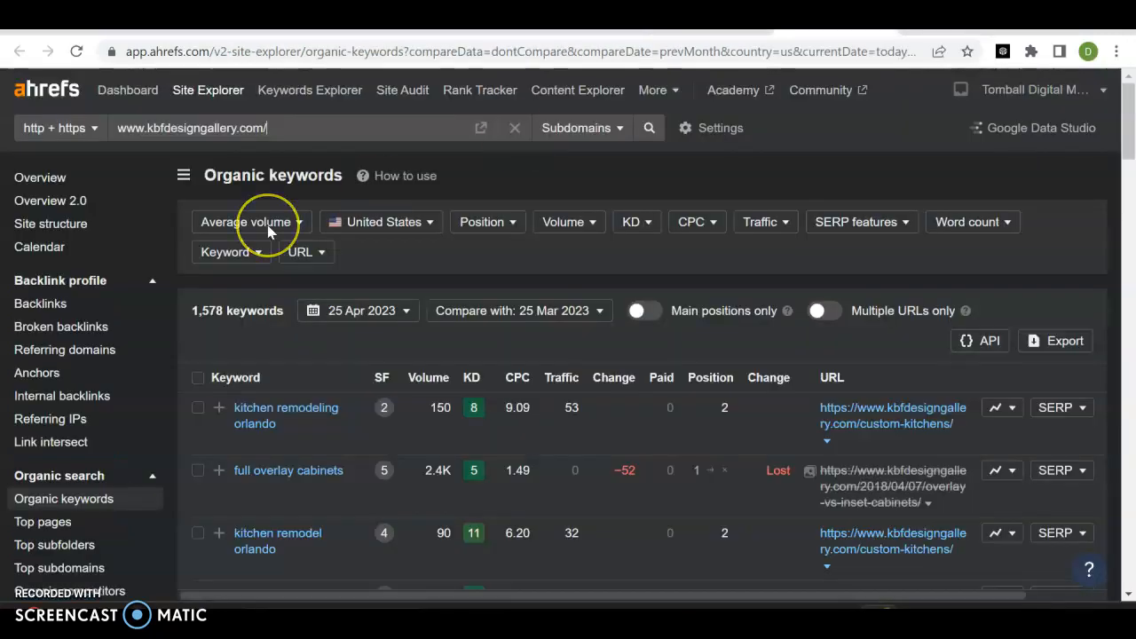
scroll(down, 3)
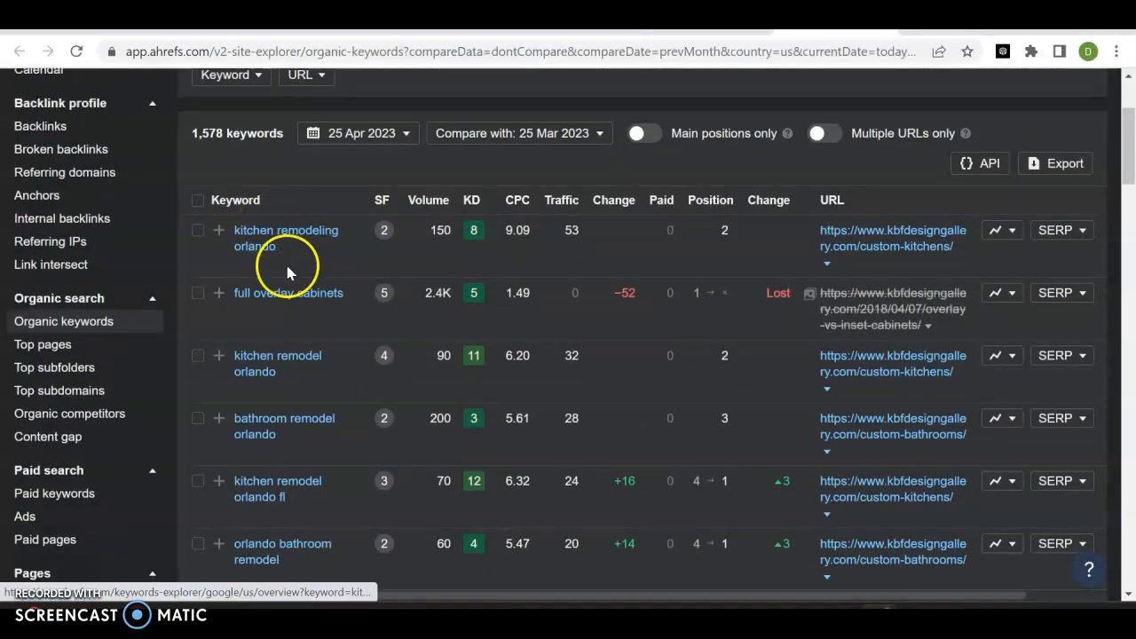
mouse_move(245, 329)
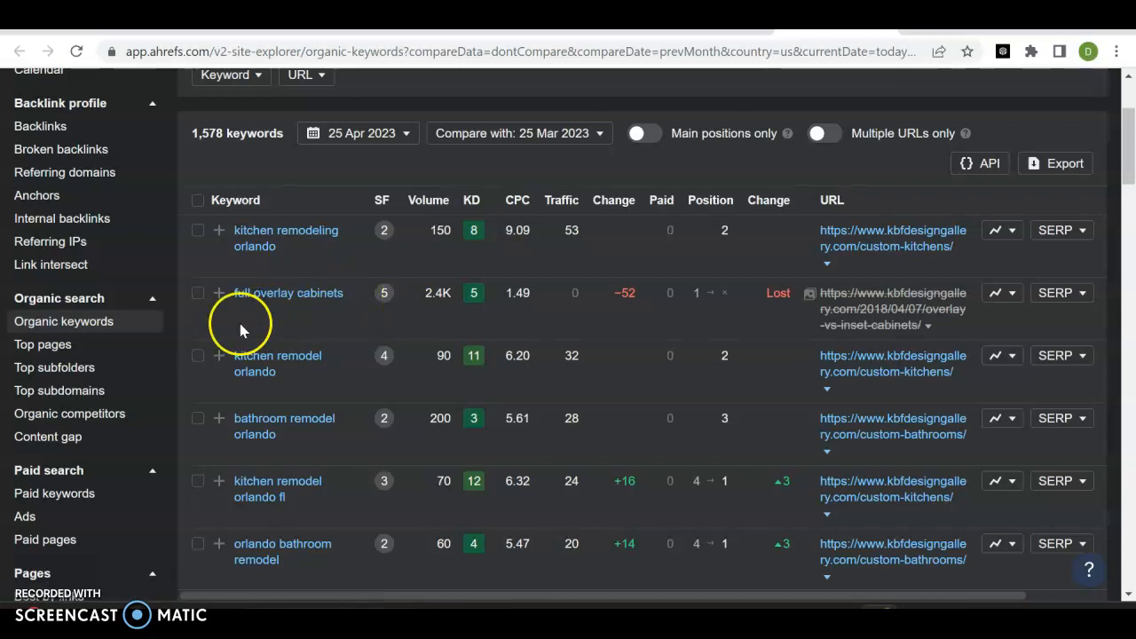
scroll(down, 3)
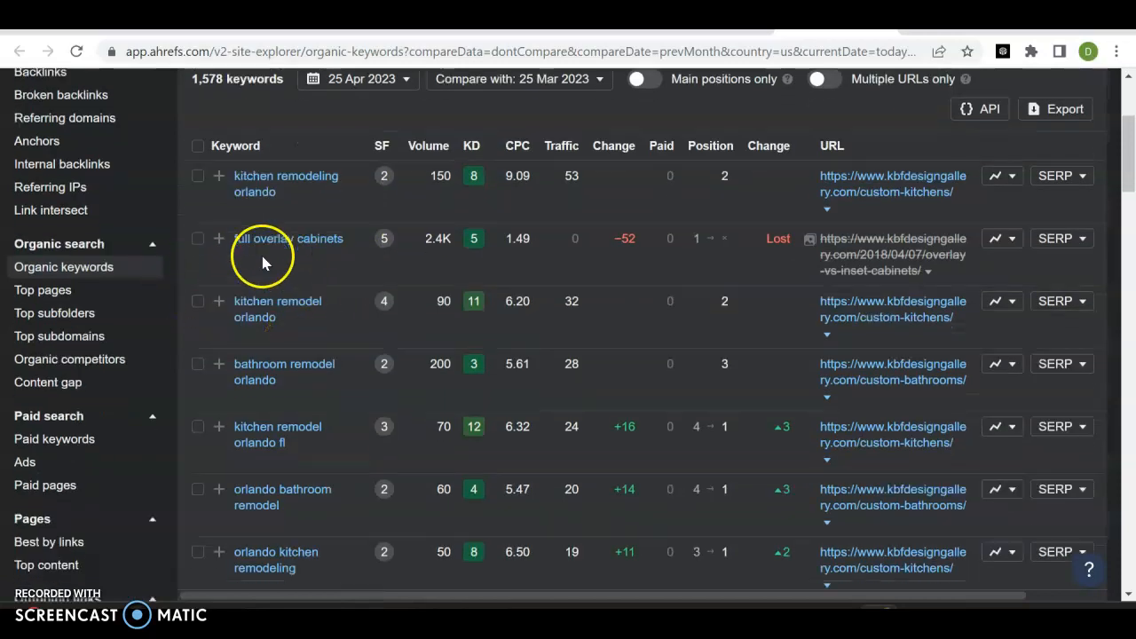
scroll(down, 3)
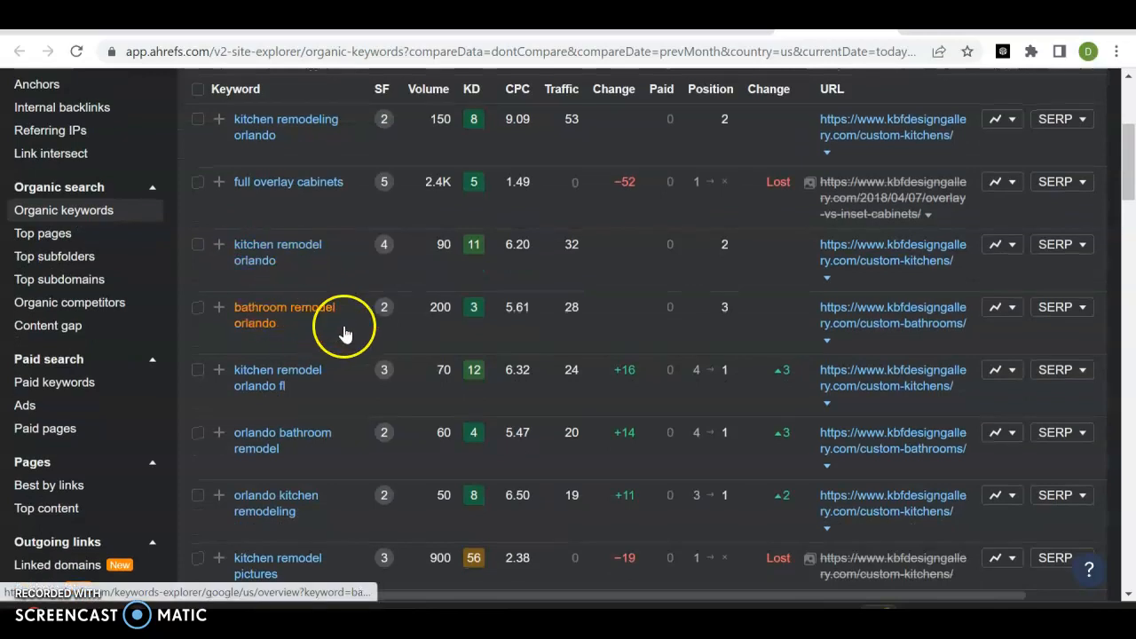
mouse_move(355, 428)
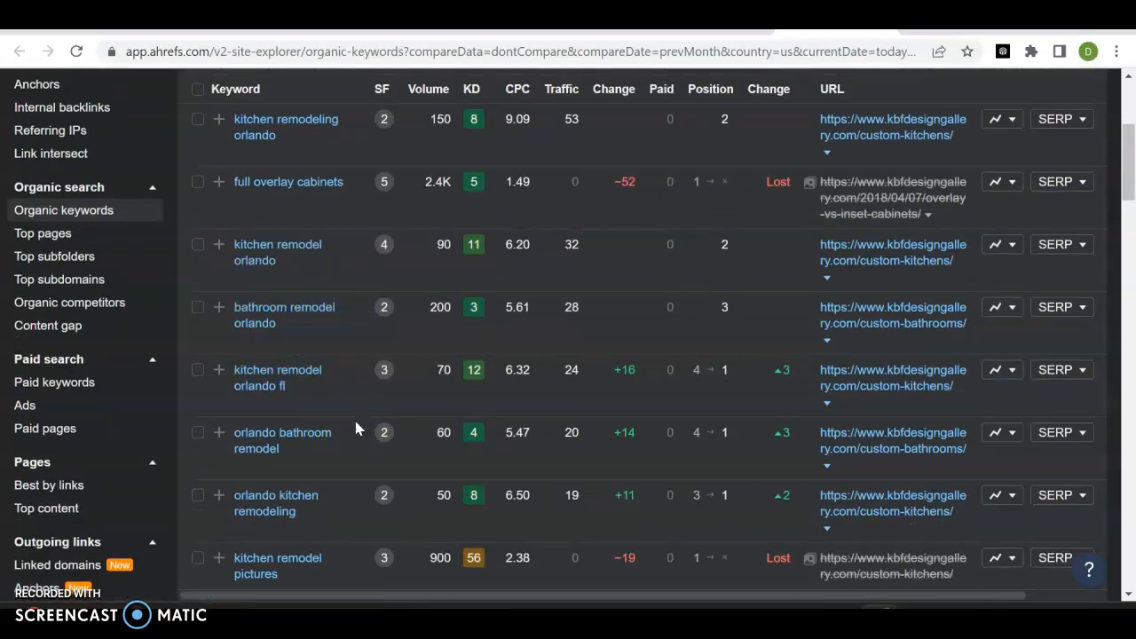
mouse_move(433, 313)
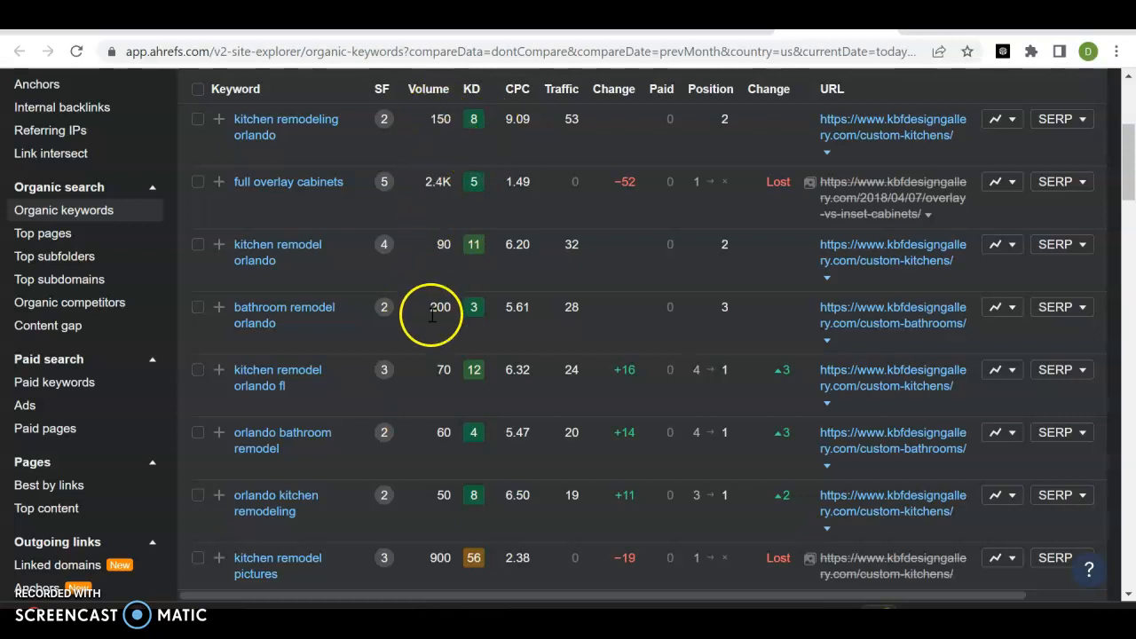
mouse_move(422, 452)
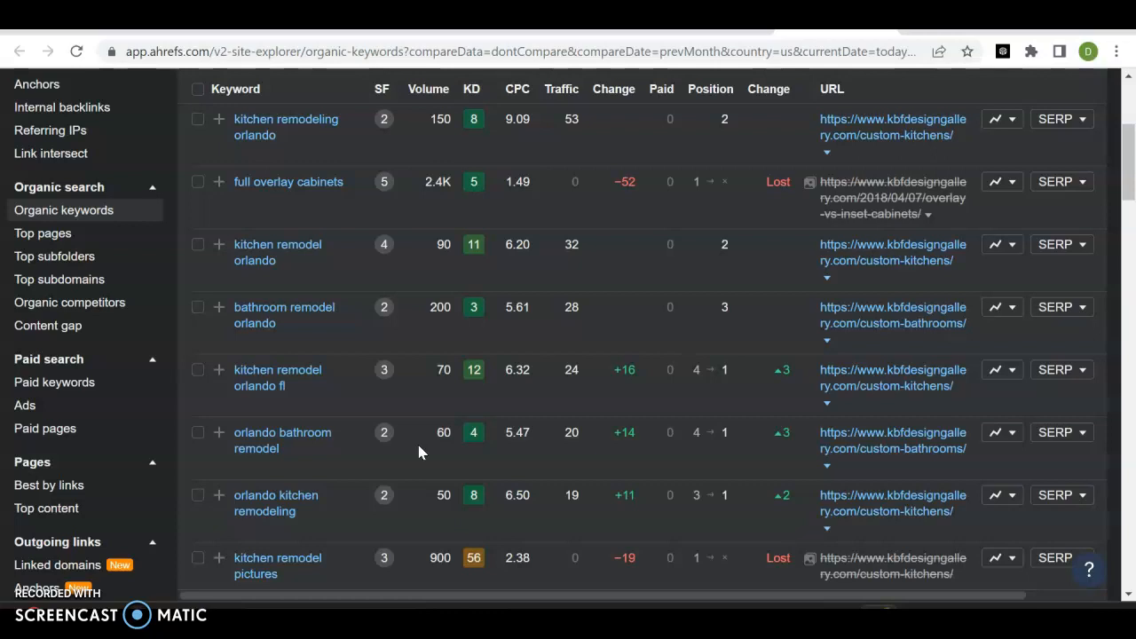
mouse_move(340, 412)
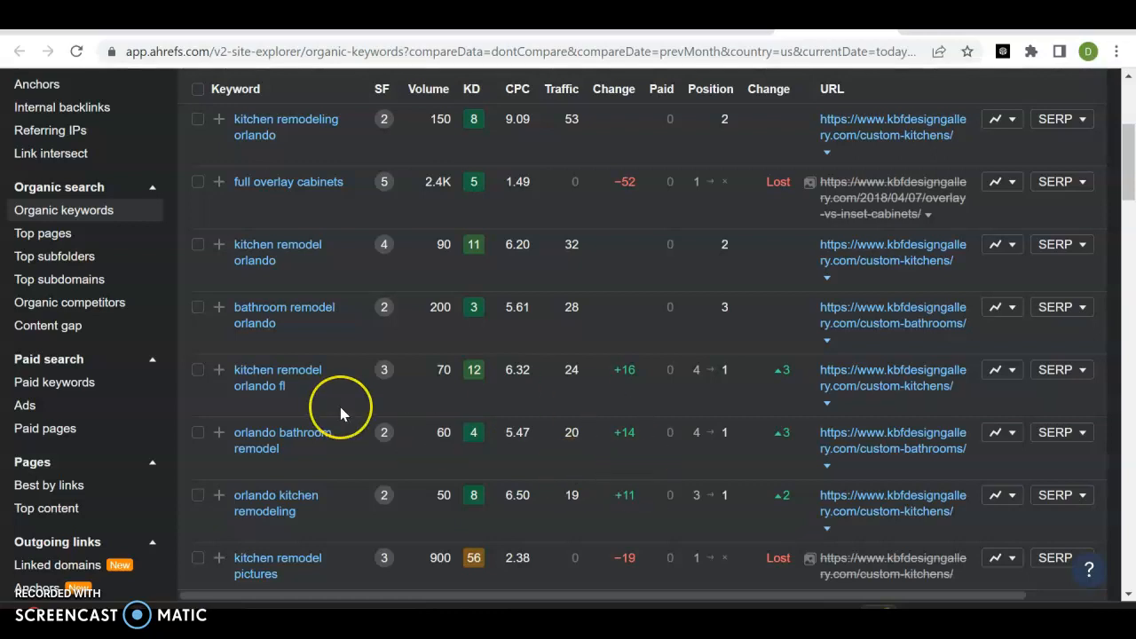
scroll(down, 3)
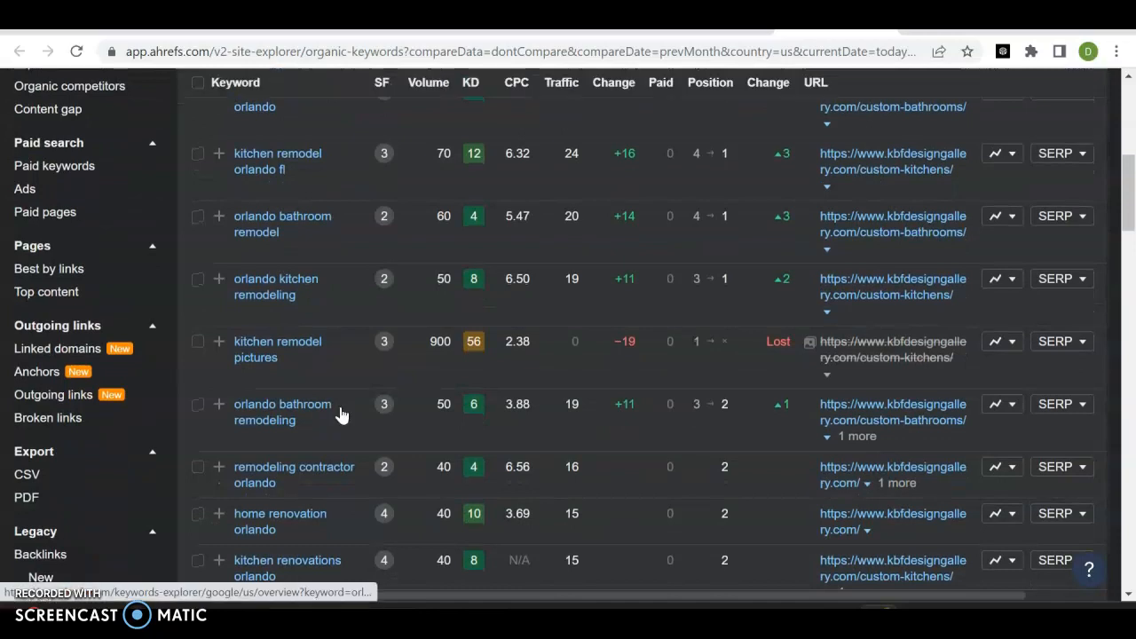
mouse_move(376, 282)
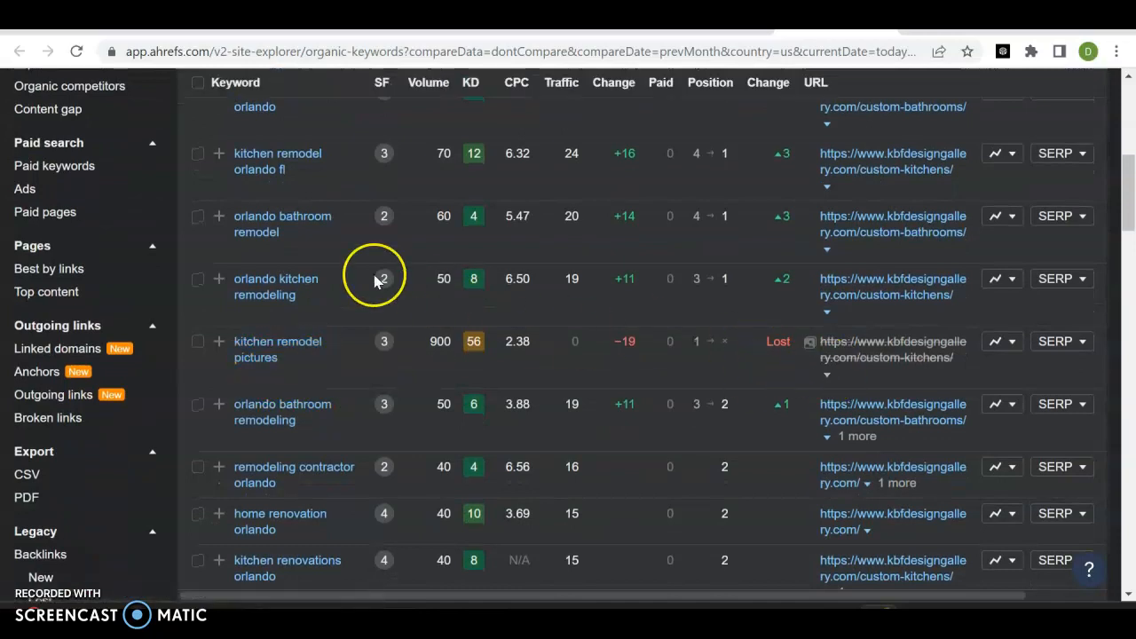
mouse_move(524, 390)
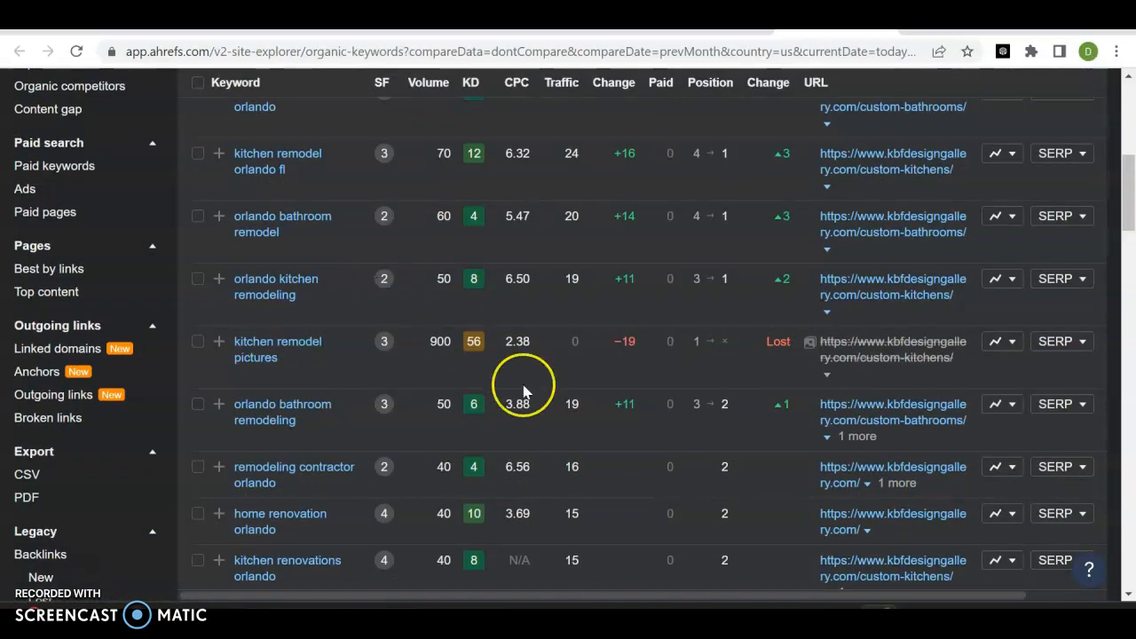
mouse_move(843, 370)
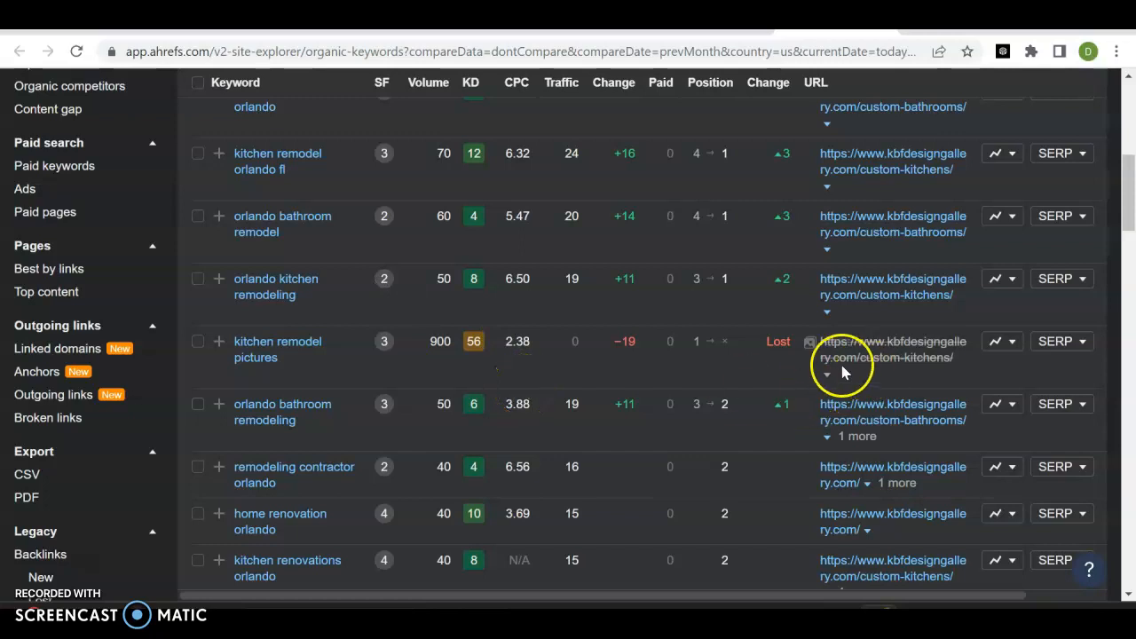
scroll(down, 3)
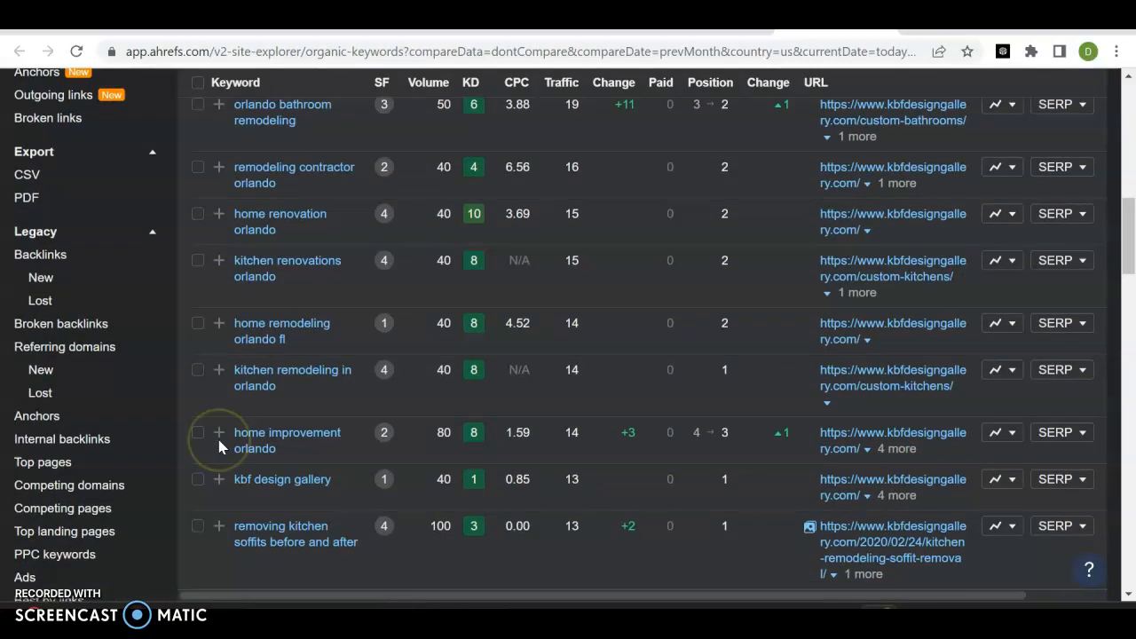
scroll(down, 3)
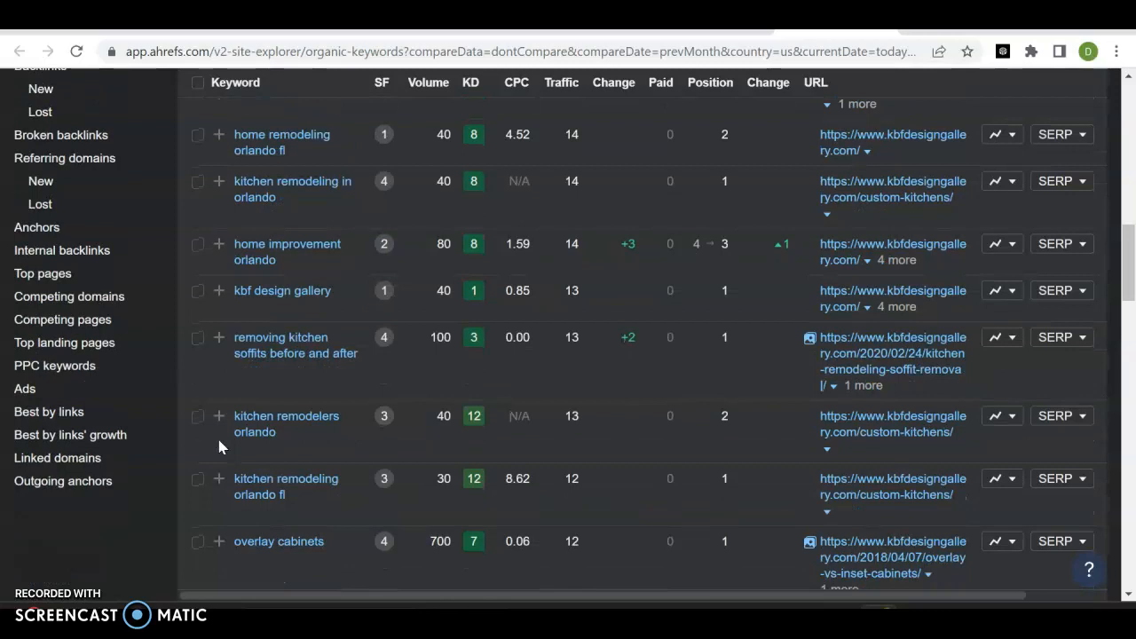
mouse_move(294, 344)
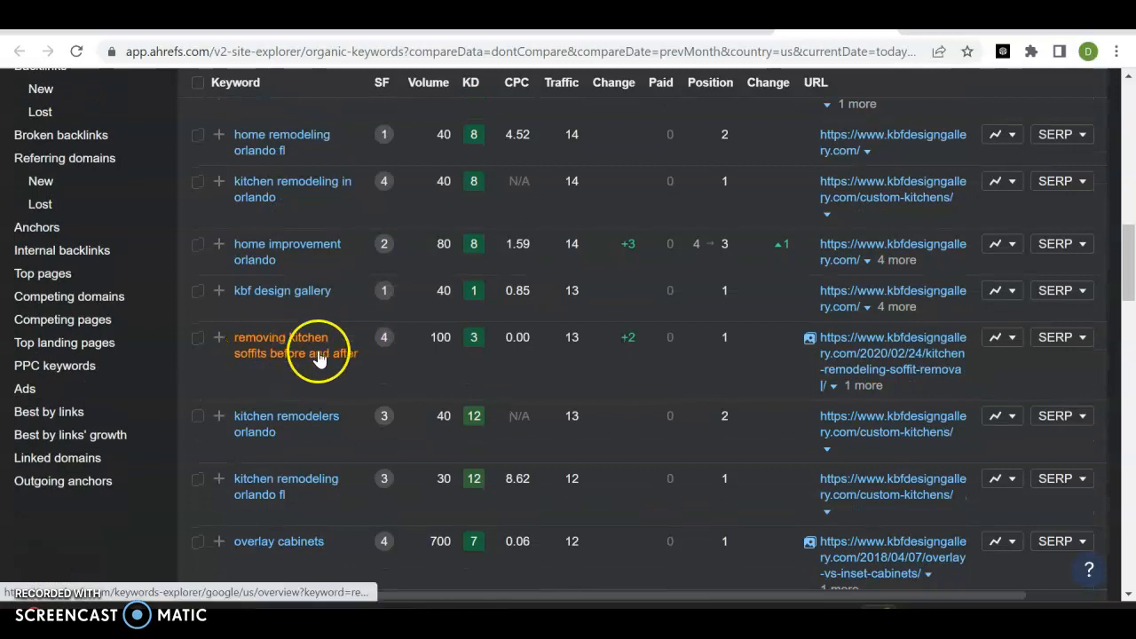
mouse_move(406, 447)
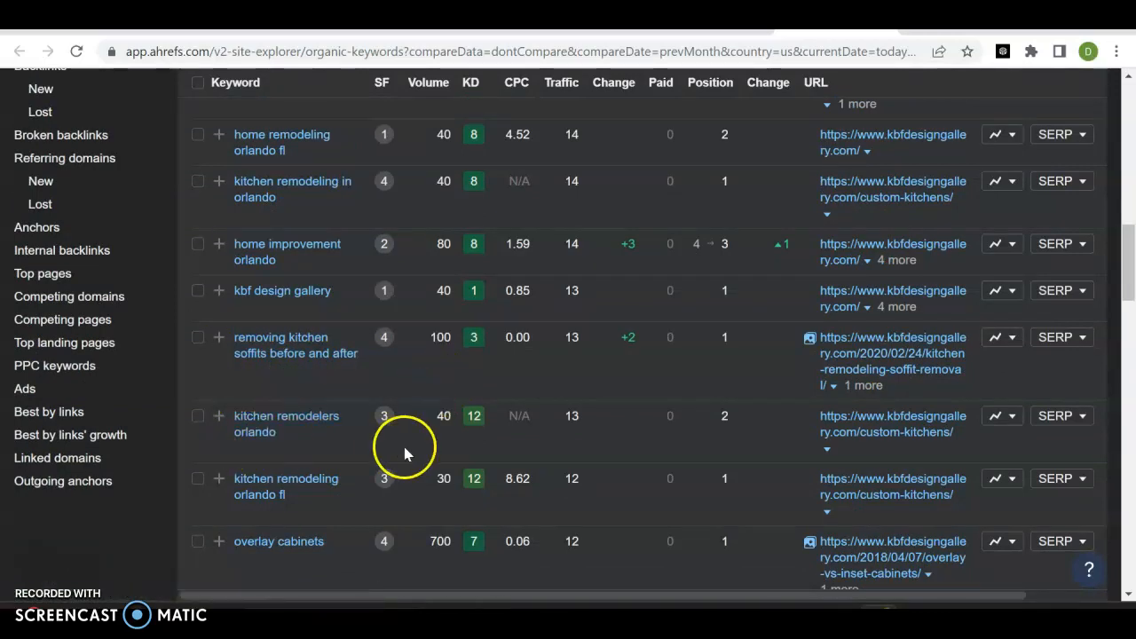
mouse_move(593, 309)
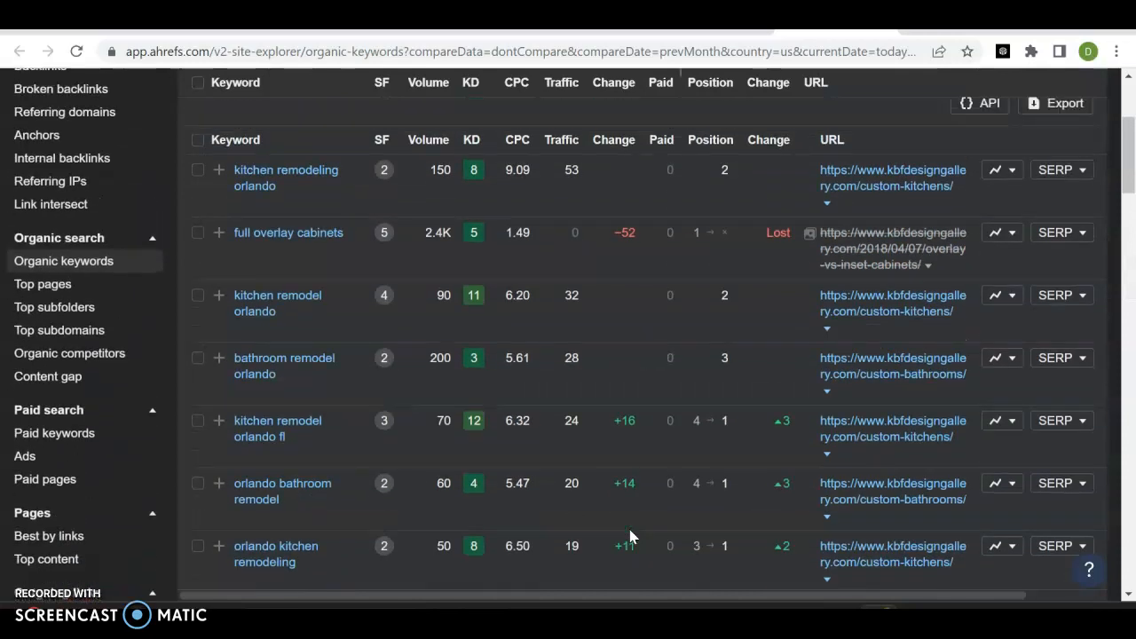
scroll(up, 3)
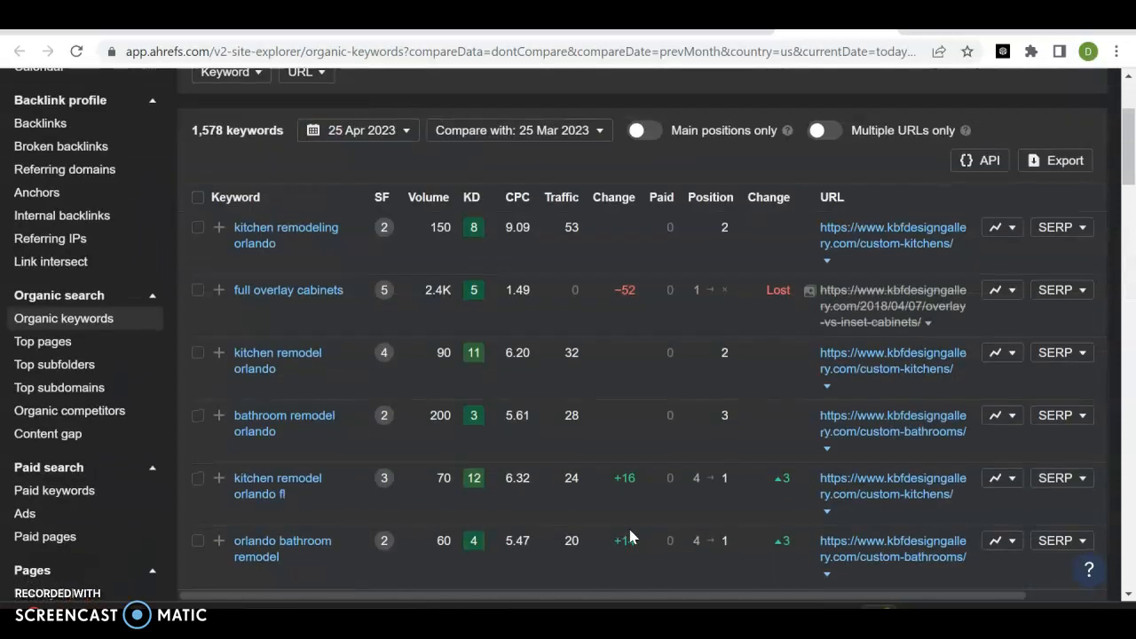
mouse_move(592, 444)
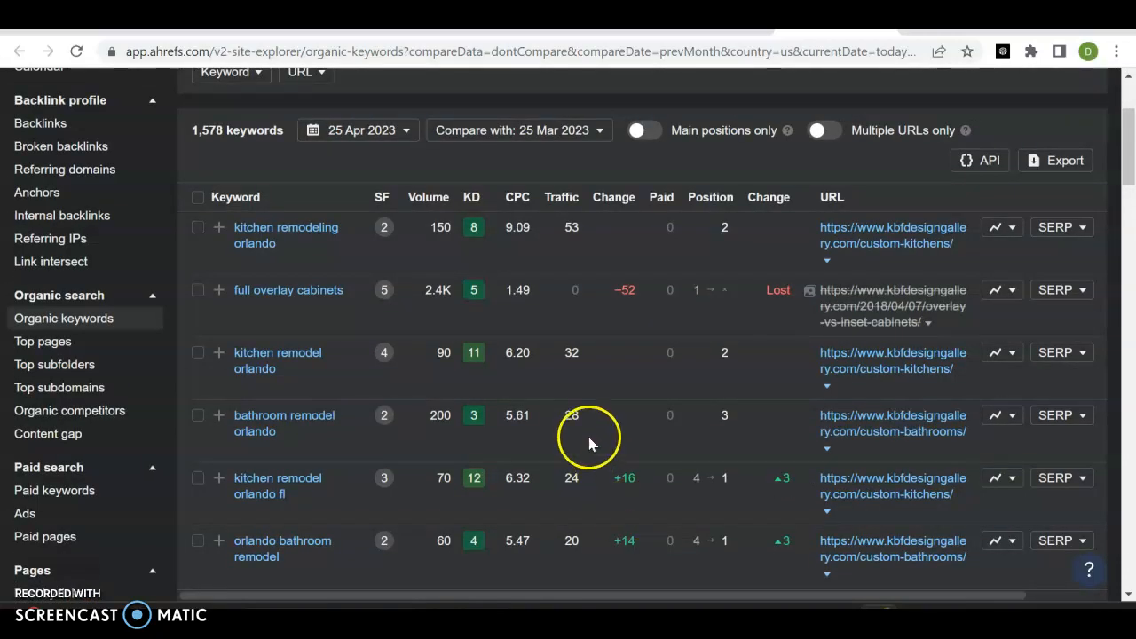
mouse_move(571, 248)
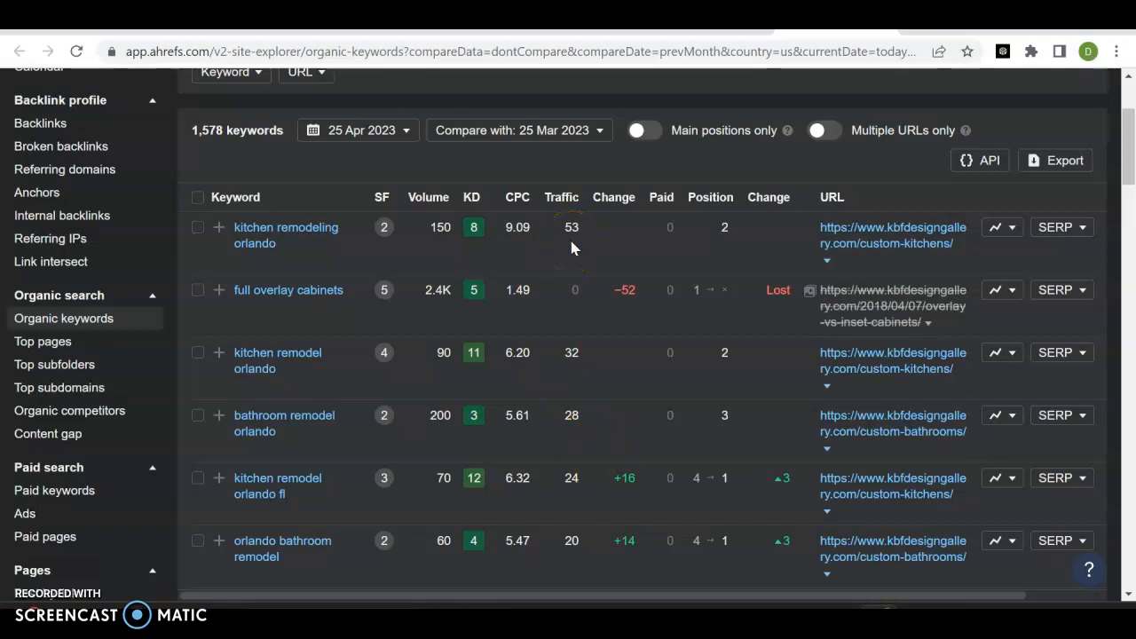
mouse_move(631, 175)
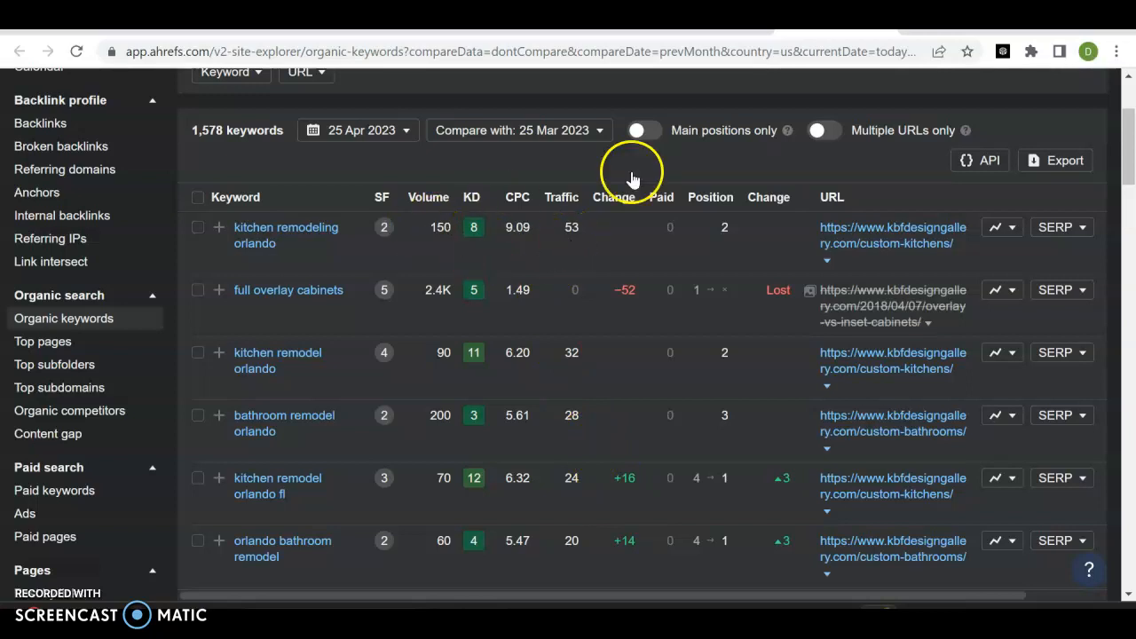
mouse_move(718, 227)
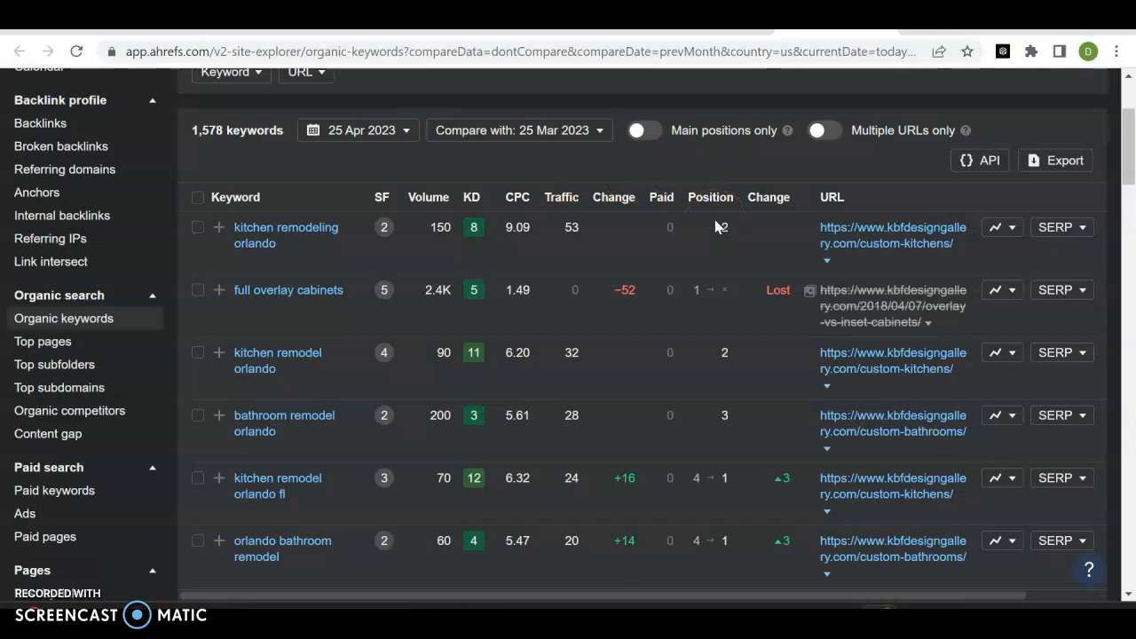
scroll(down, 3)
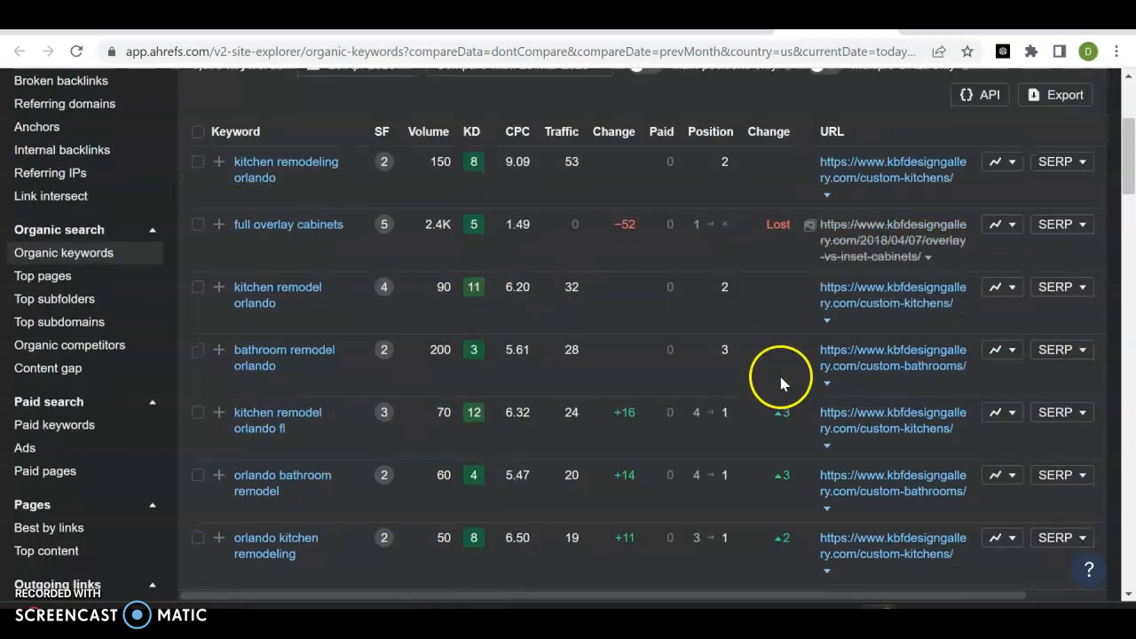
mouse_move(781, 376)
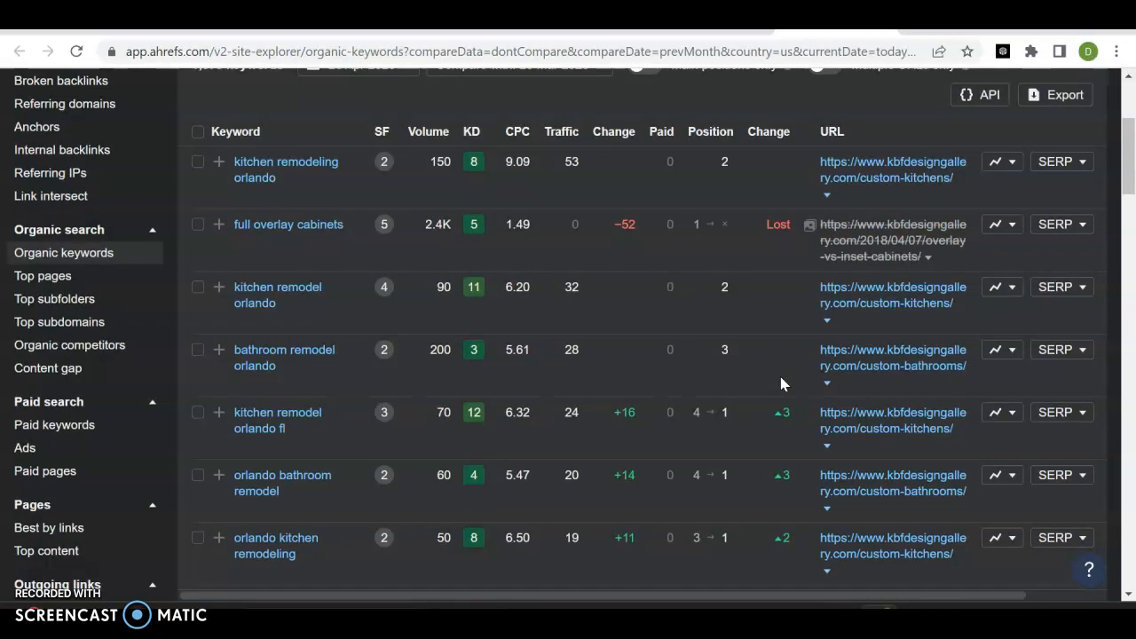
mouse_move(596, 371)
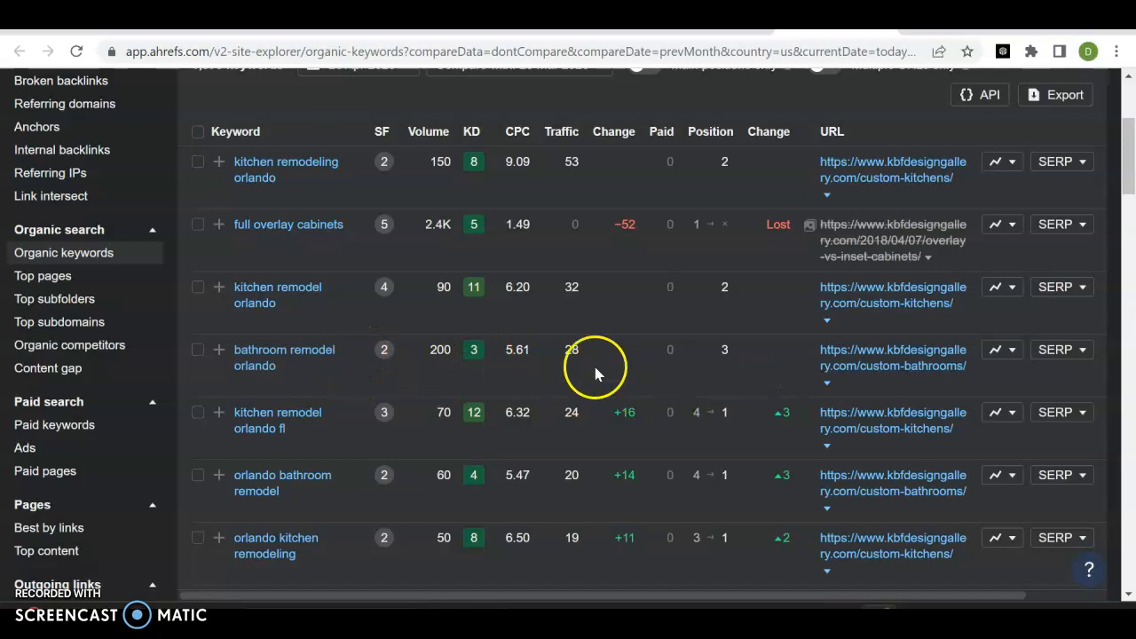
mouse_move(525, 372)
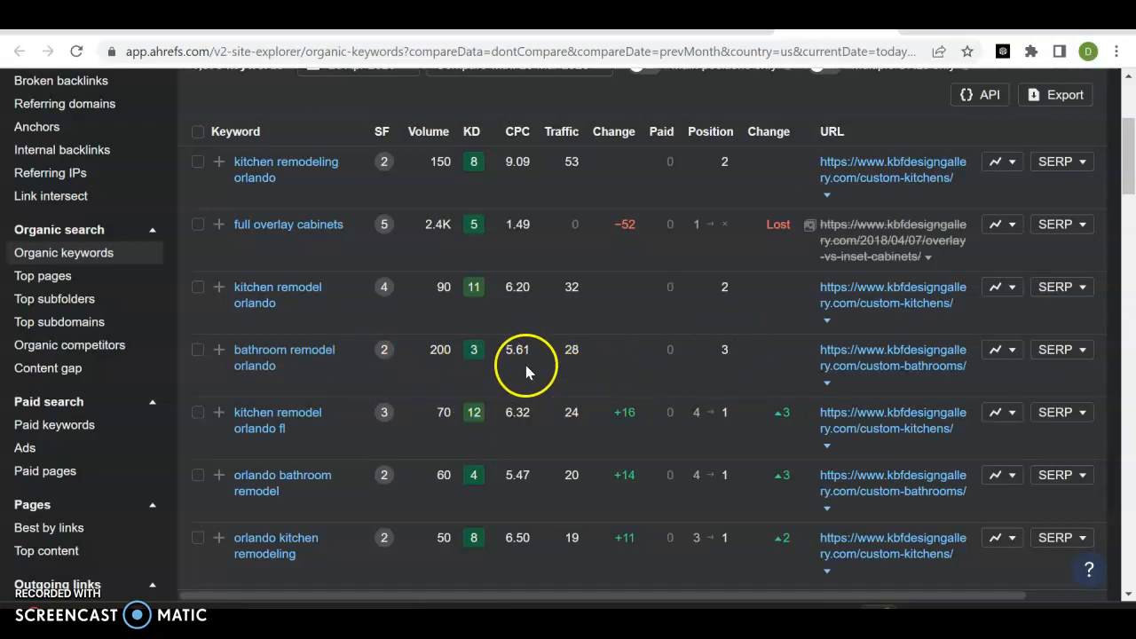
mouse_move(600, 387)
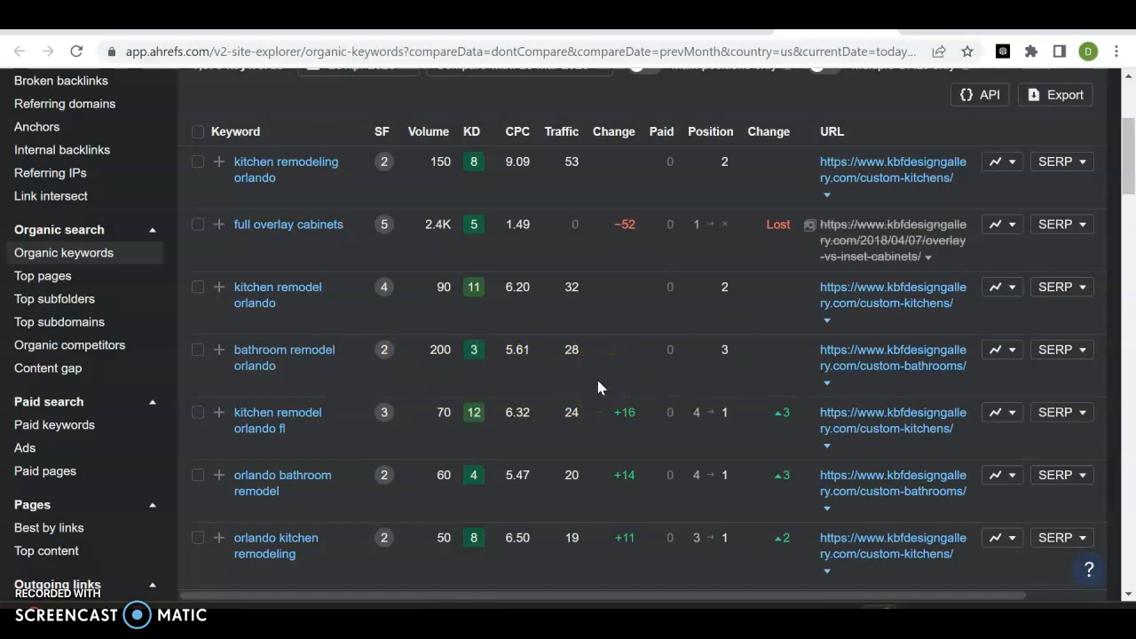
scroll(down, 3)
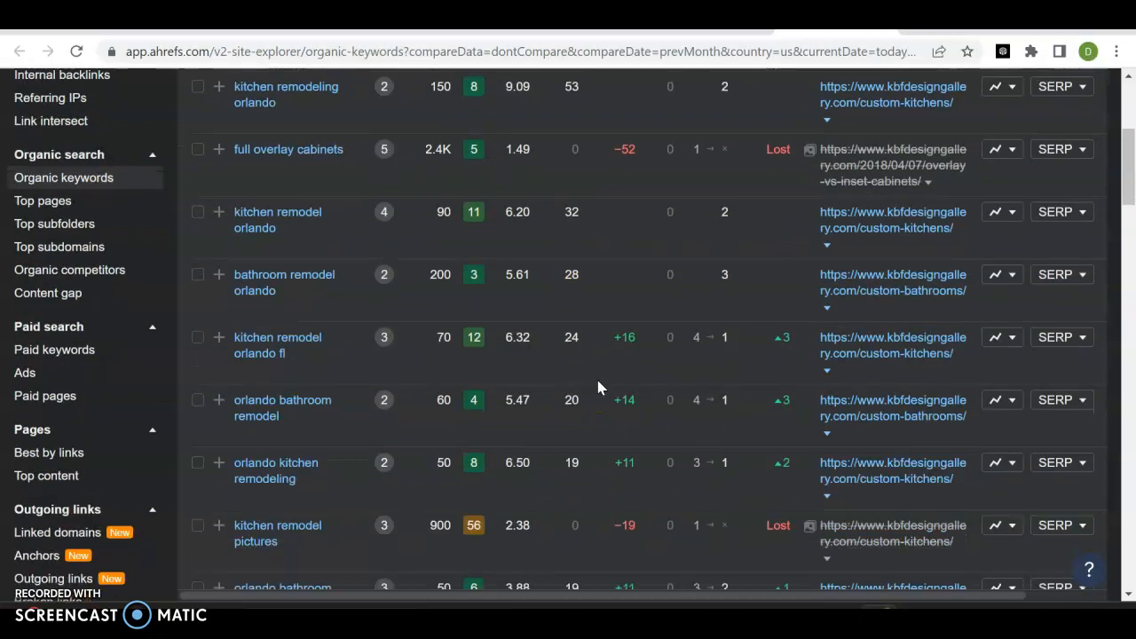
scroll(up, 3)
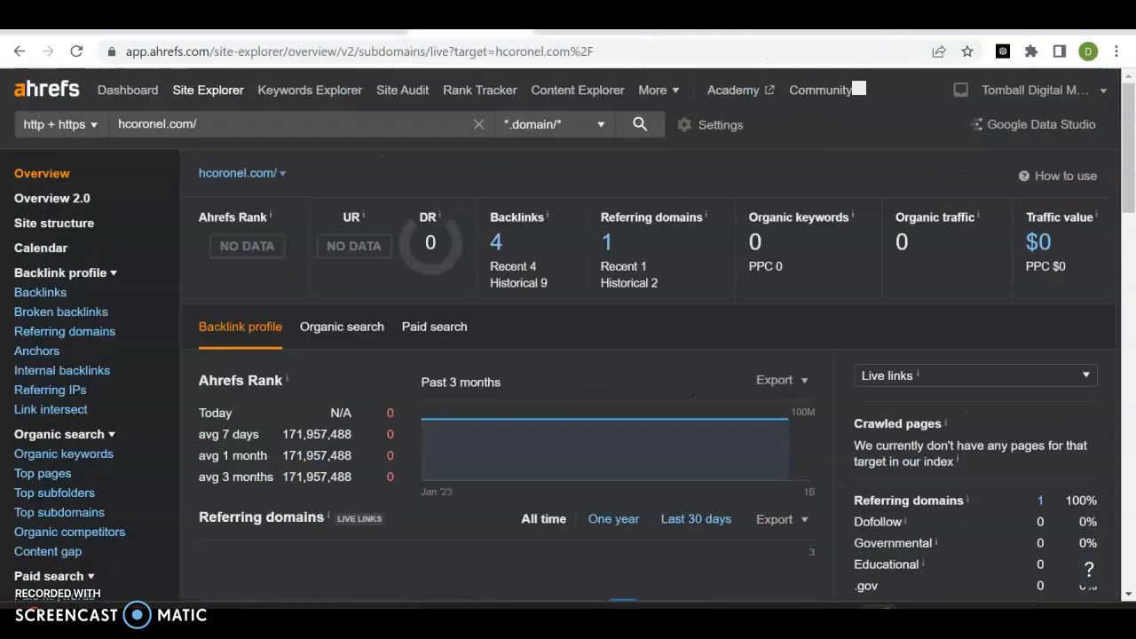
mouse_move(660, 483)
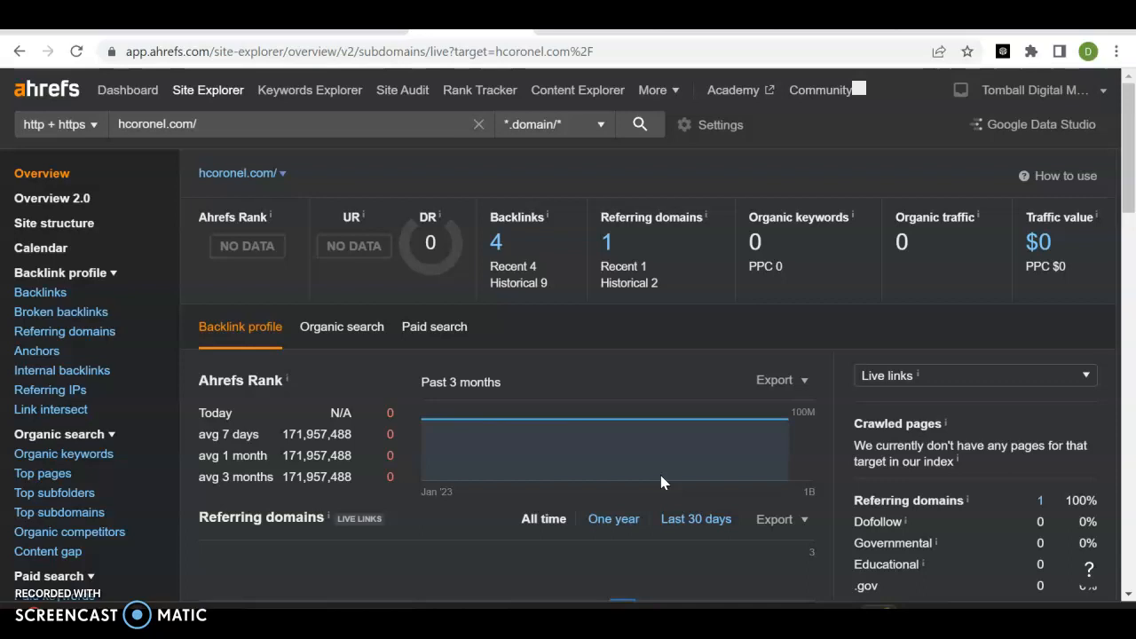
mouse_move(561, 447)
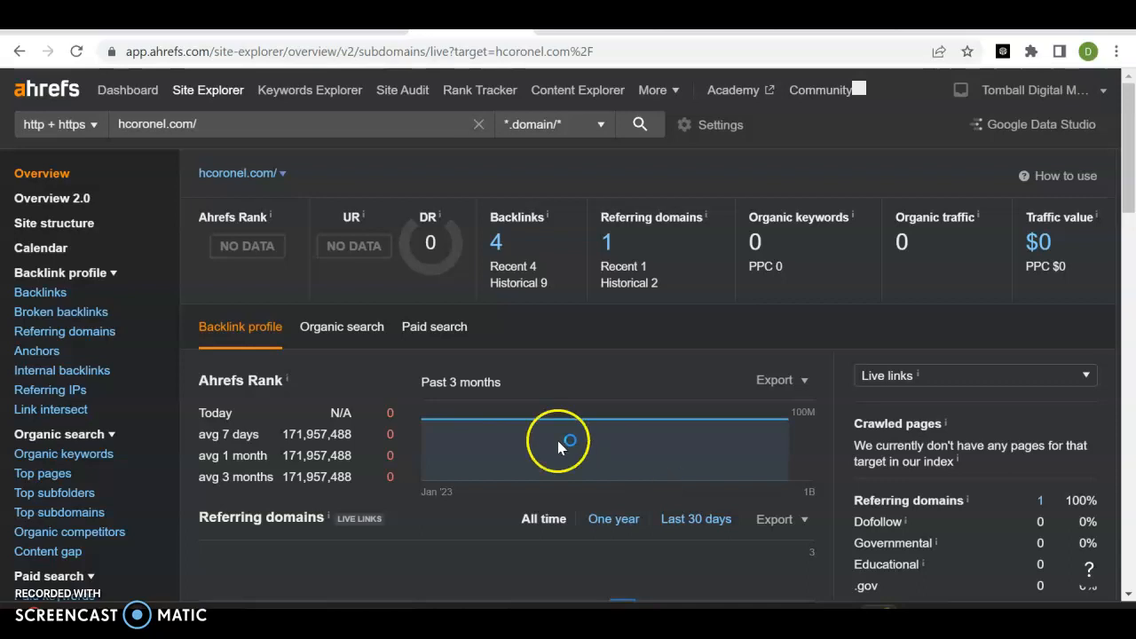
mouse_move(768, 335)
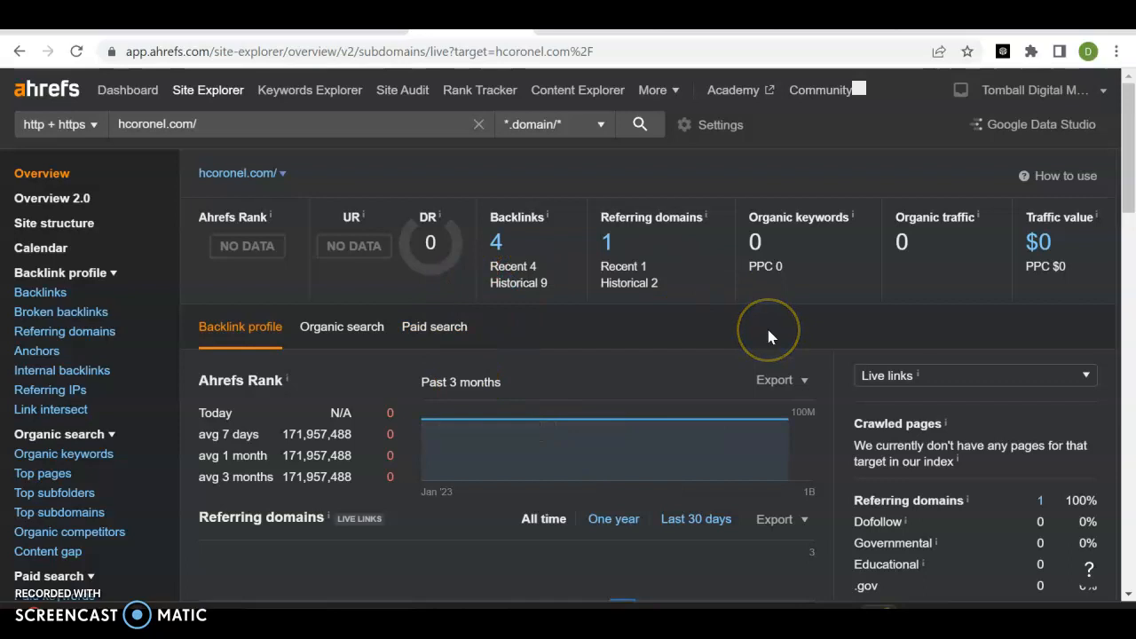
mouse_move(696, 199)
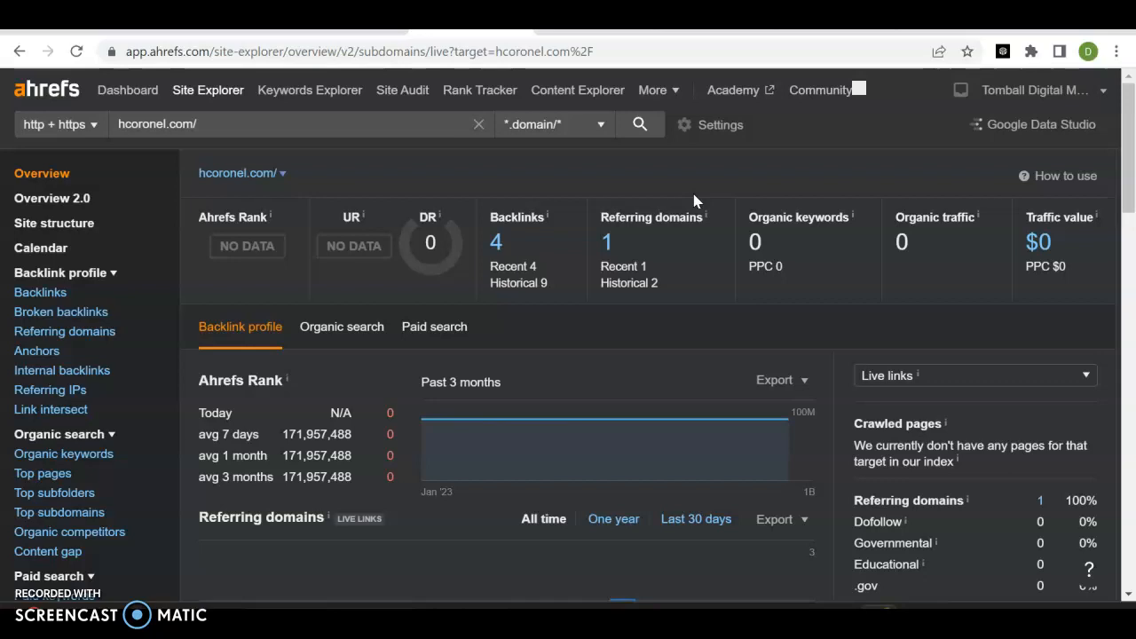
mouse_move(541, 293)
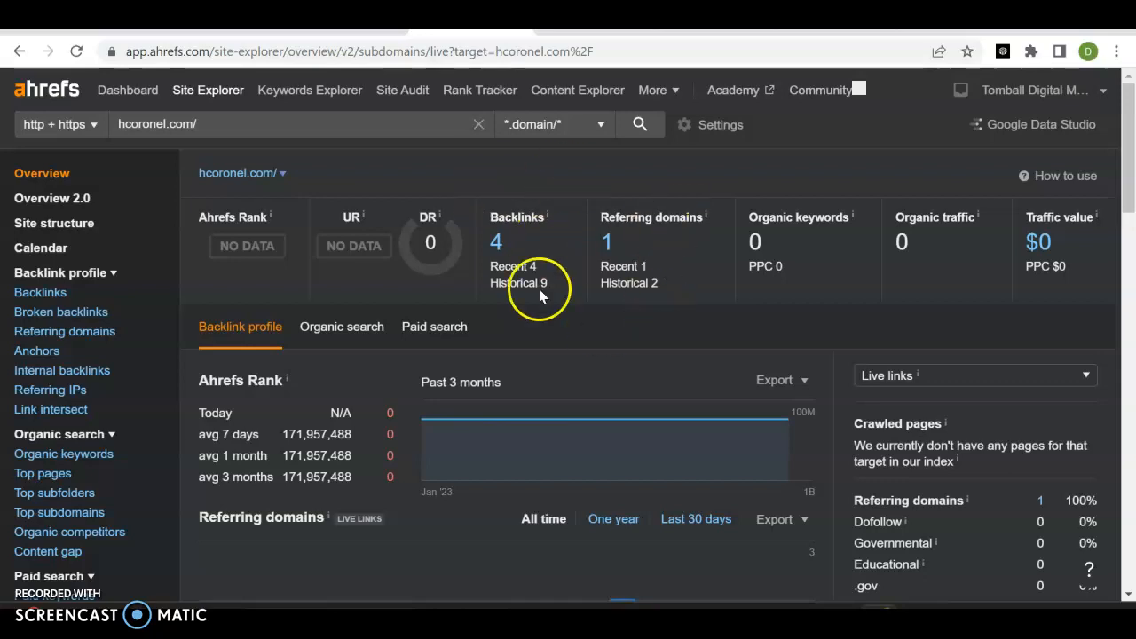
mouse_move(630, 234)
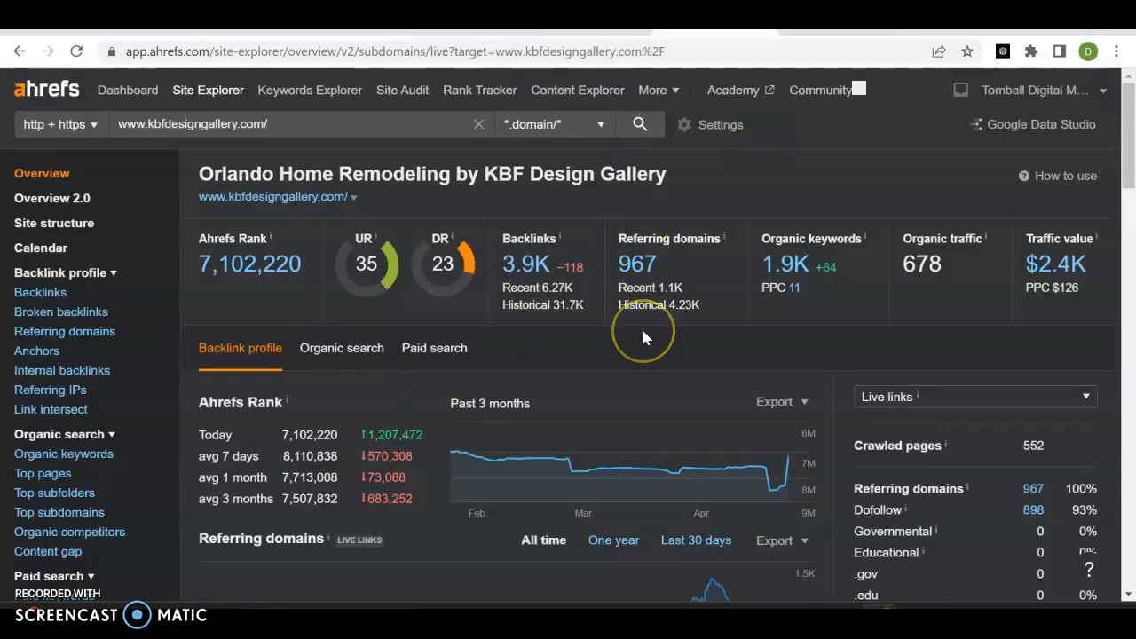
mouse_move(604, 335)
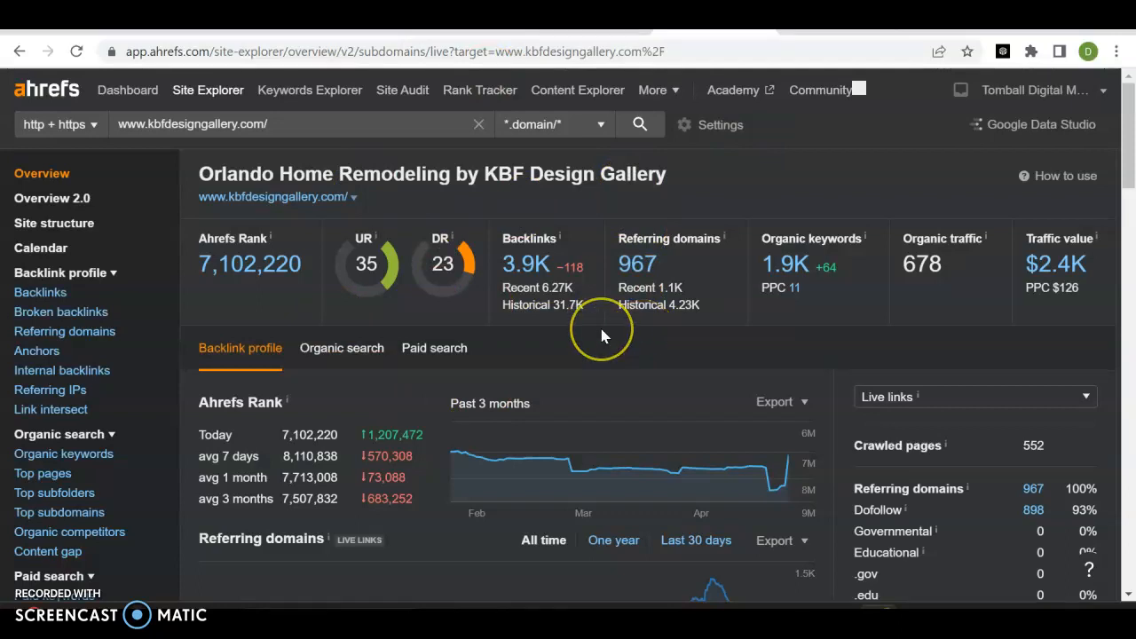
mouse_move(592, 252)
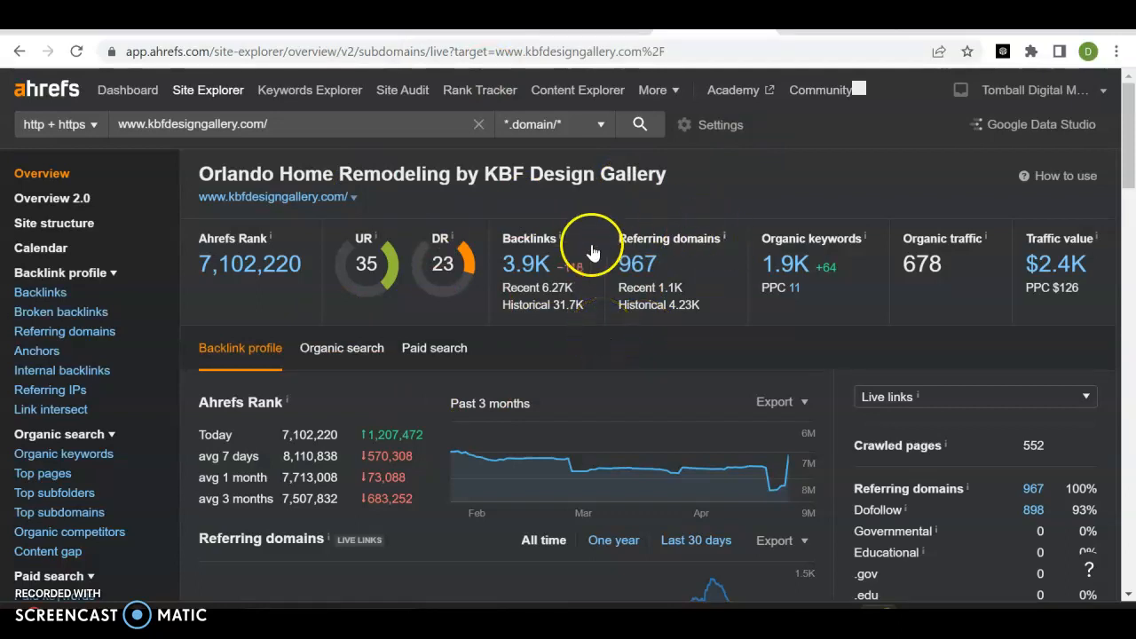
mouse_move(306, 160)
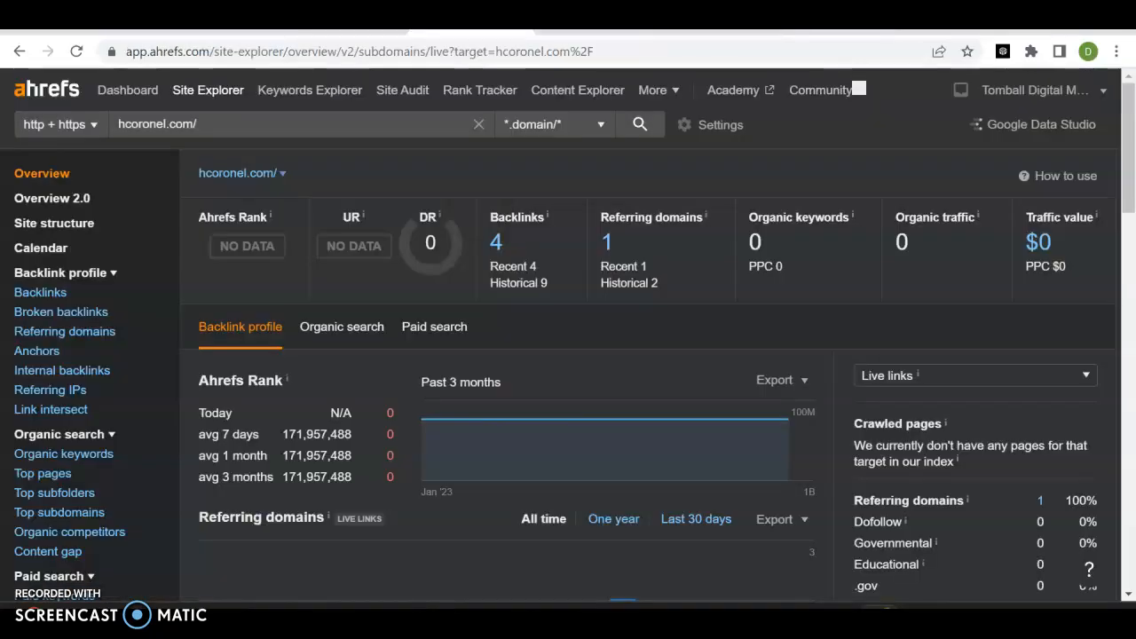
mouse_move(653, 186)
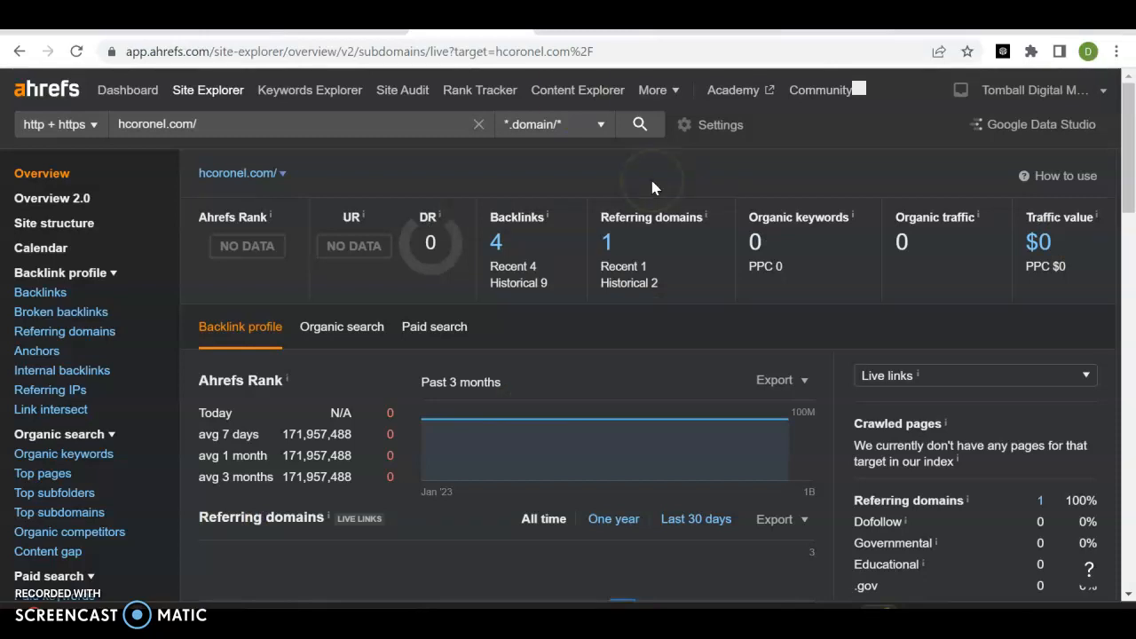
mouse_move(861, 241)
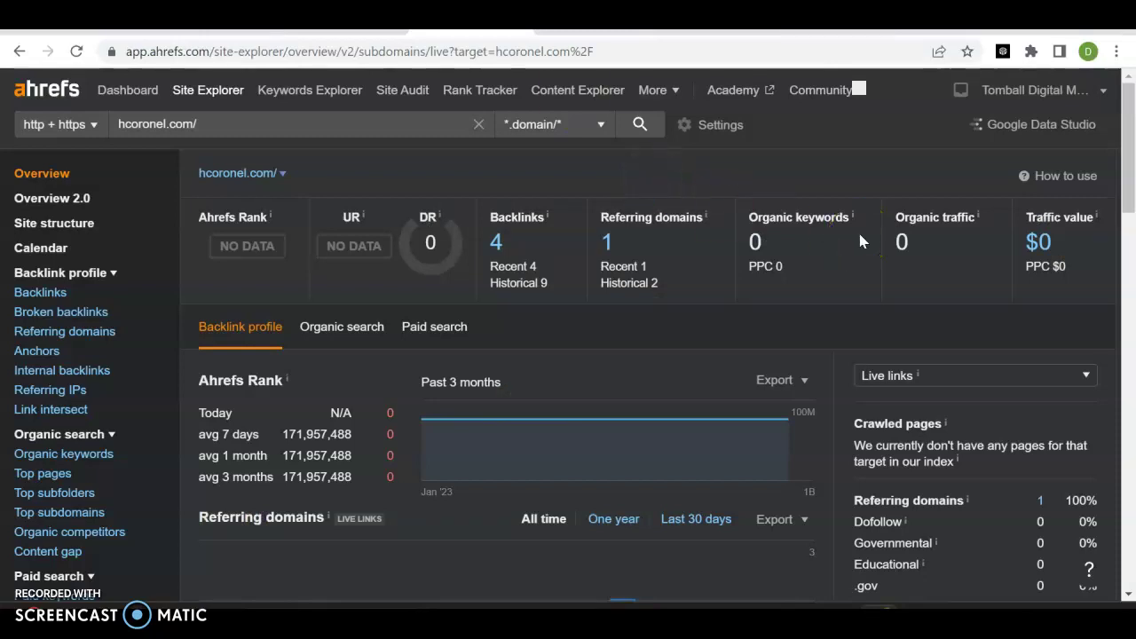
mouse_move(868, 284)
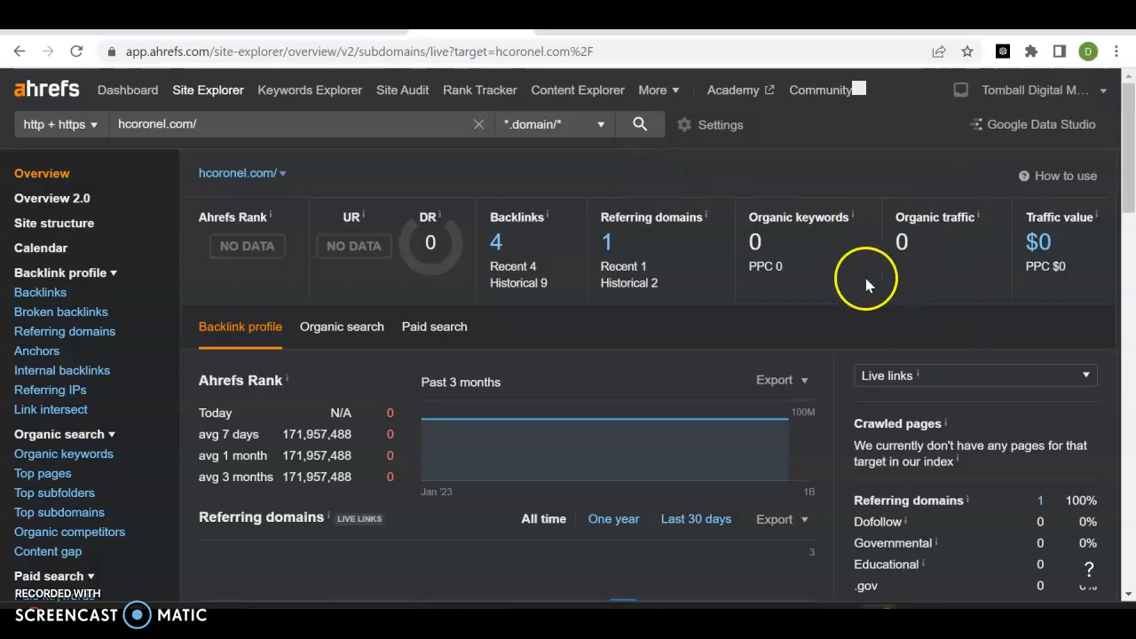
mouse_move(838, 203)
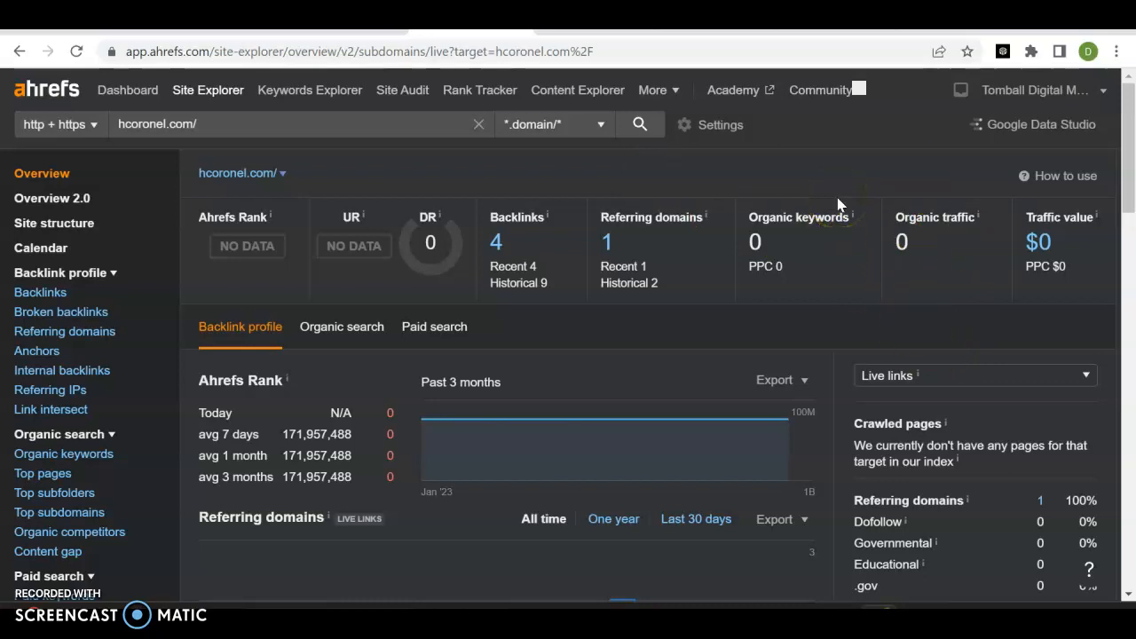
mouse_move(838, 202)
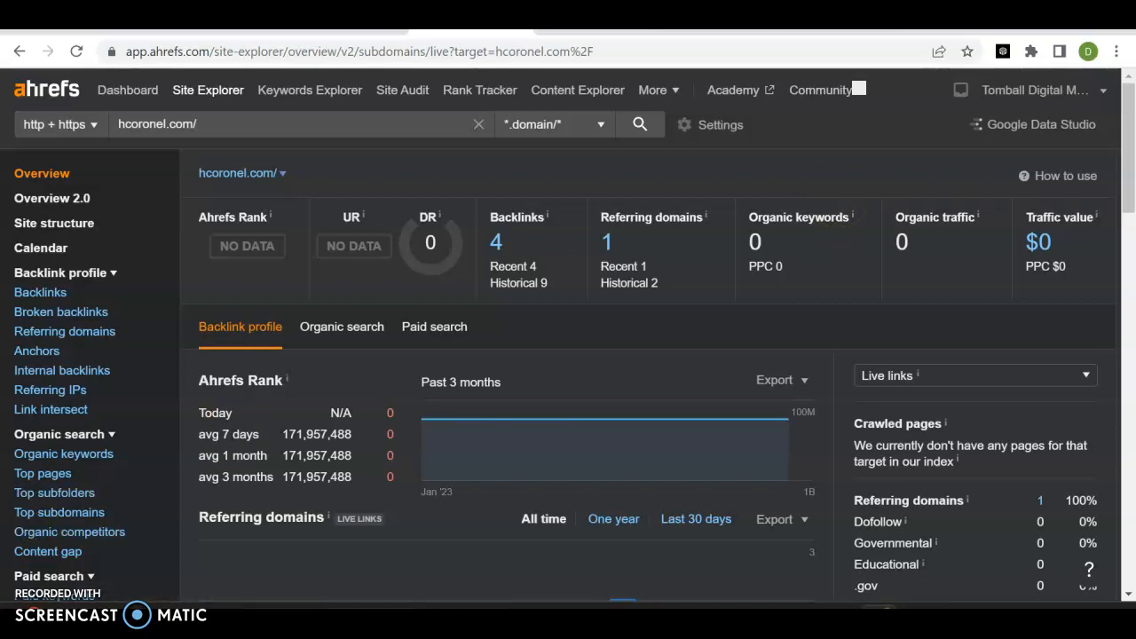